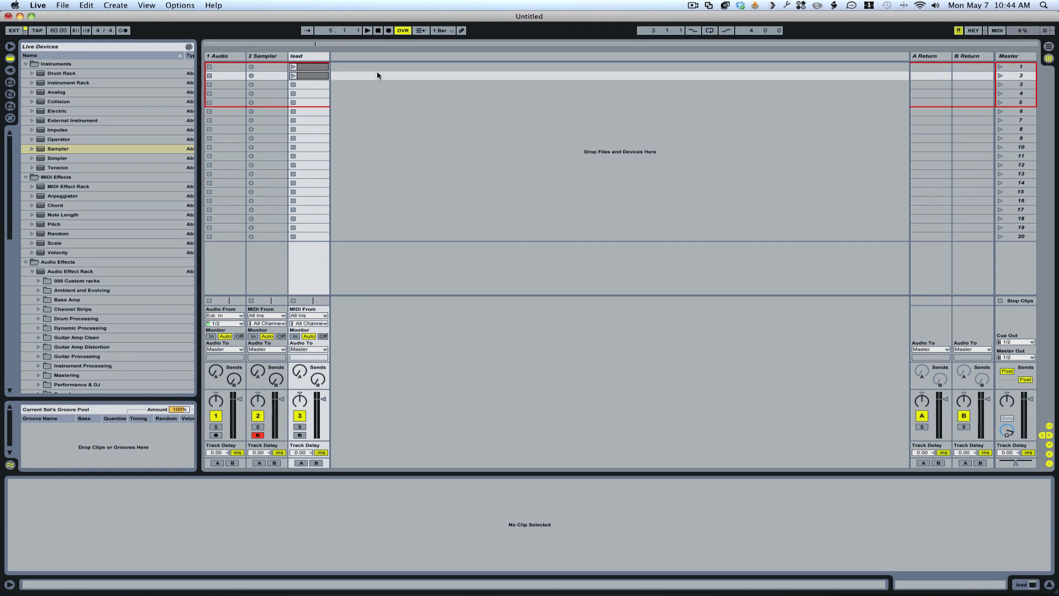
pyautogui.moveTo(396, 178)
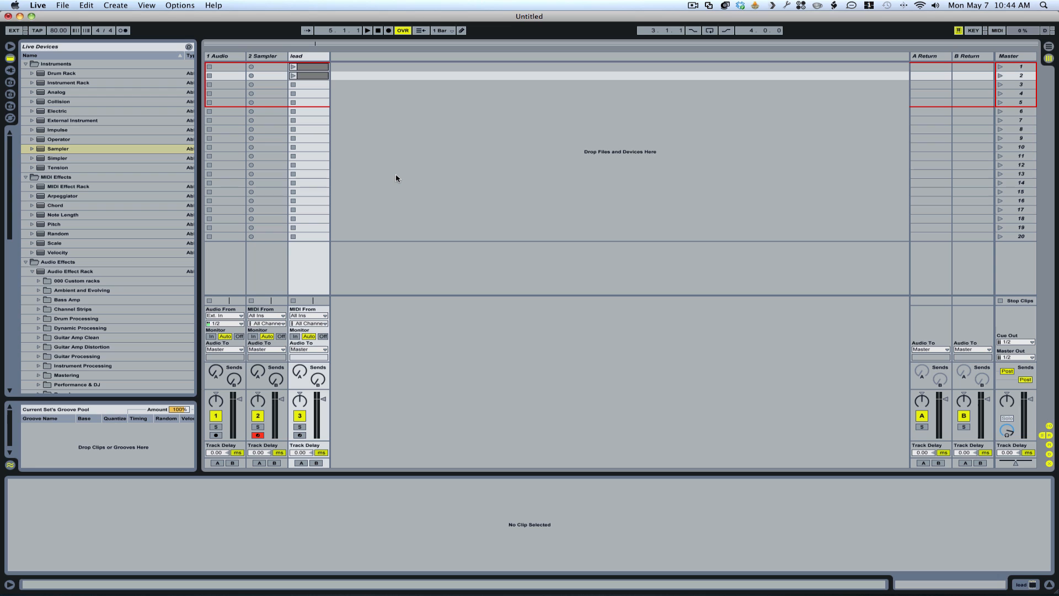
pyautogui.moveTo(431, 123)
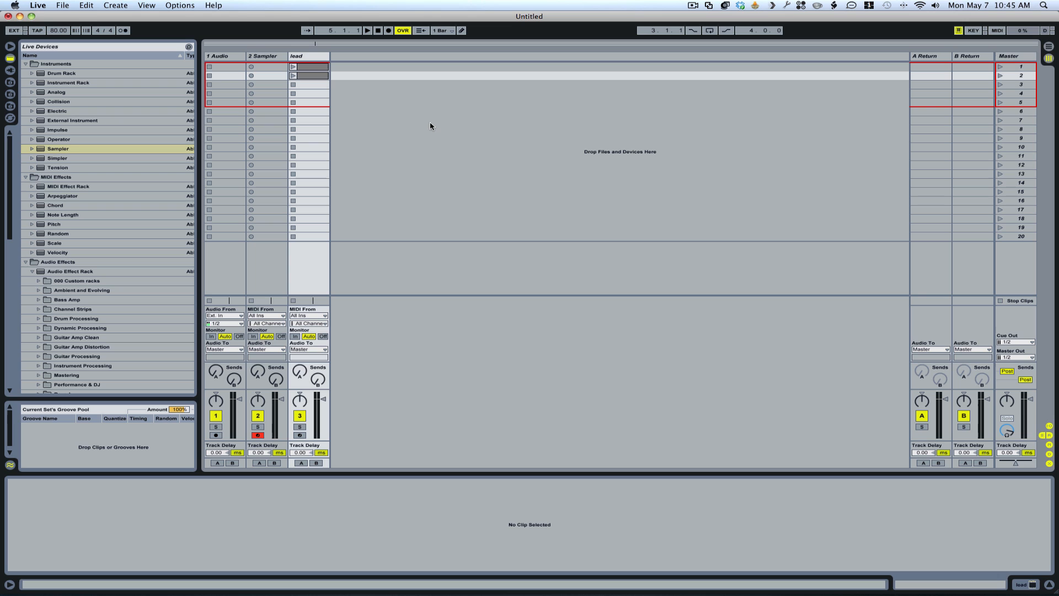
pyautogui.moveTo(438, 134)
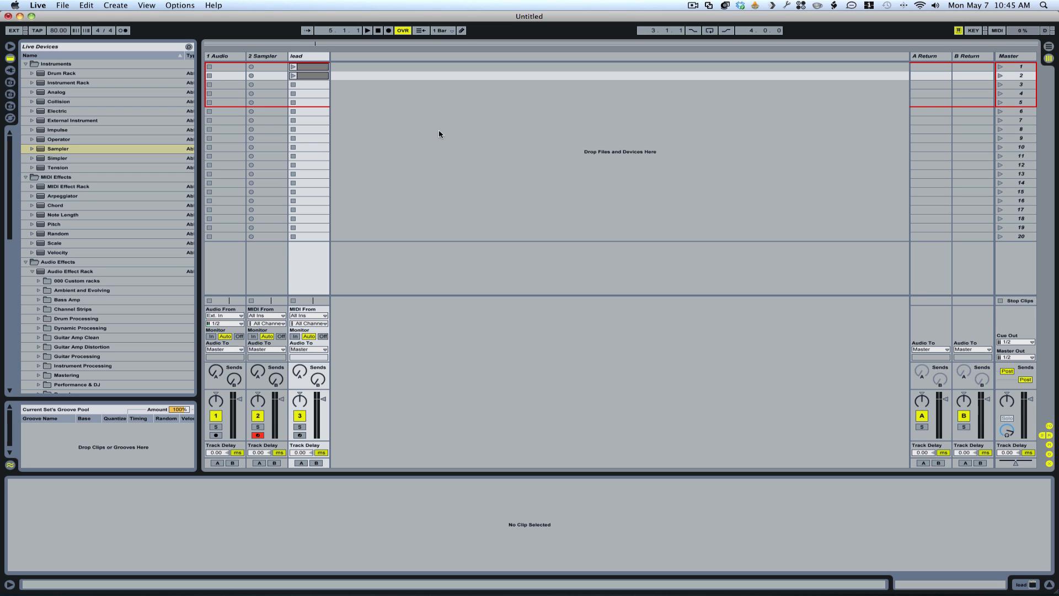
pyautogui.moveTo(306, 57)
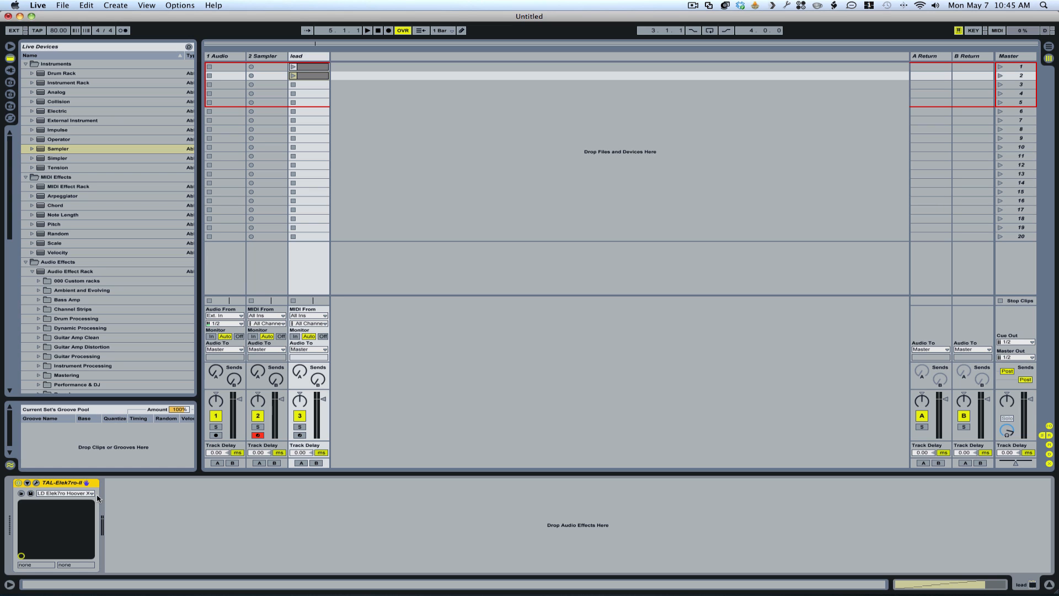
# Select and arm the lead track holding the TAL-Elek7ro synth.
pyautogui.click(300, 435)
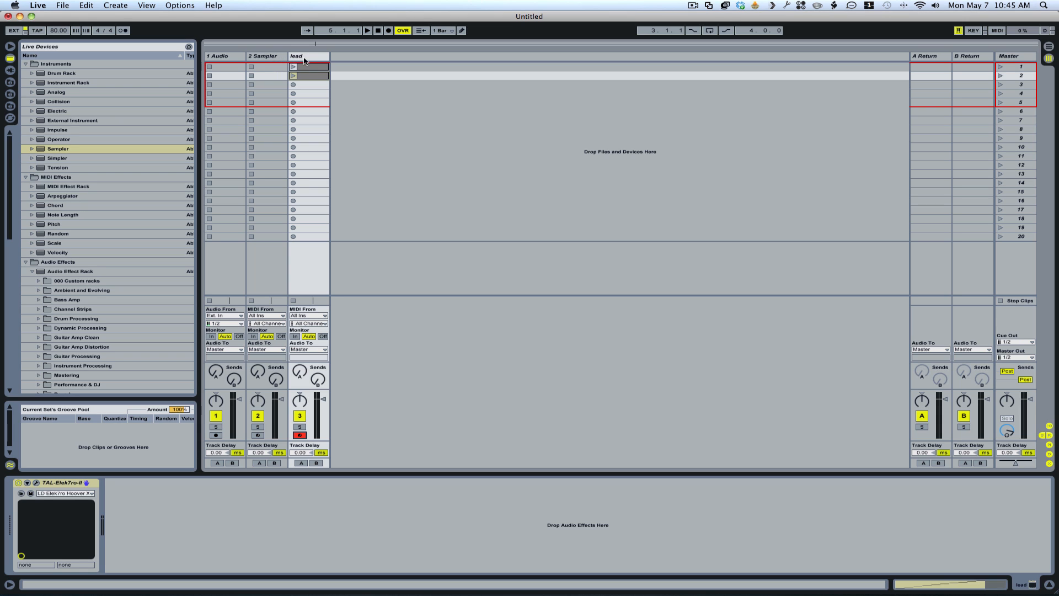
# Open the lead track's first clip to show its MIDI notes.
pyautogui.doubleClick(308, 66)
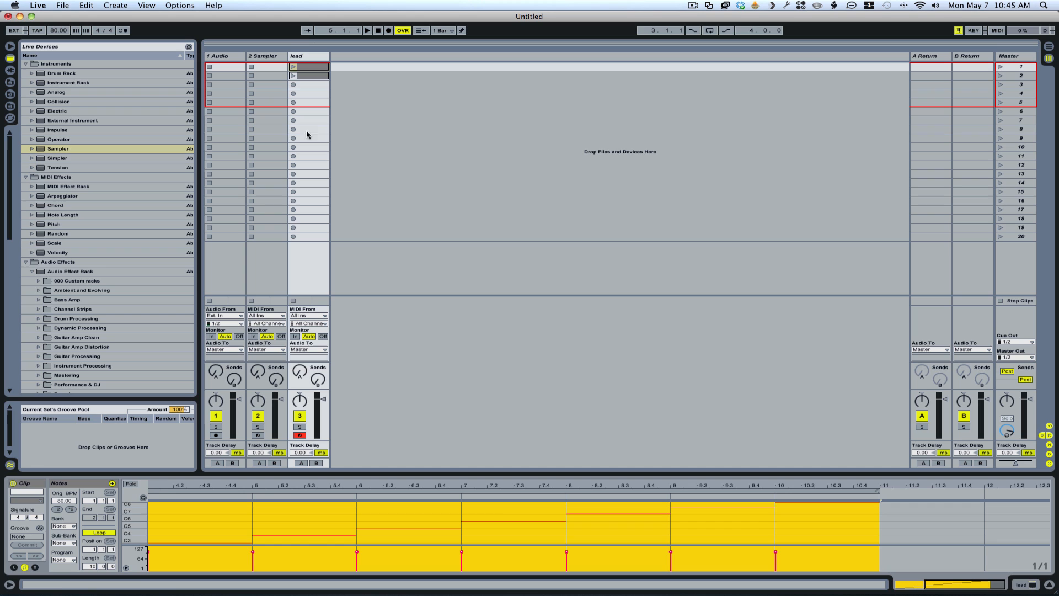
pyautogui.moveTo(308, 345)
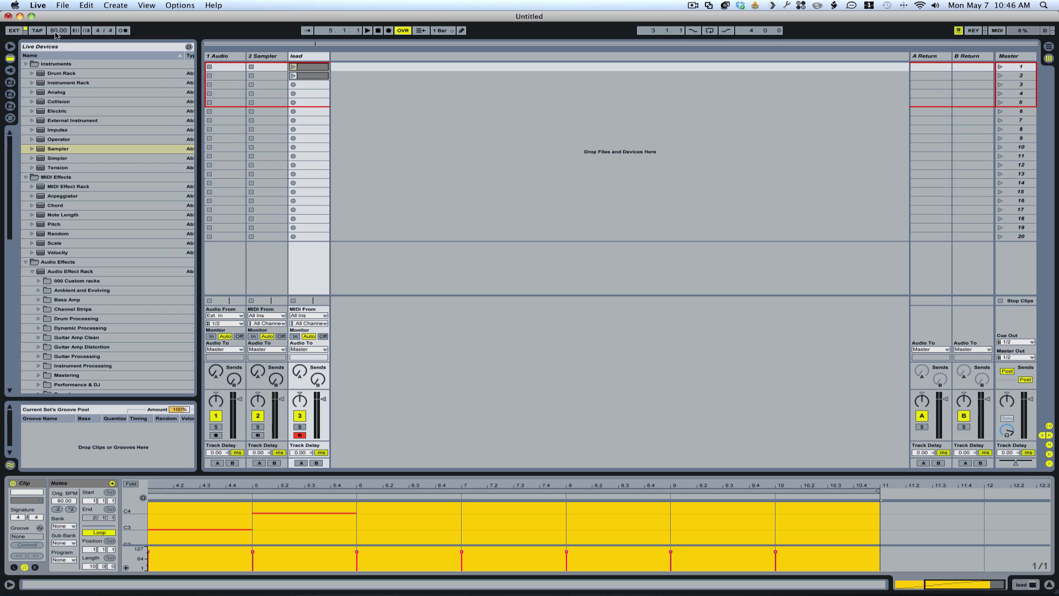
pyautogui.moveTo(86, 52)
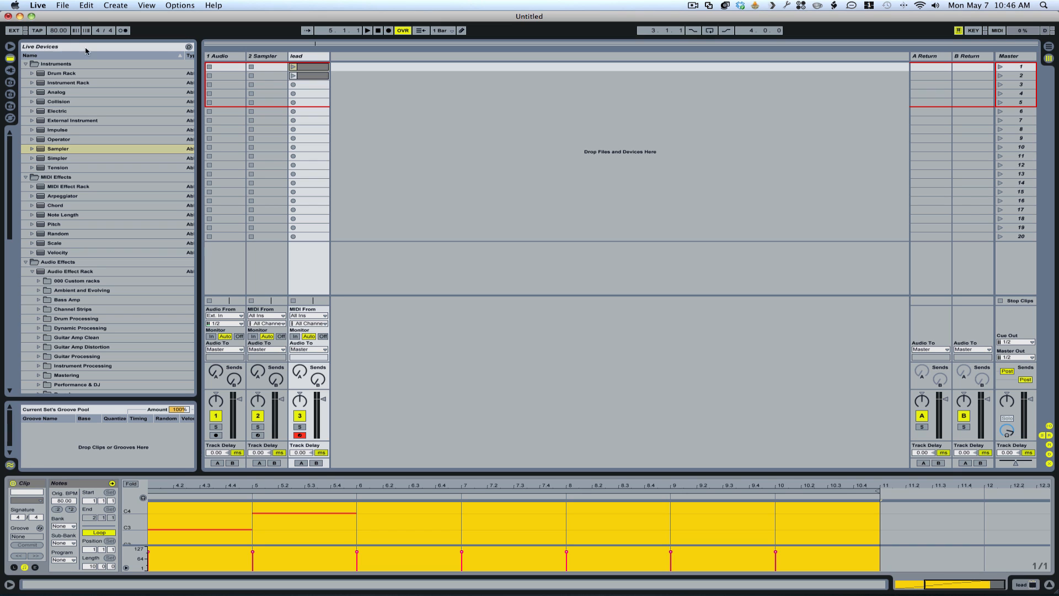
# Bring up the TAL-Elek7ro plug-in editor window for the lead track.
pyautogui.click(297, 56)
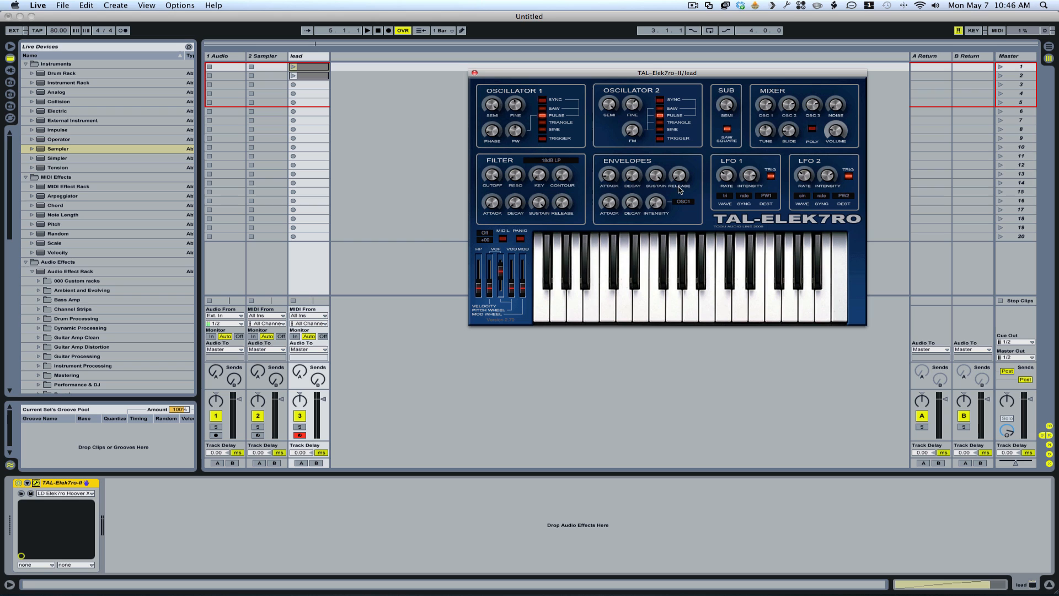
pyautogui.moveTo(376, 3)
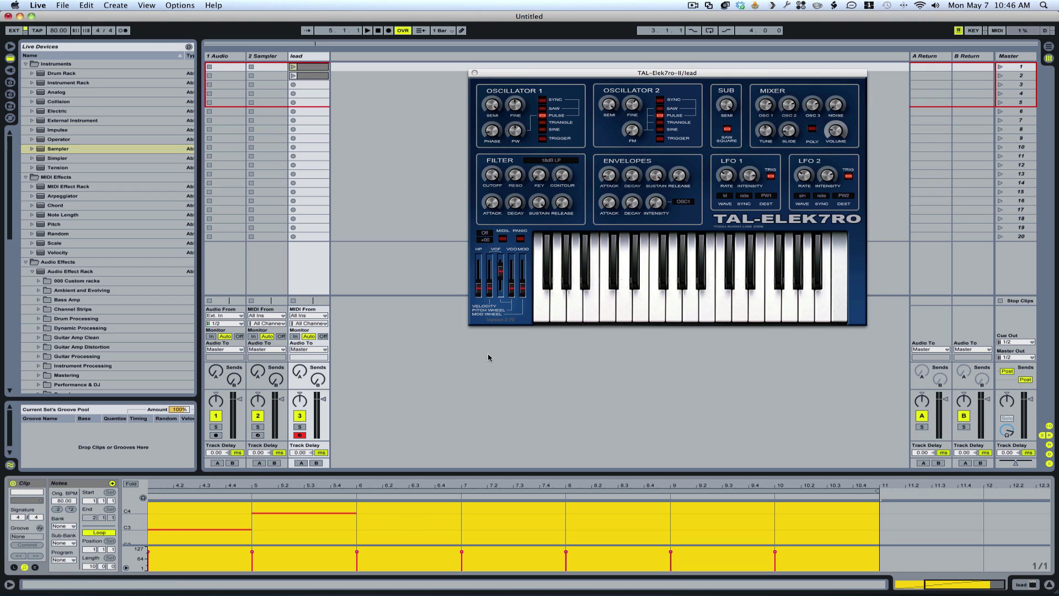
# Close the synth editor and show the lead track's second clip with its two sustained notes.
pyautogui.click(474, 73)
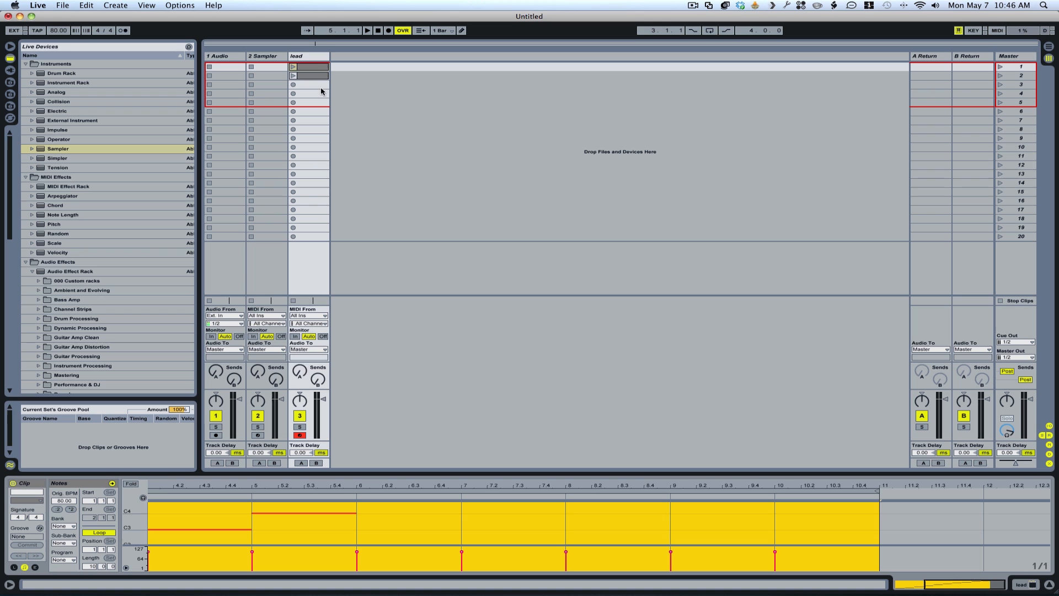
pyautogui.click(294, 66)
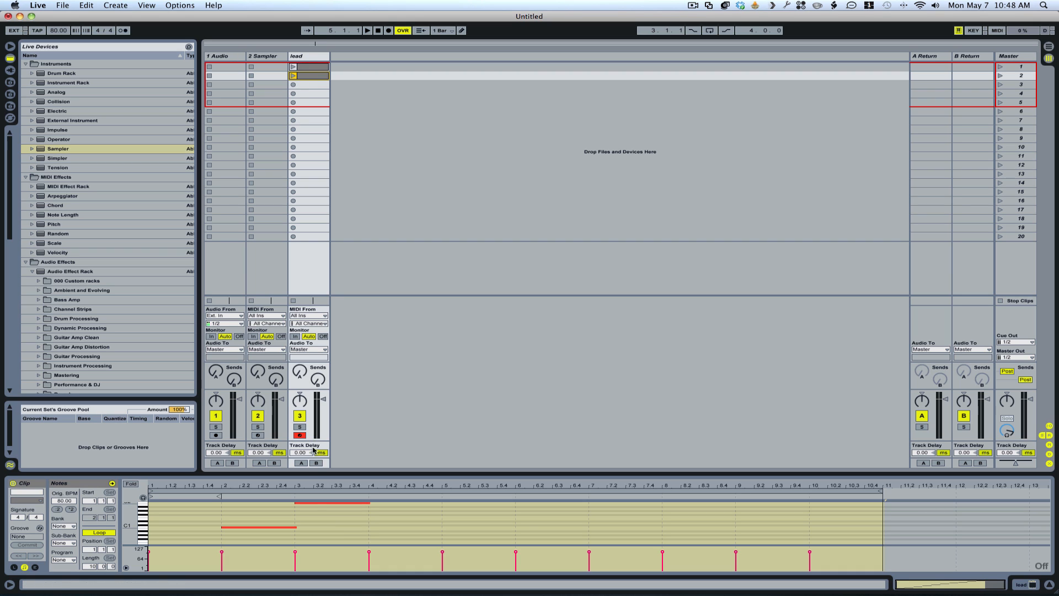
pyautogui.click(315, 512)
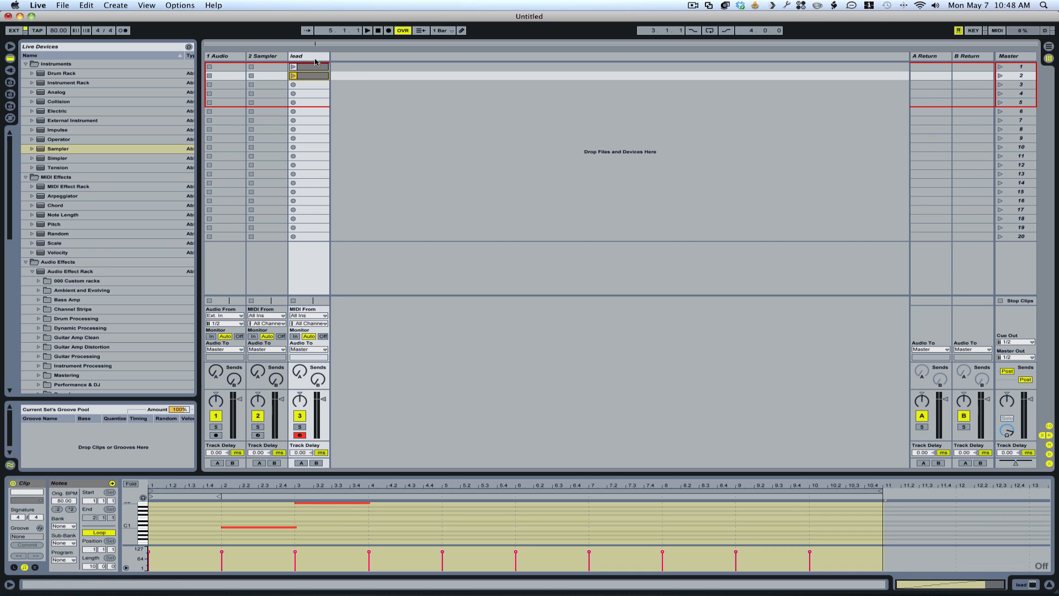
# Duplicate the lead track into a fourth track with the same clips and TAL-Elek7ro synth.
pyautogui.click(308, 55)
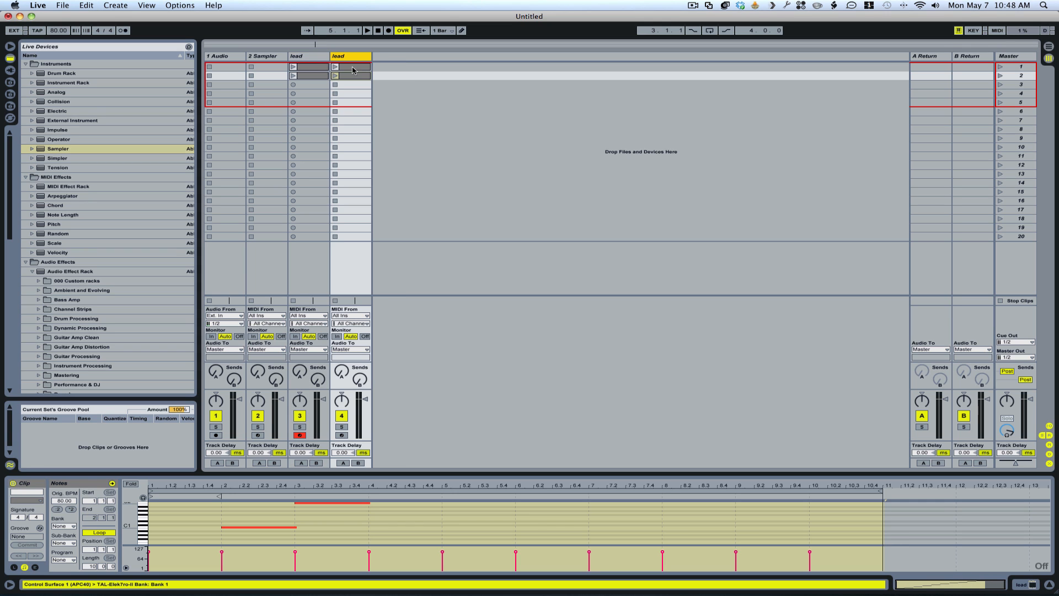
pyautogui.click(350, 56)
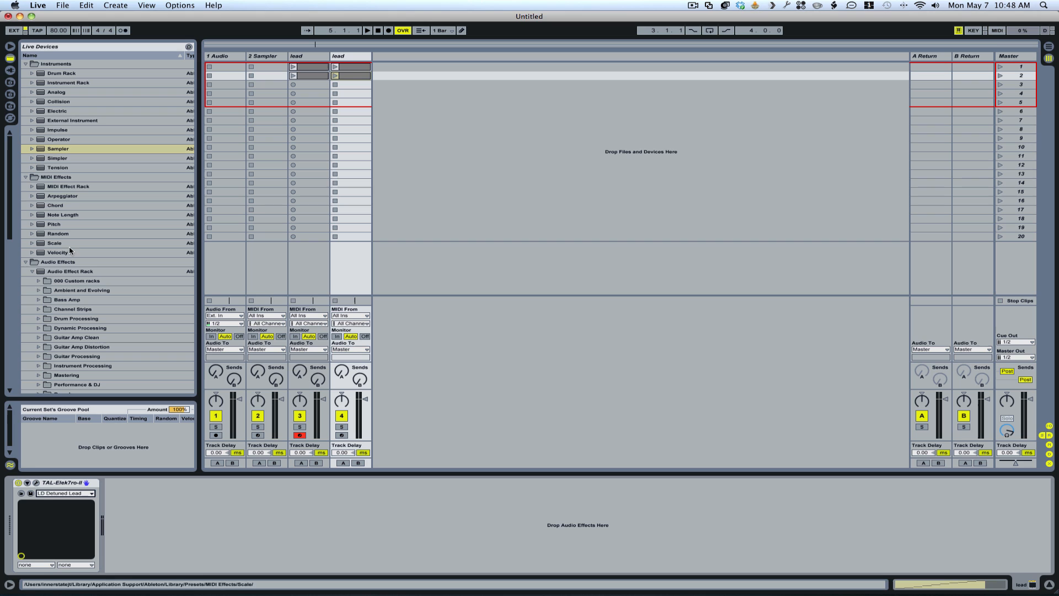
pyautogui.click(351, 55)
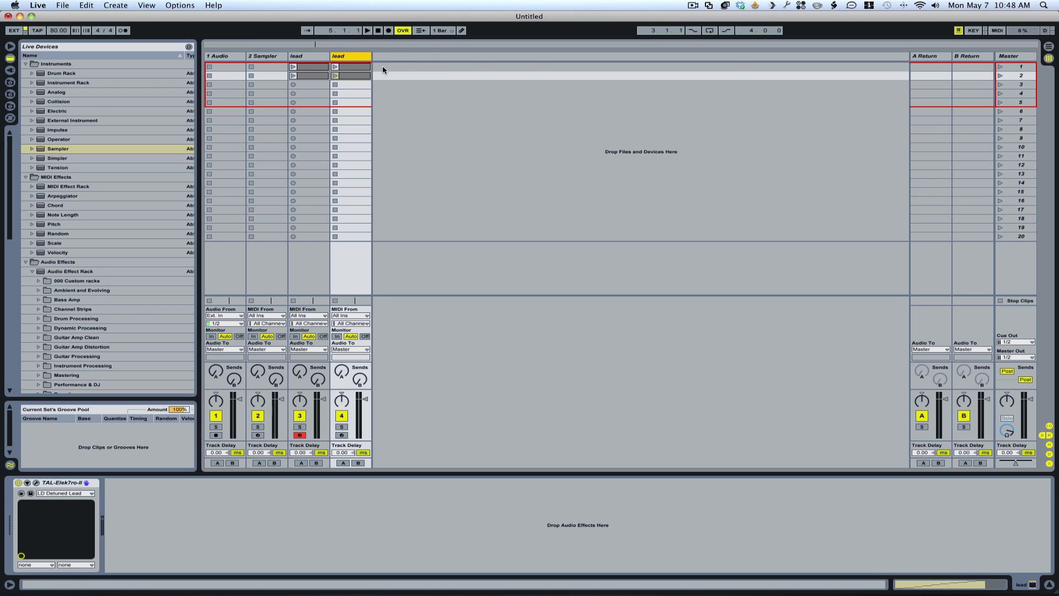
pyautogui.moveTo(384, 60)
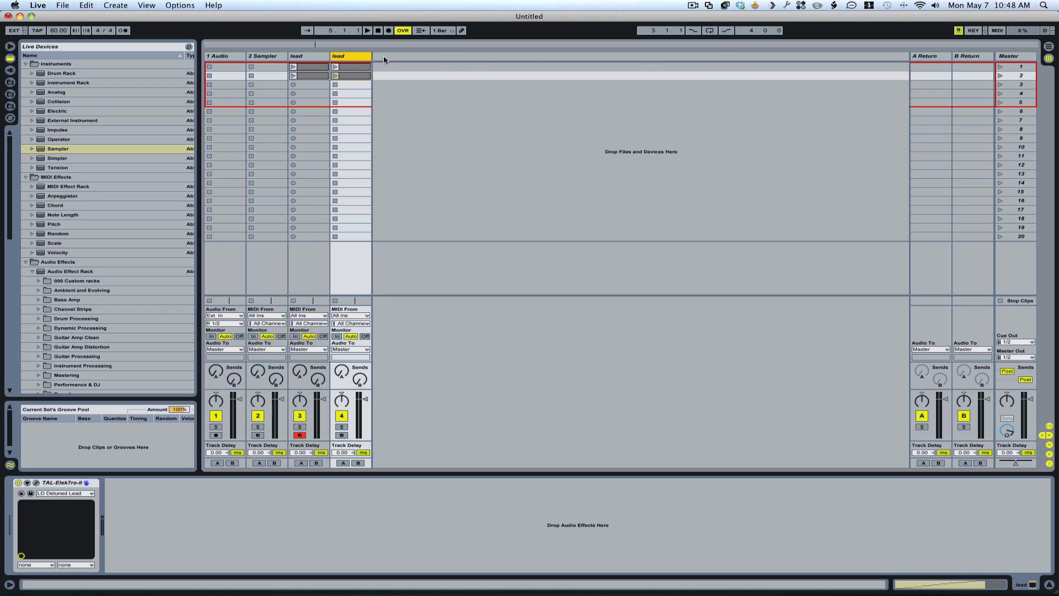
pyautogui.moveTo(65, 473)
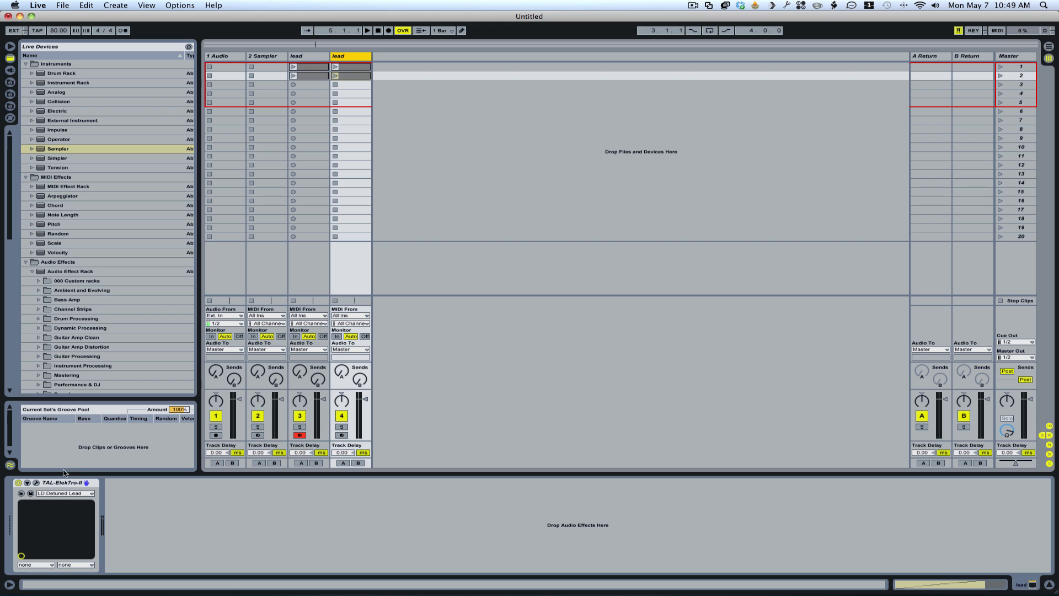
pyautogui.moveTo(72, 488)
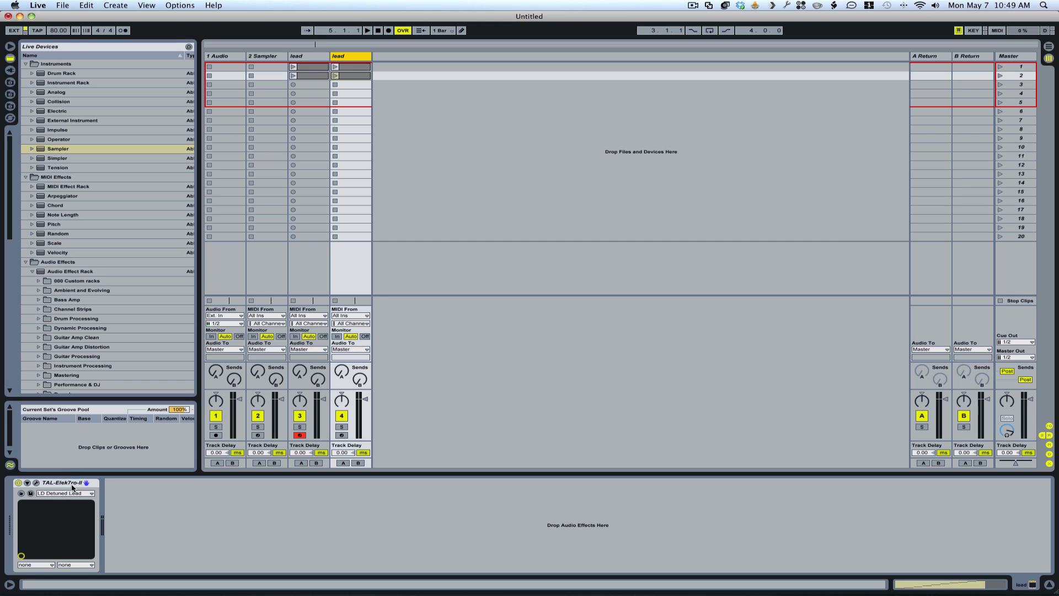
pyautogui.moveTo(417, 54)
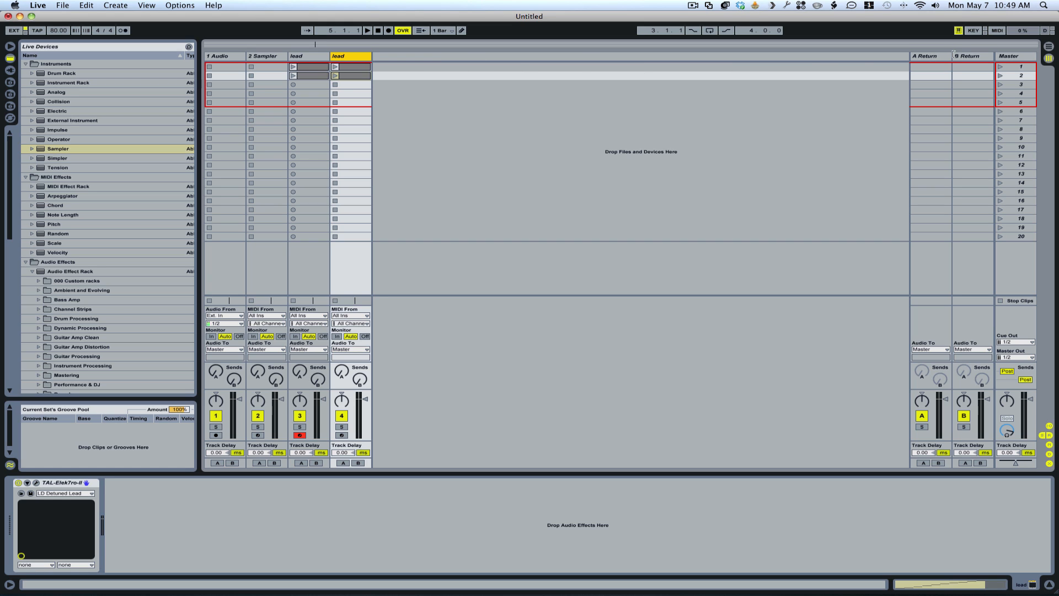
pyautogui.moveTo(820, 71)
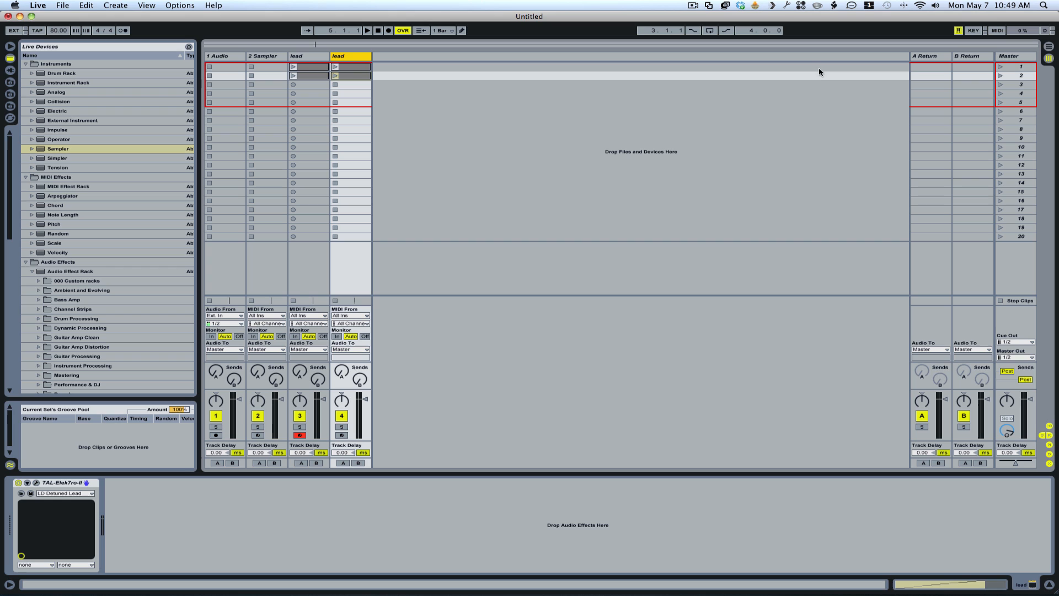
pyautogui.moveTo(422, 51)
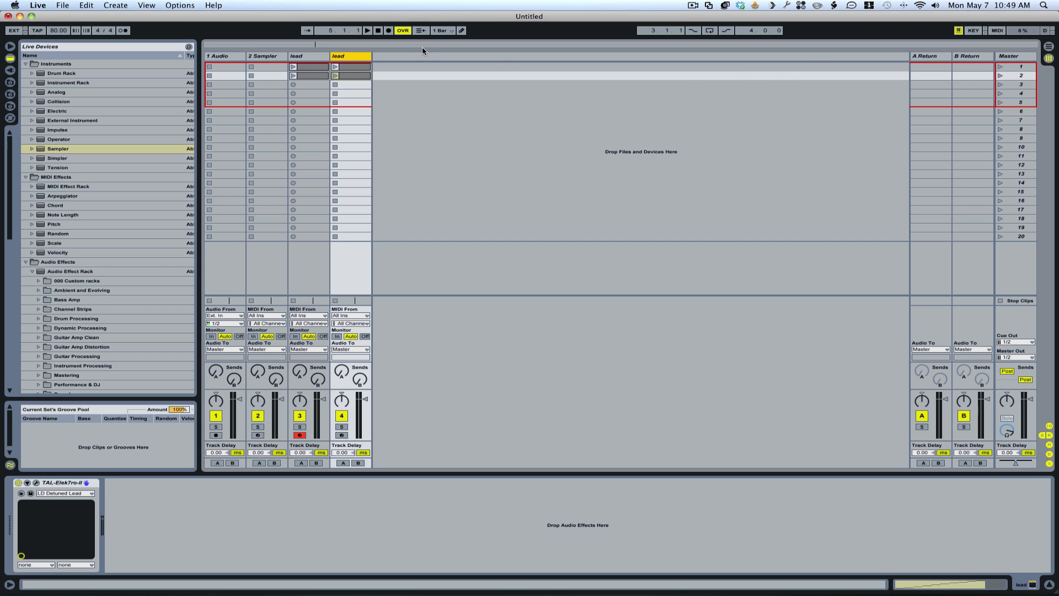
pyautogui.moveTo(312, 57)
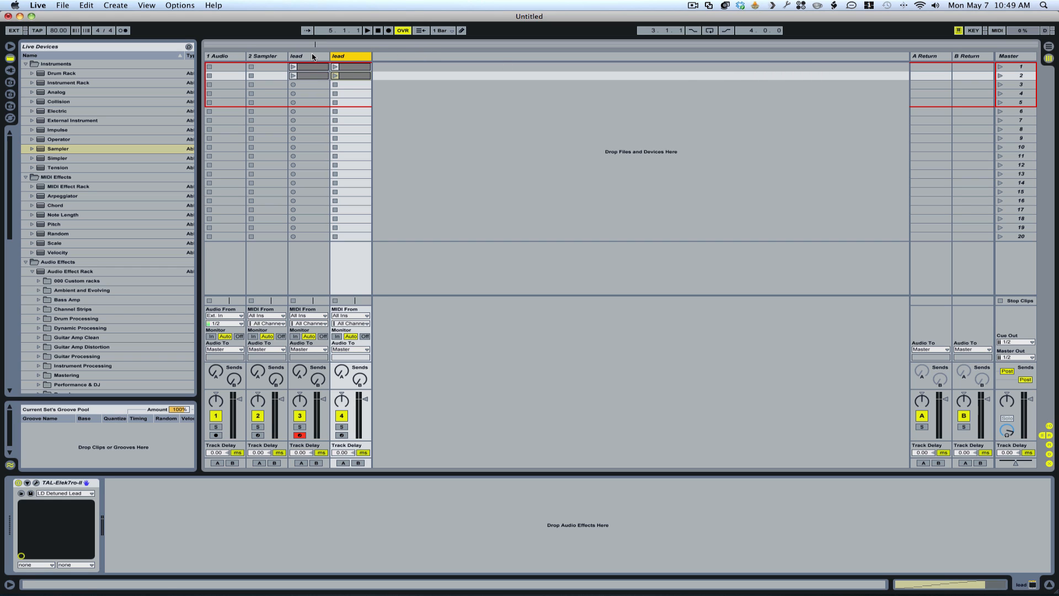
# Check the duplicate lead's synth editor, then close it, leaving only the session tracks.
pyautogui.click(348, 56)
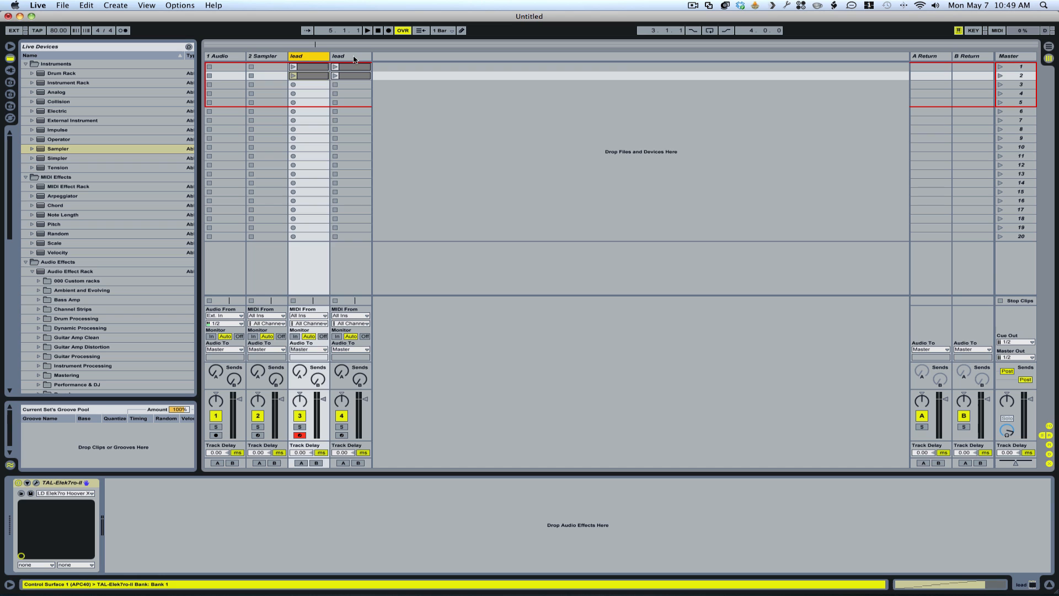
pyautogui.click(350, 57)
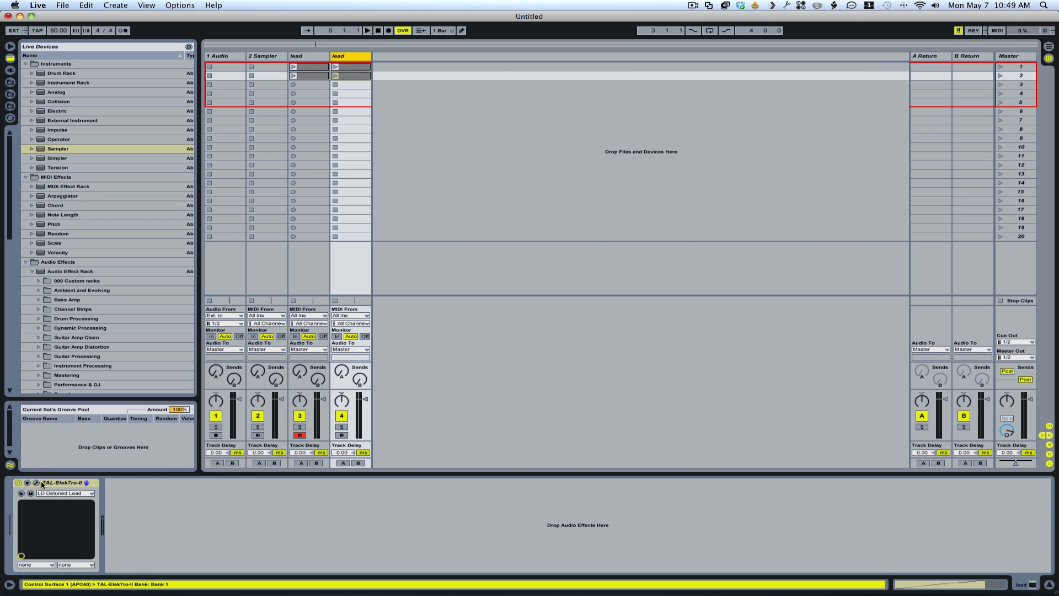
pyautogui.click(27, 482)
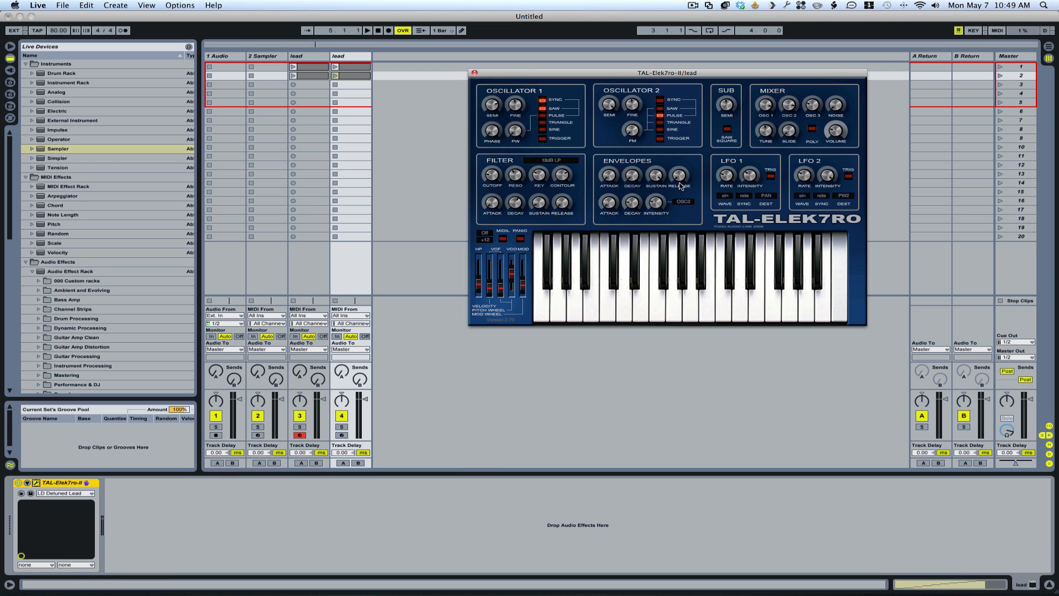
pyautogui.moveTo(468, 262)
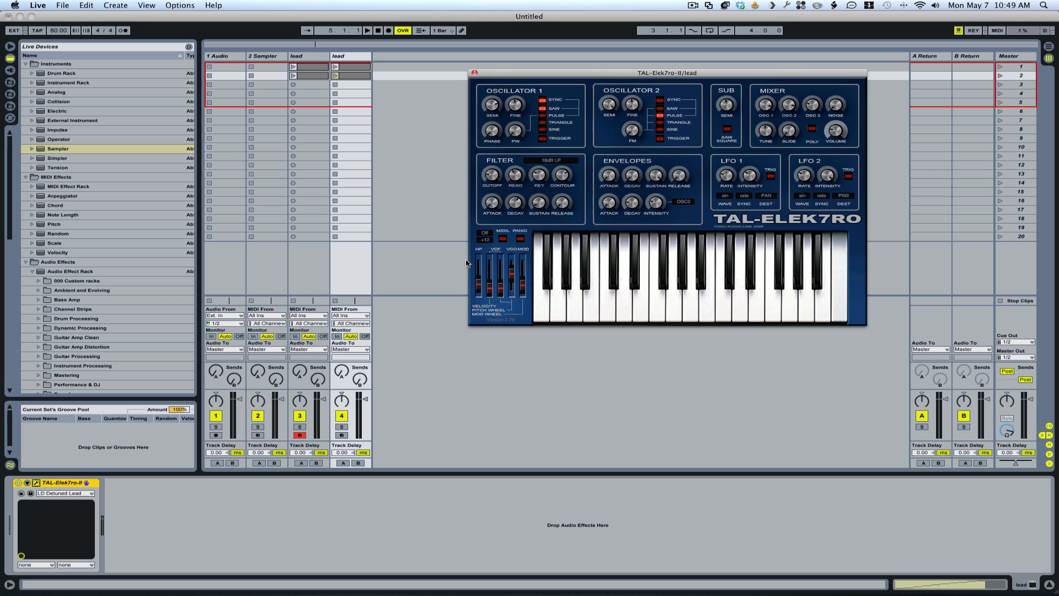
pyautogui.moveTo(483, 235)
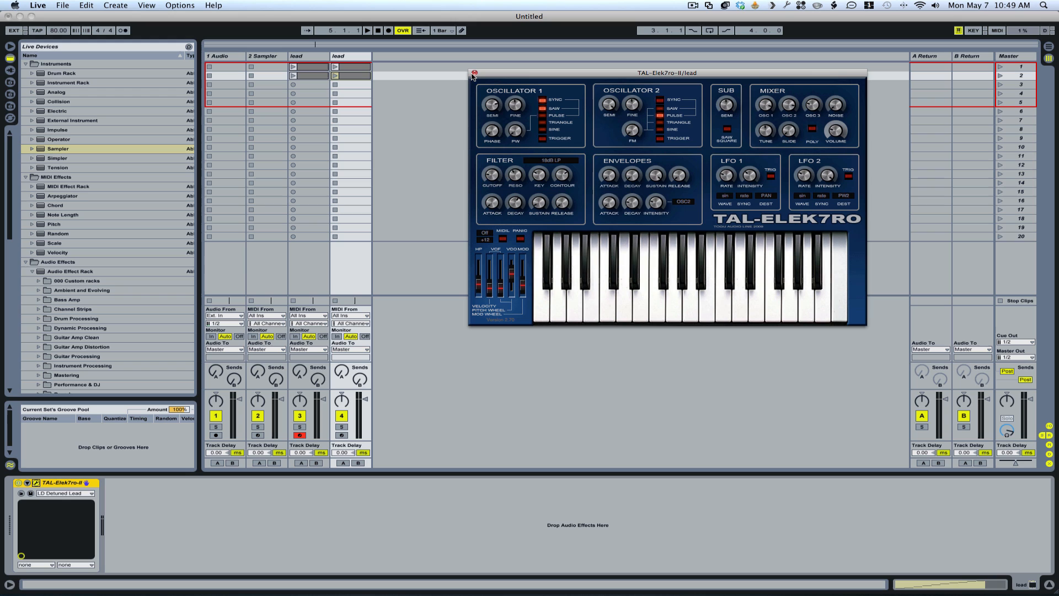
pyautogui.click(474, 73)
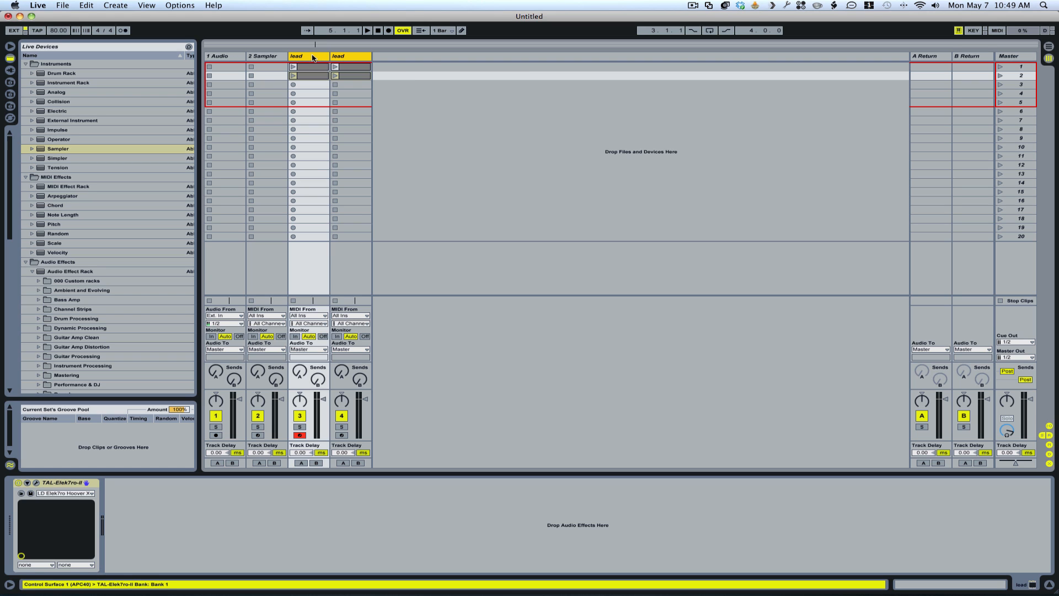
# Freeze both lead tracks so their clips render as audio waveforms.
pyautogui.rightClick(312, 56)
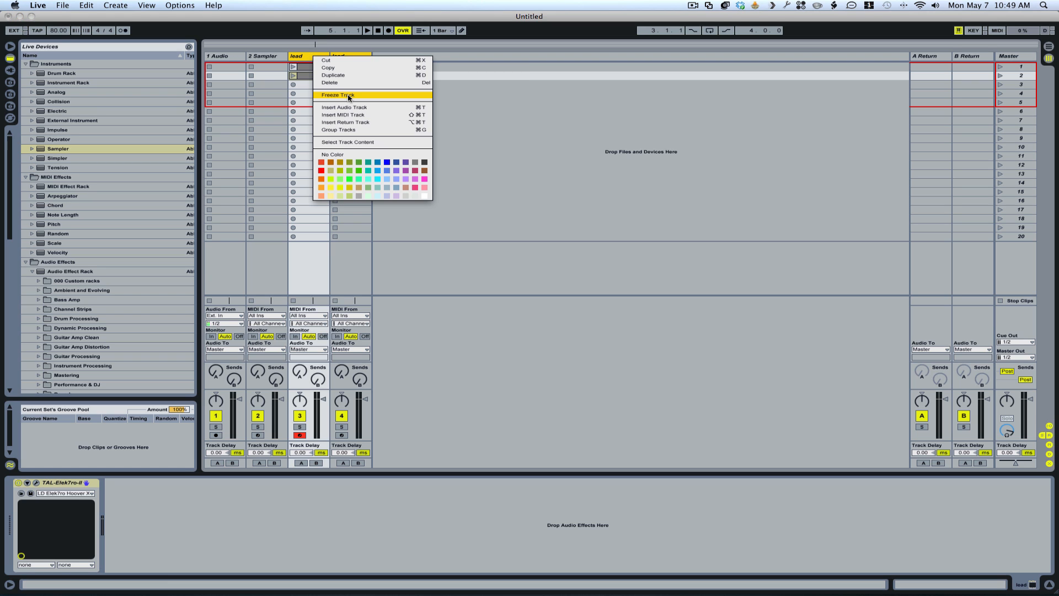
pyautogui.click(337, 95)
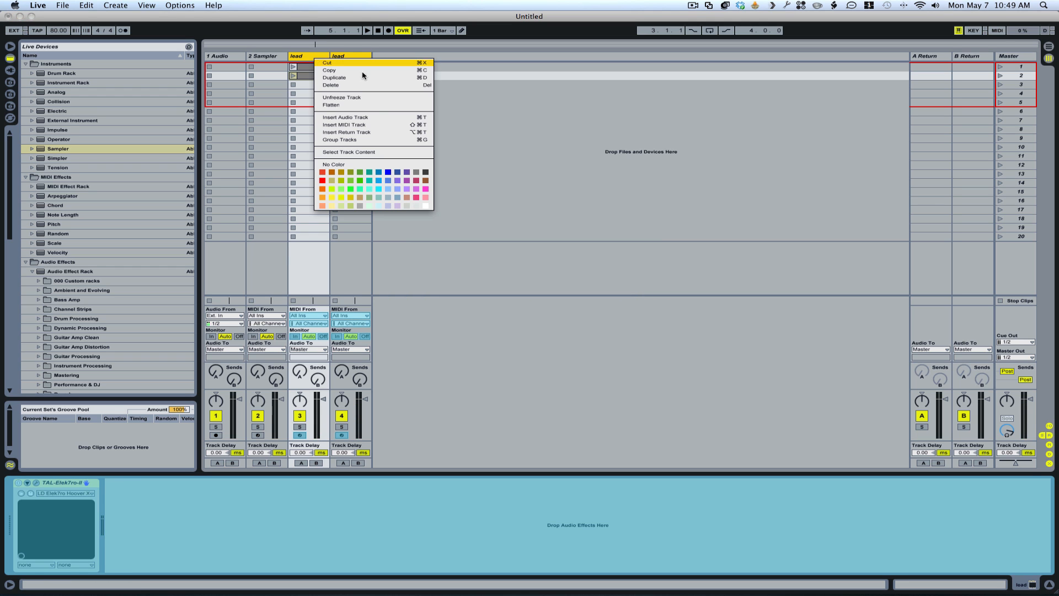
pyautogui.click(344, 104)
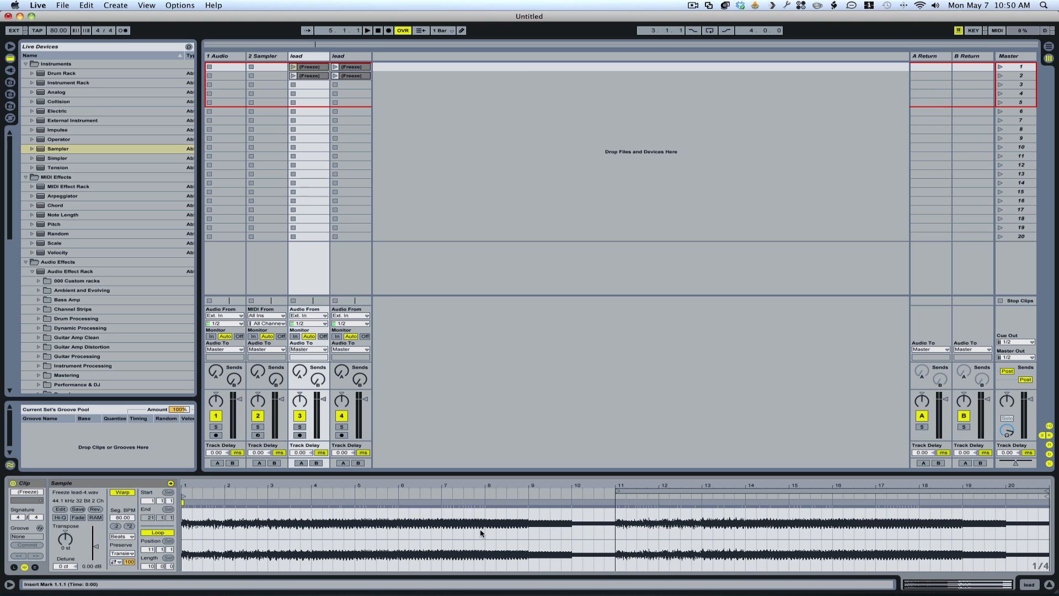
pyautogui.moveTo(976, 525)
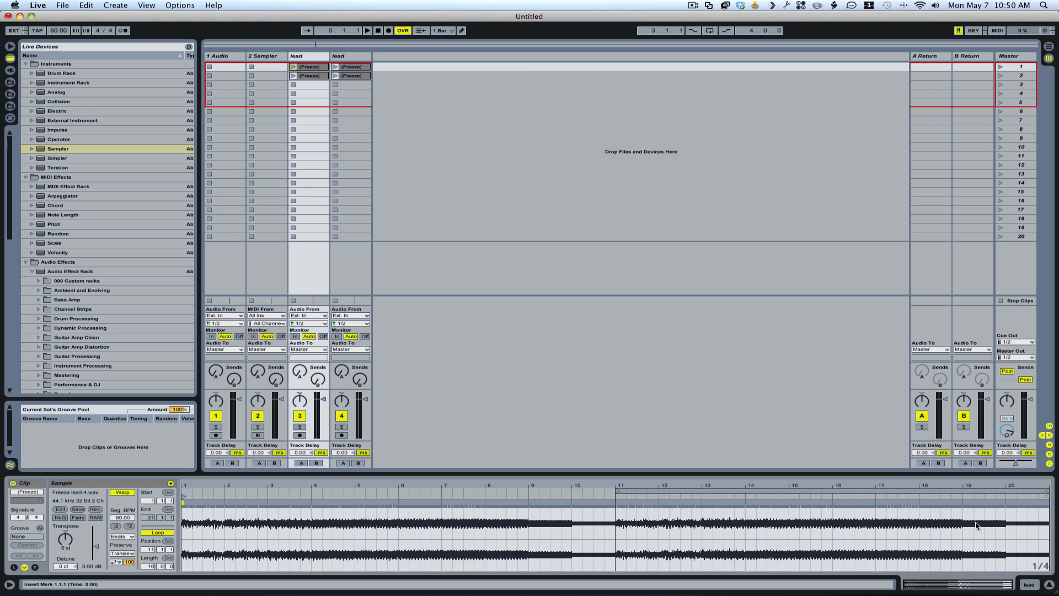
pyautogui.moveTo(588, 539)
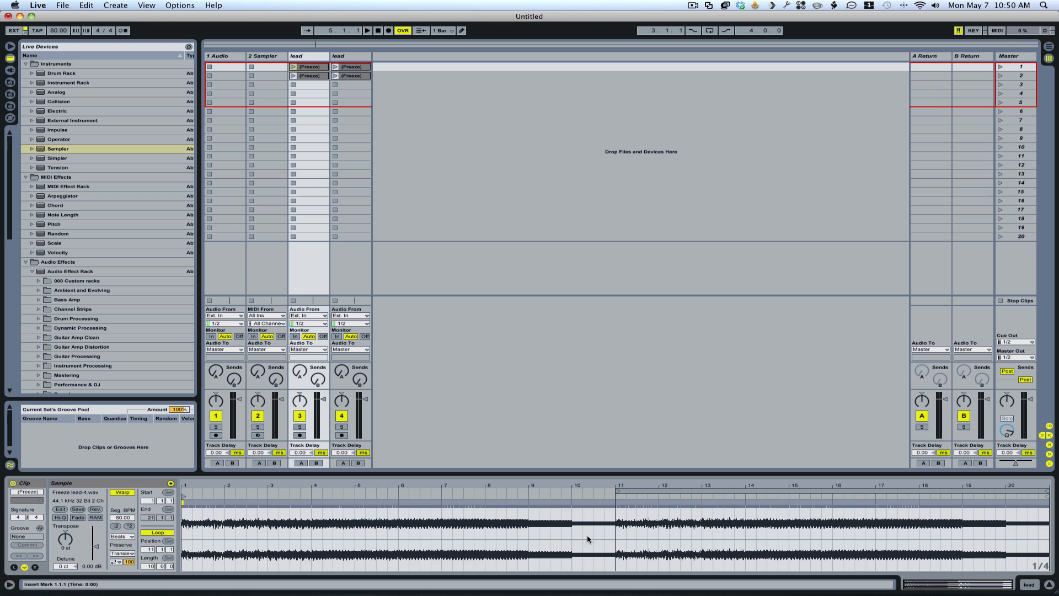
pyautogui.moveTo(616, 539)
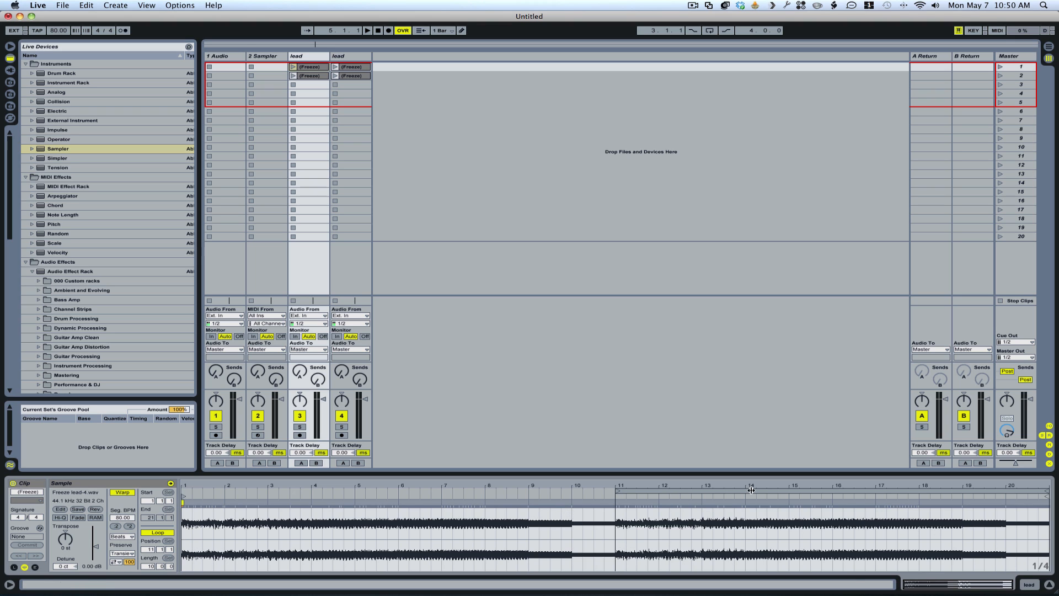
pyautogui.moveTo(750, 485)
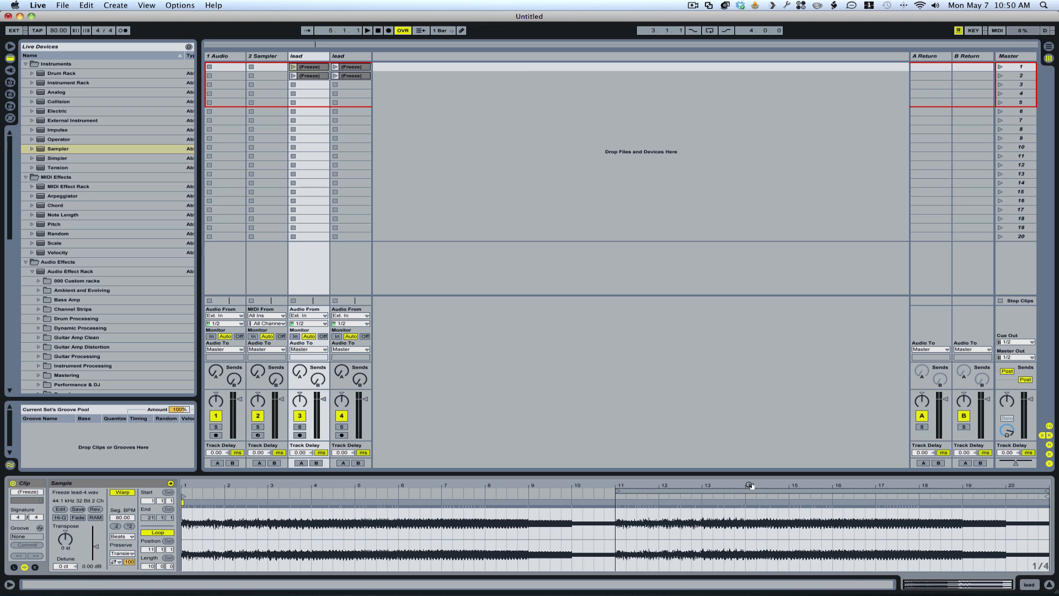
pyautogui.moveTo(748, 488)
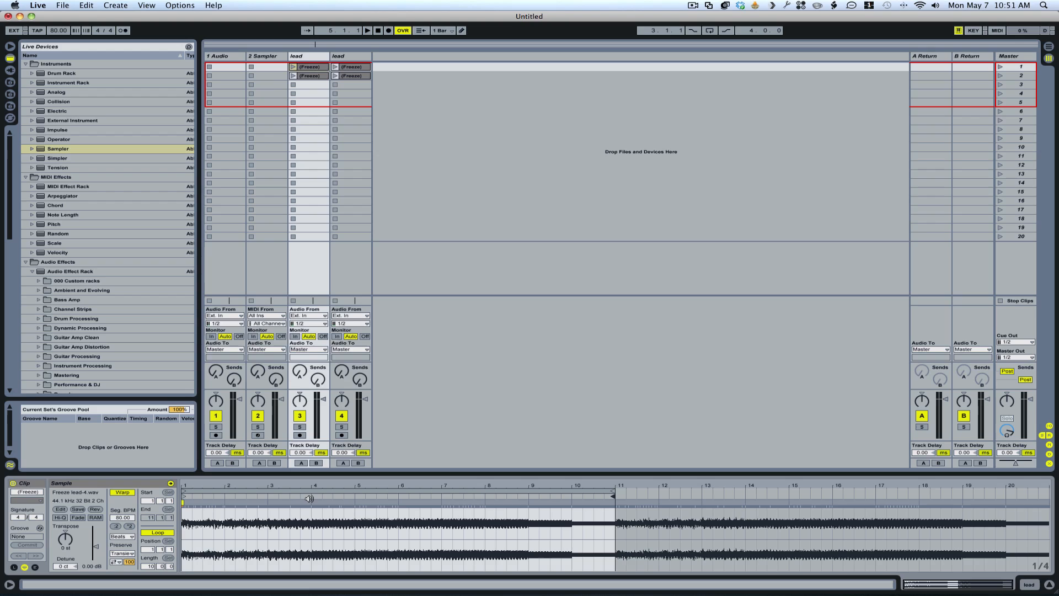
# View the other frozen lead clip's waveform in the clip detail.
pyautogui.click(336, 66)
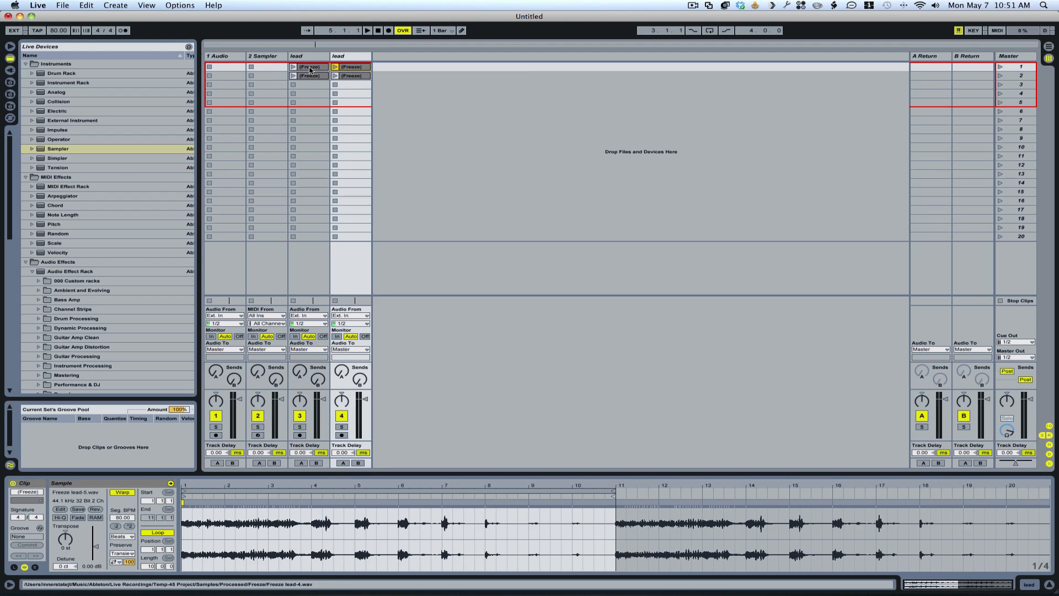
pyautogui.click(335, 66)
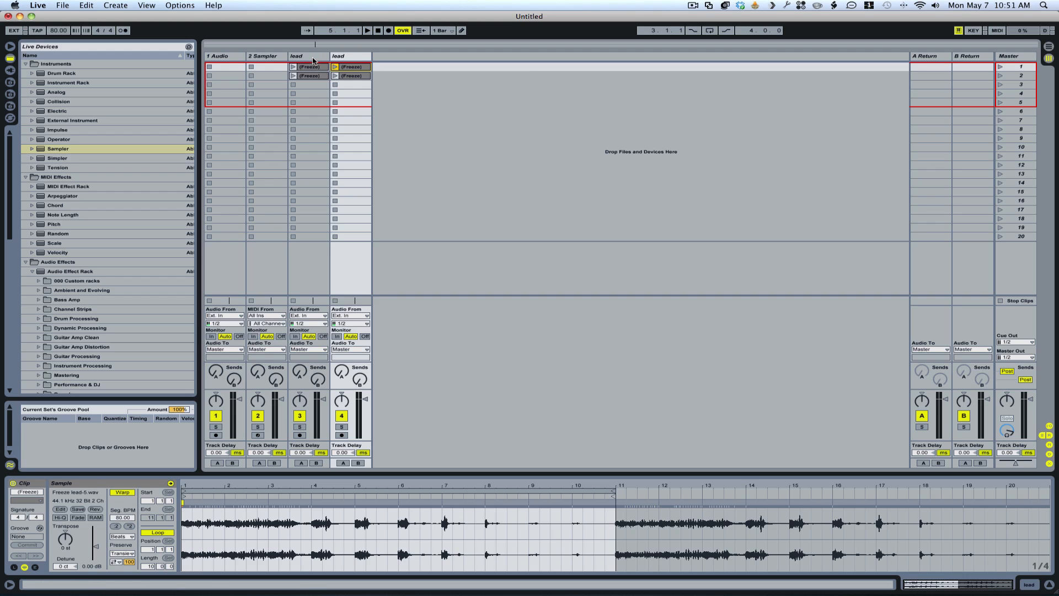
pyautogui.click(307, 66)
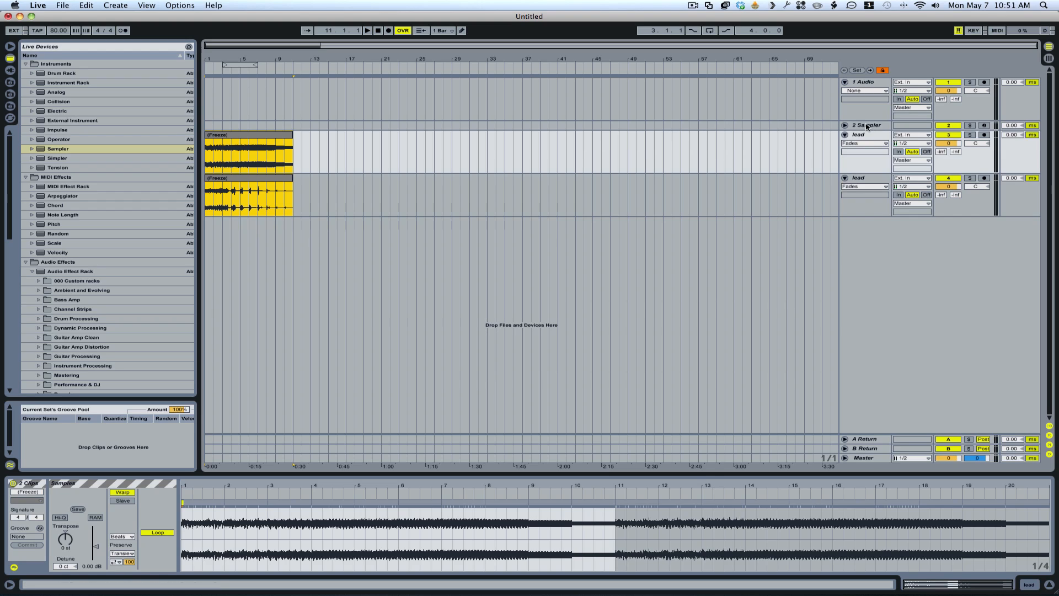
pyautogui.moveTo(860, 159)
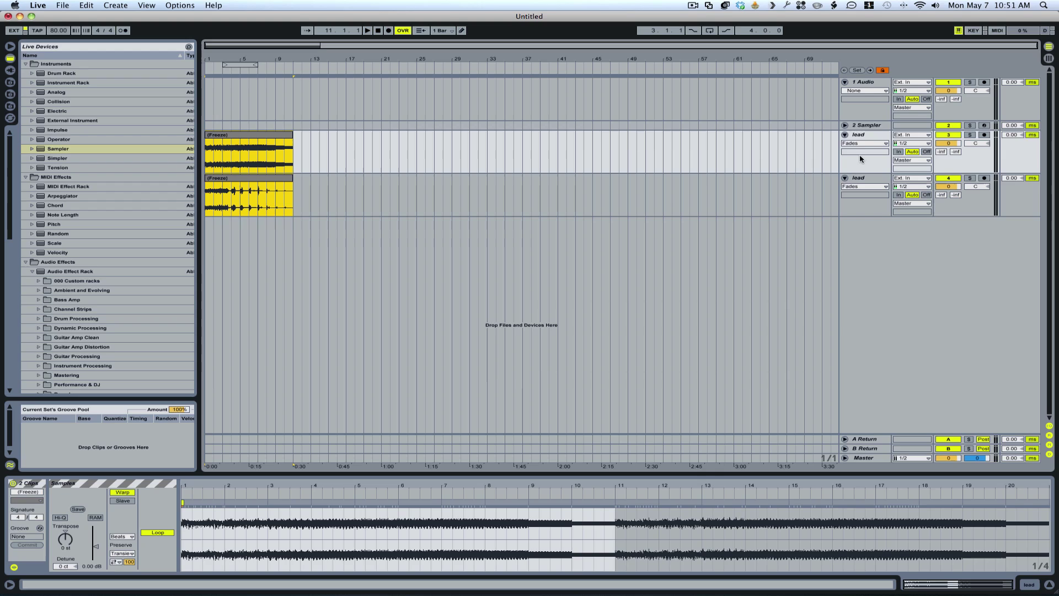
pyautogui.moveTo(868, 137)
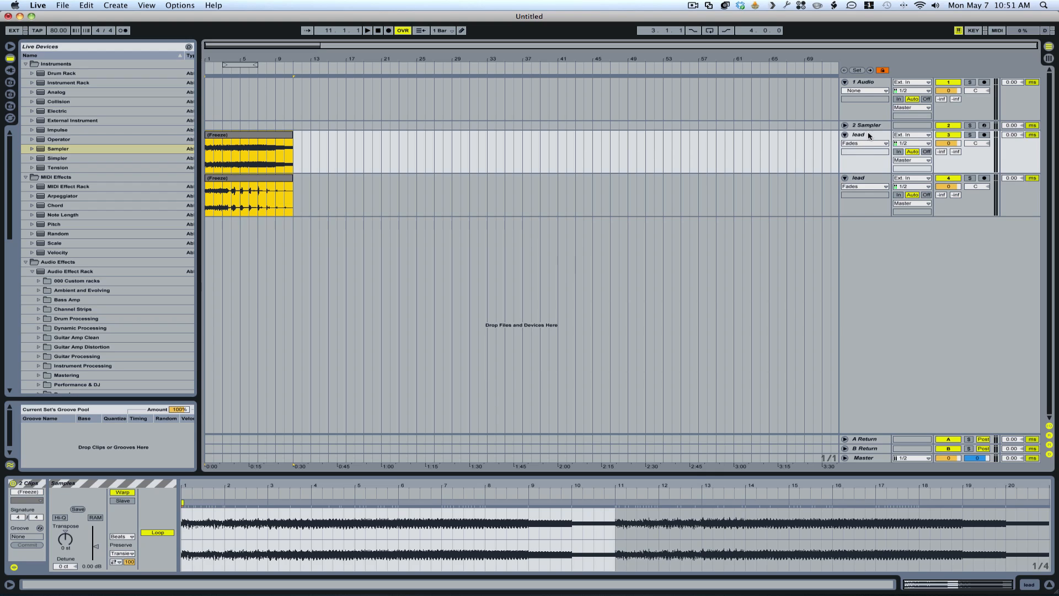
# In the arrangement timeline, select the frozen lead clips, then deselect them.
pyautogui.click(263, 172)
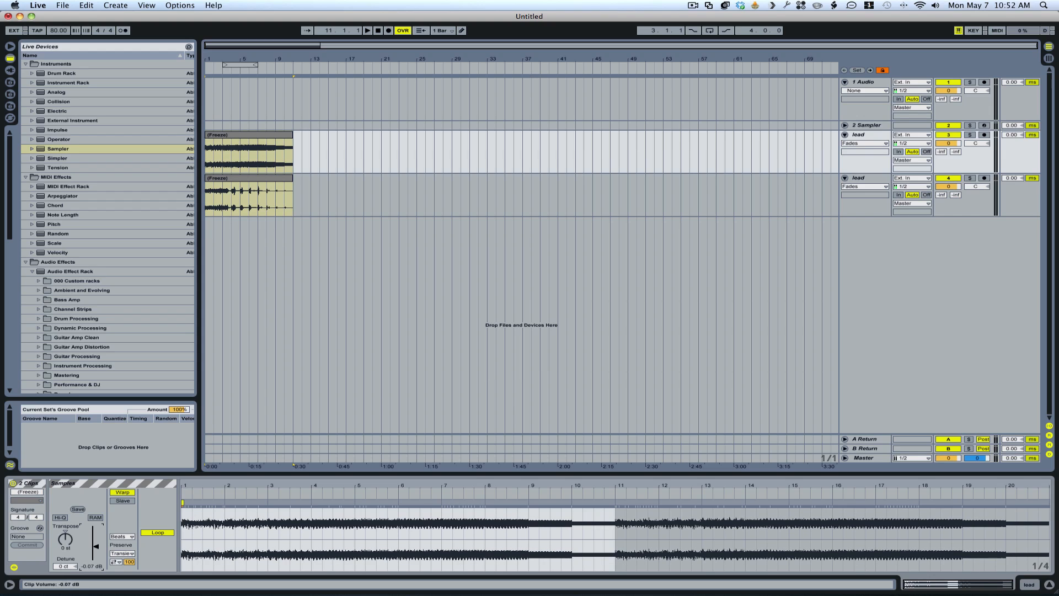
pyautogui.click(255, 155)
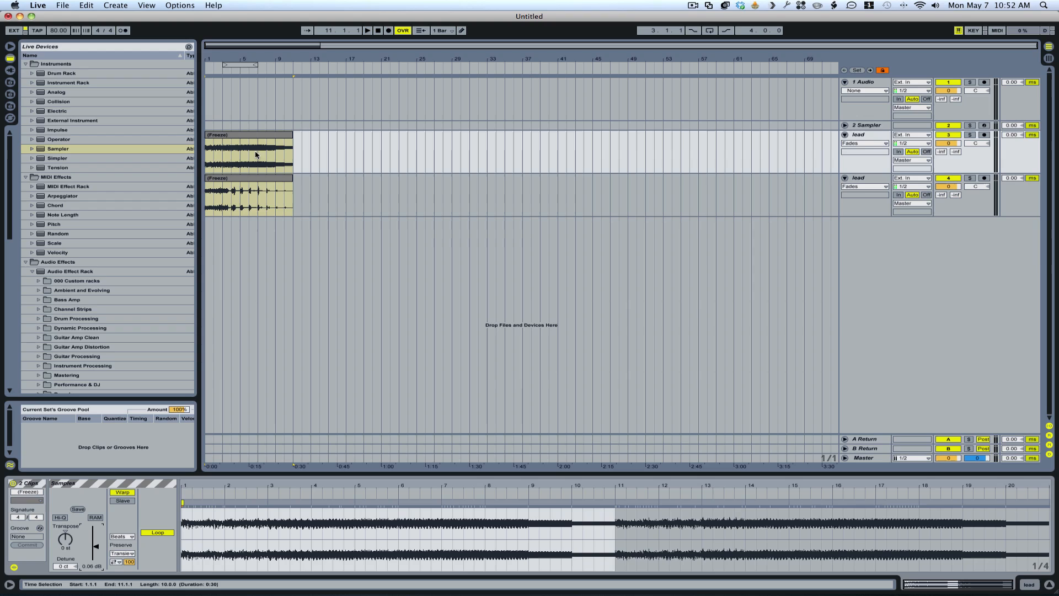
pyautogui.moveTo(246, 185)
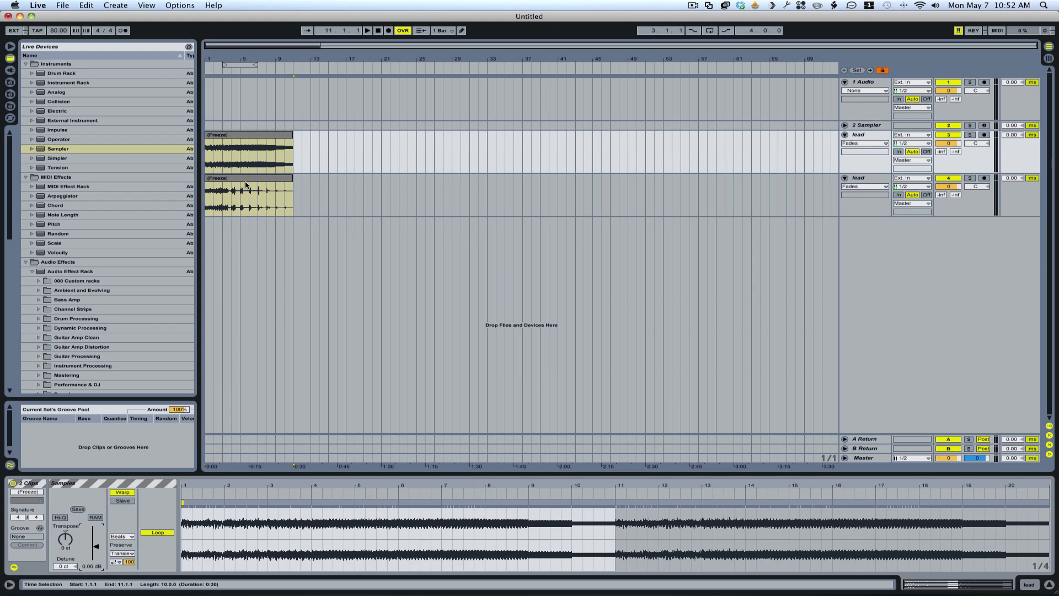
pyautogui.moveTo(238, 287)
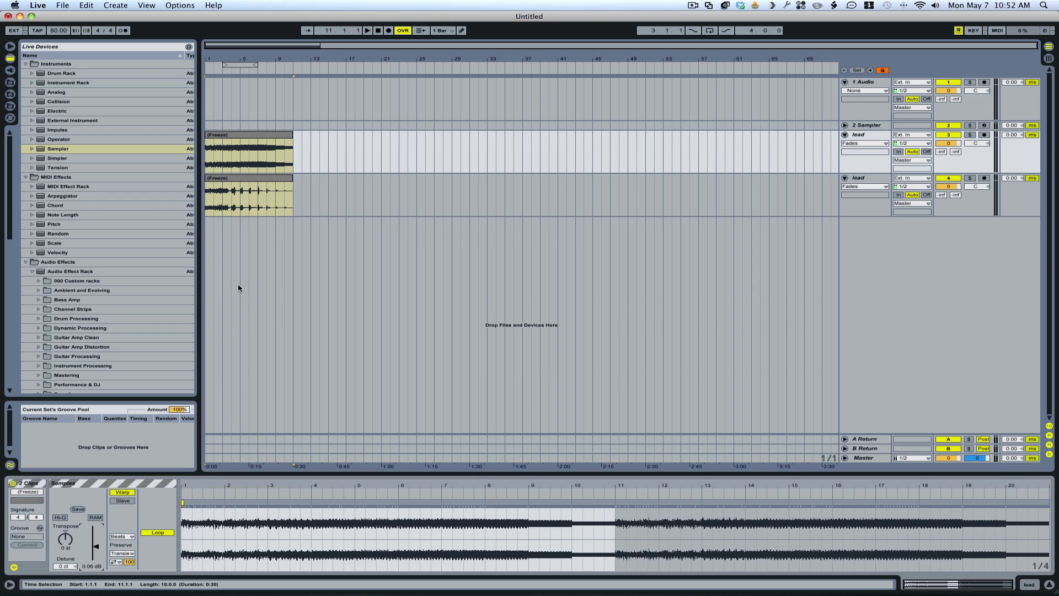
pyautogui.click(246, 196)
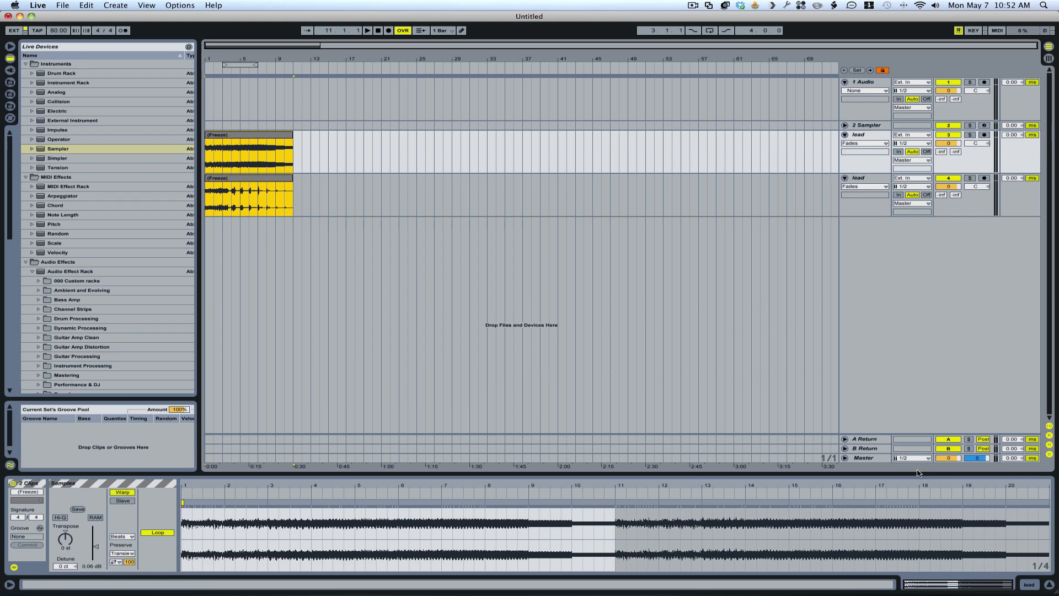
# Split both frozen lead clips into one-bar slices and move the first track's slices onto the Audio track.
pyautogui.click(227, 152)
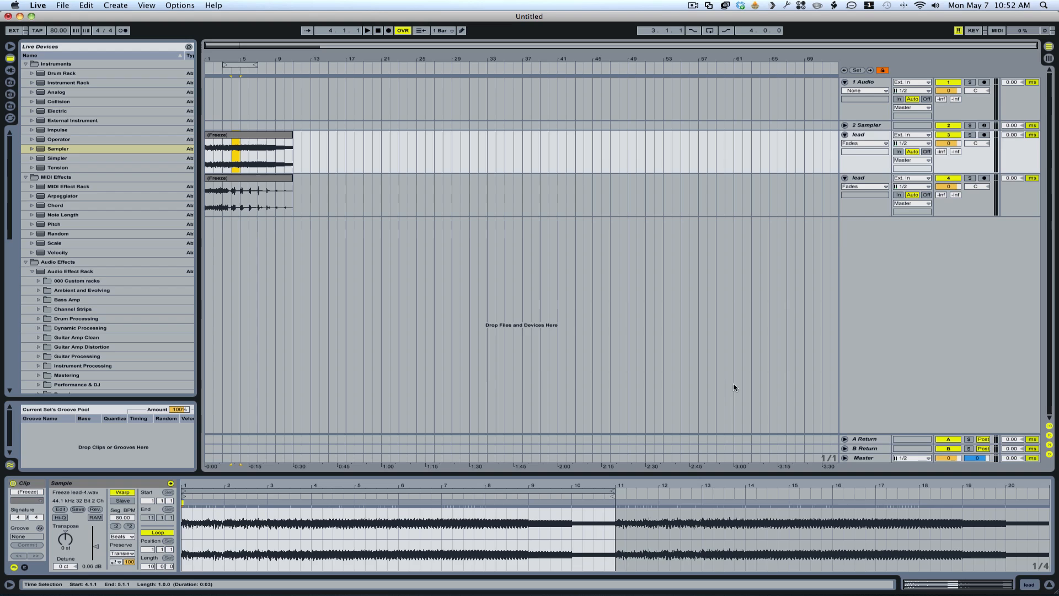
pyautogui.moveTo(828, 463)
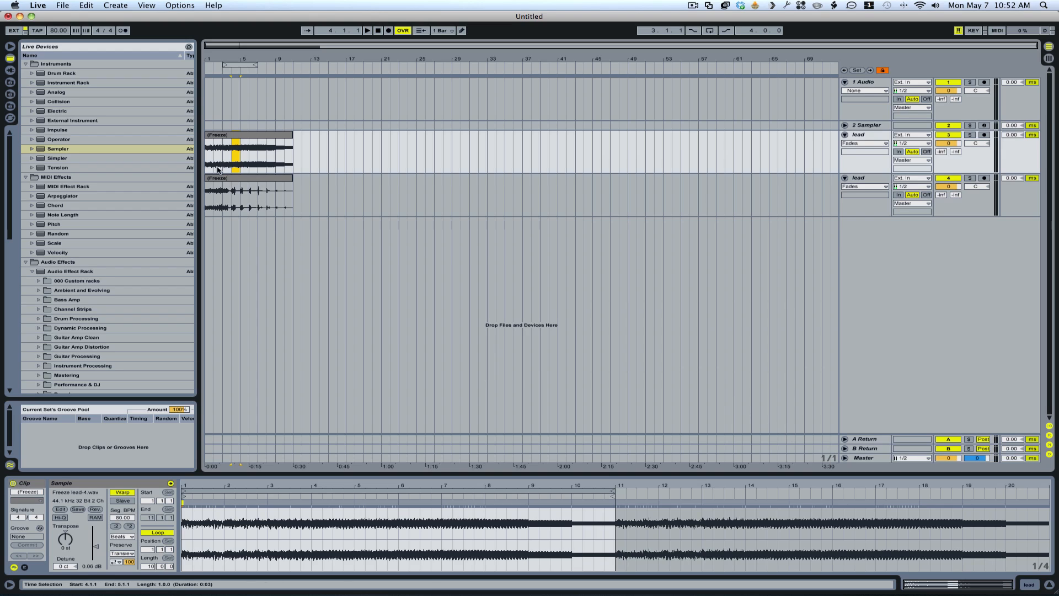
pyautogui.moveTo(217, 223)
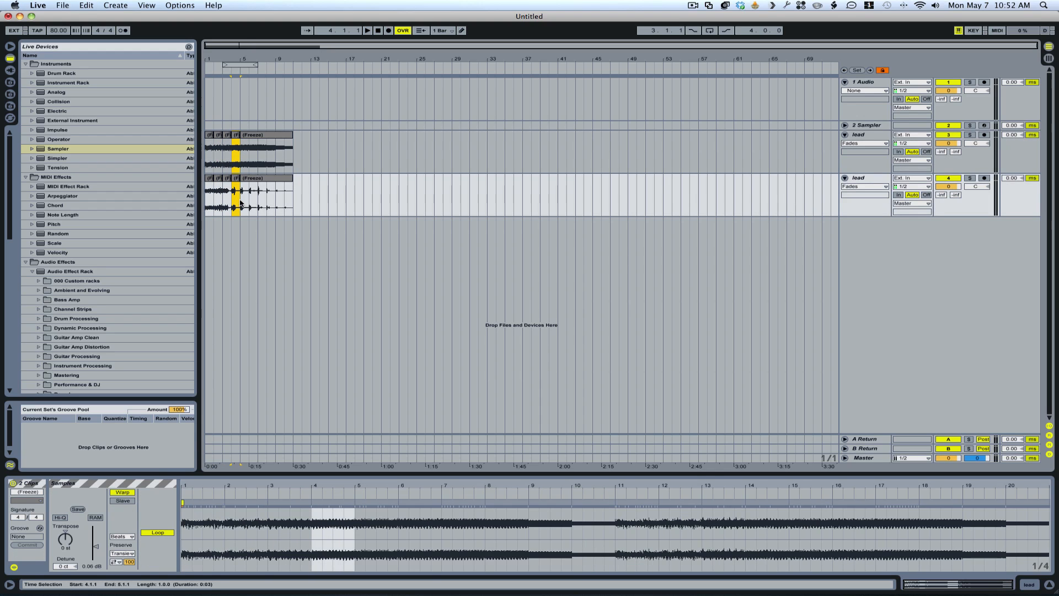
pyautogui.click(254, 196)
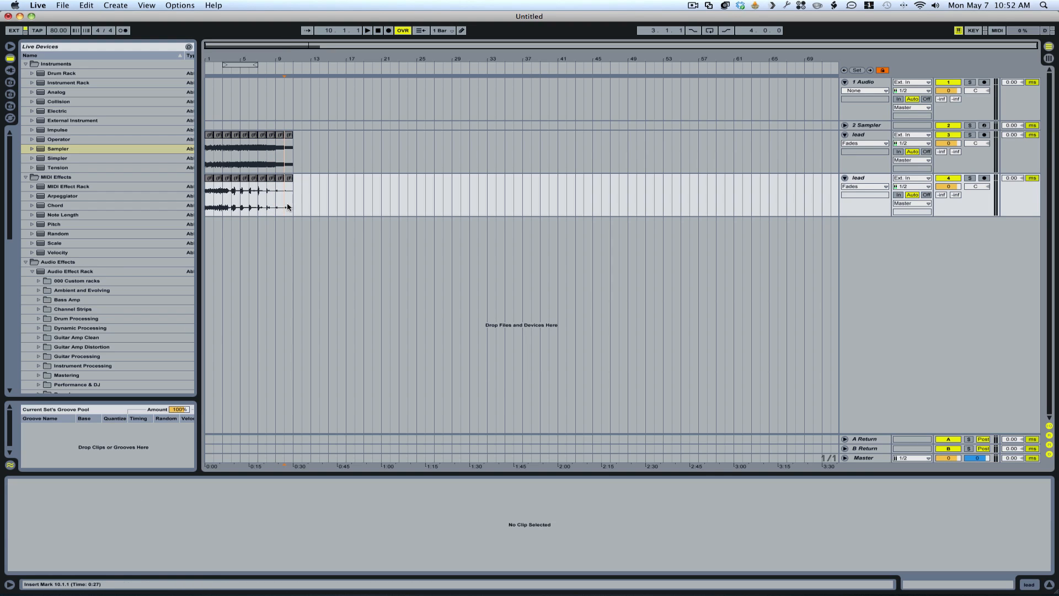
pyautogui.moveTo(269, 146)
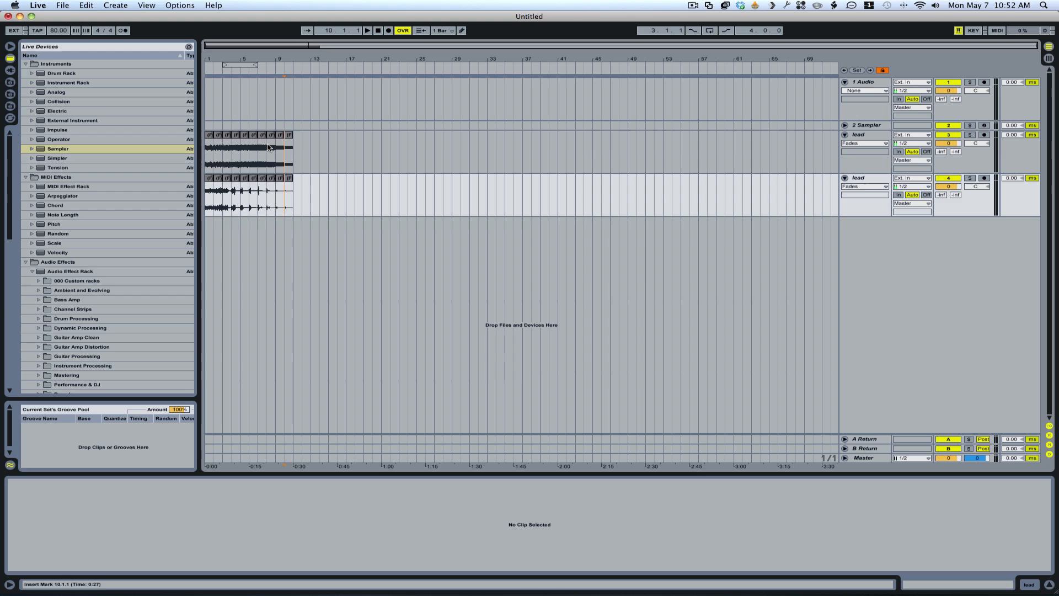
pyautogui.moveTo(283, 151); pyautogui.dragTo(302, 151)
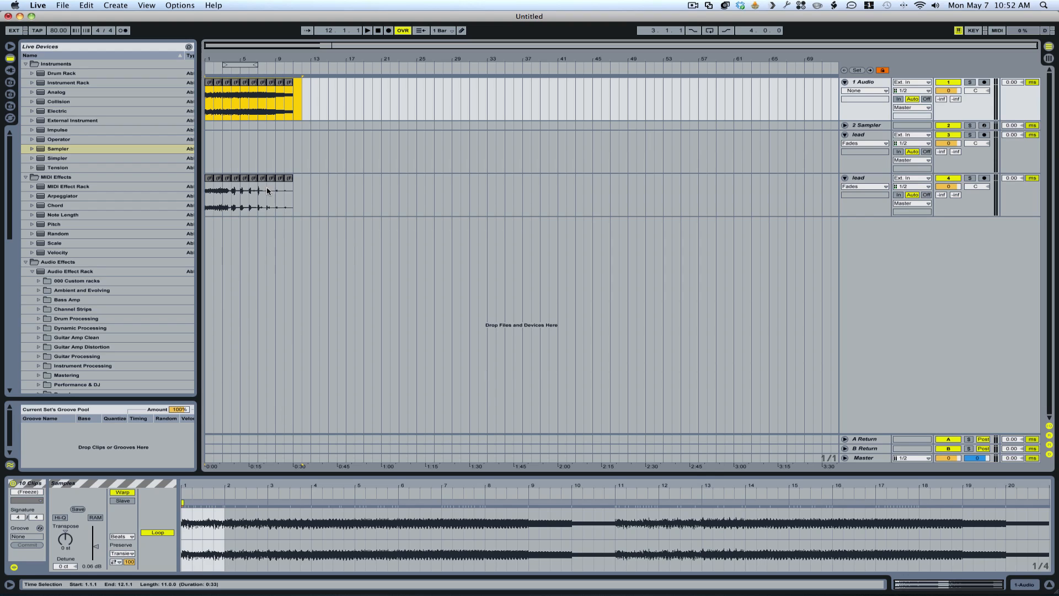
pyautogui.moveTo(284, 200)
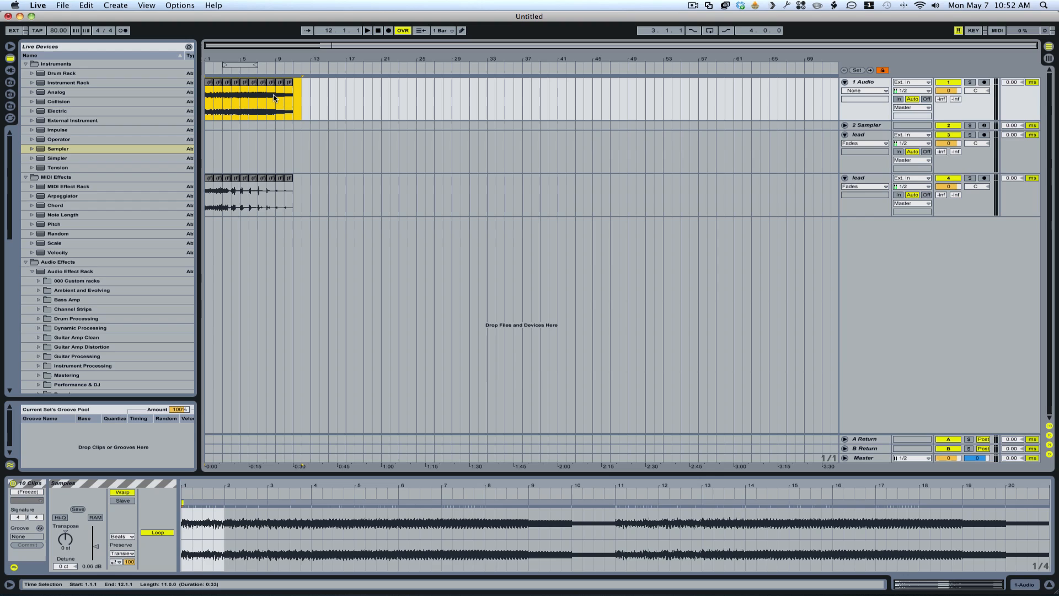
pyautogui.moveTo(245, 215)
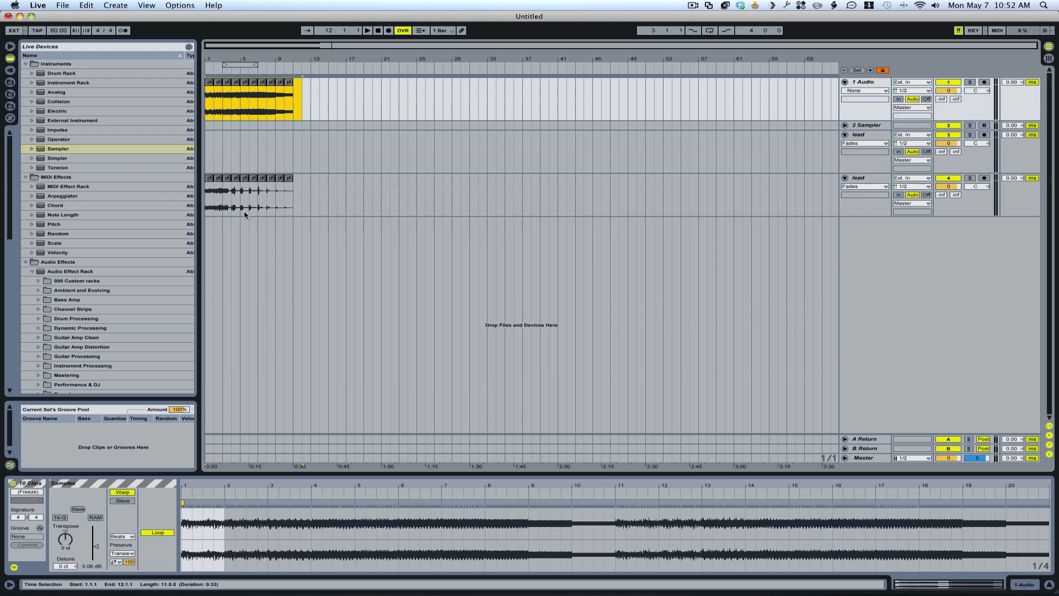
pyautogui.moveTo(315, 221)
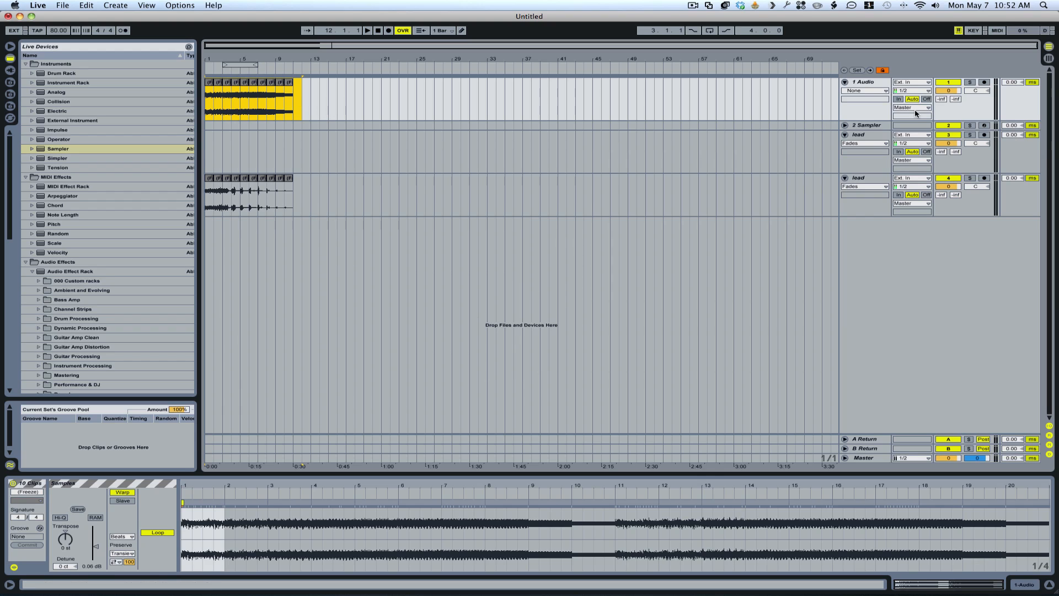
# Load the Freeze lead-4 recording onto track 2's Sampler as ten sample zones in the Zone editor.
pyautogui.click(865, 124)
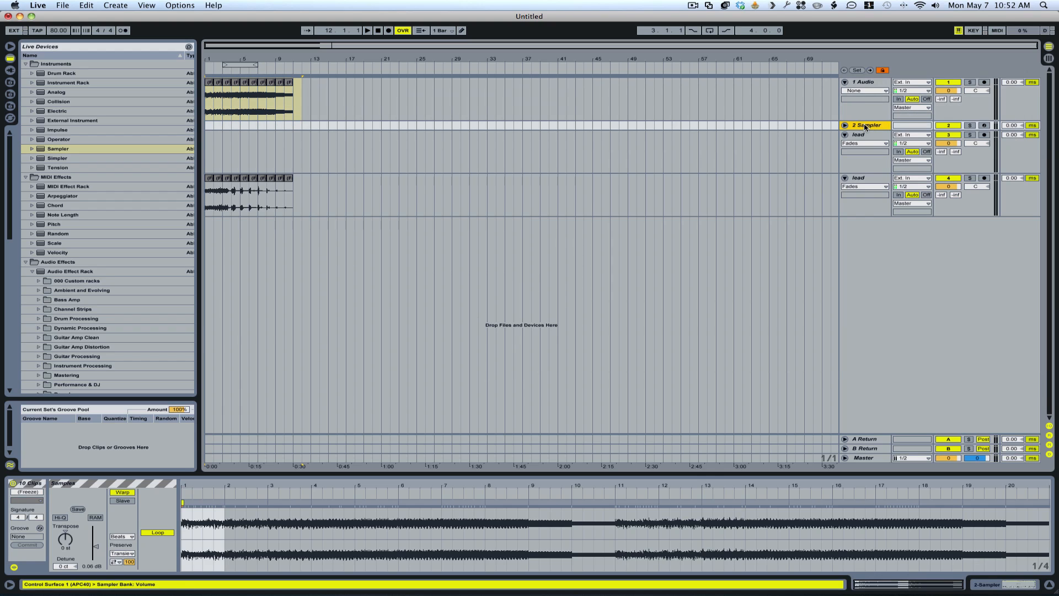
pyautogui.click(865, 125)
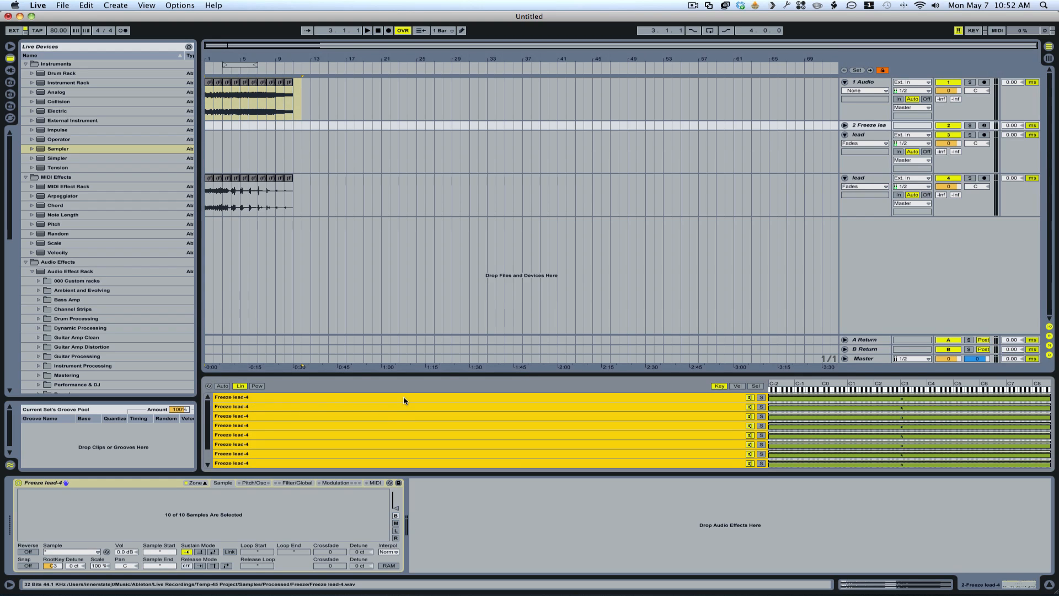
pyautogui.click(405, 397)
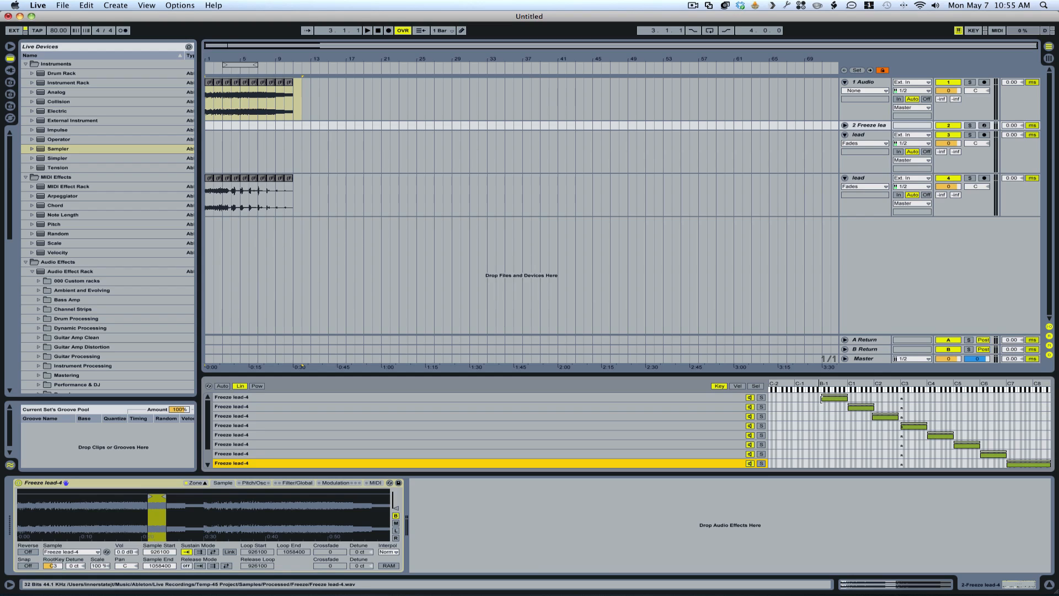
# Select the lowest Freeze lead-4 zone so its key range extends down below C1.
pyautogui.click(473, 397)
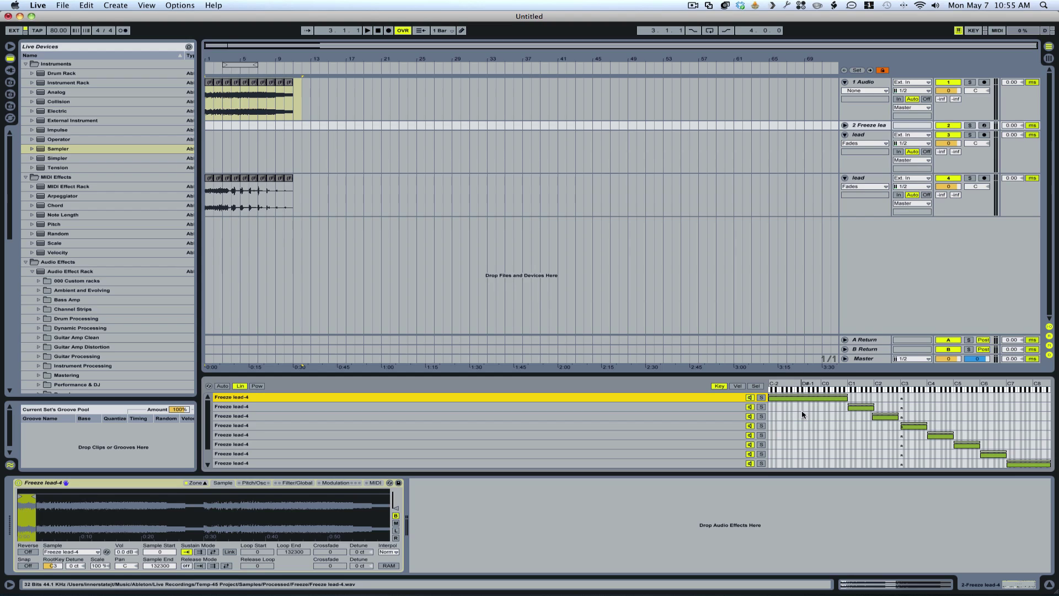
pyautogui.moveTo(886, 406)
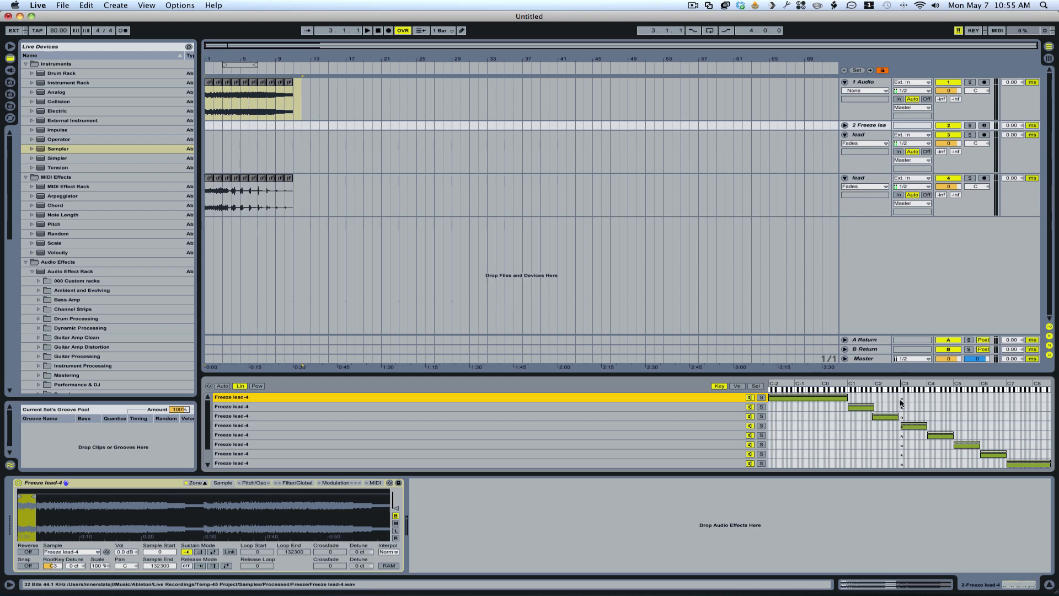
pyautogui.moveTo(815, 401)
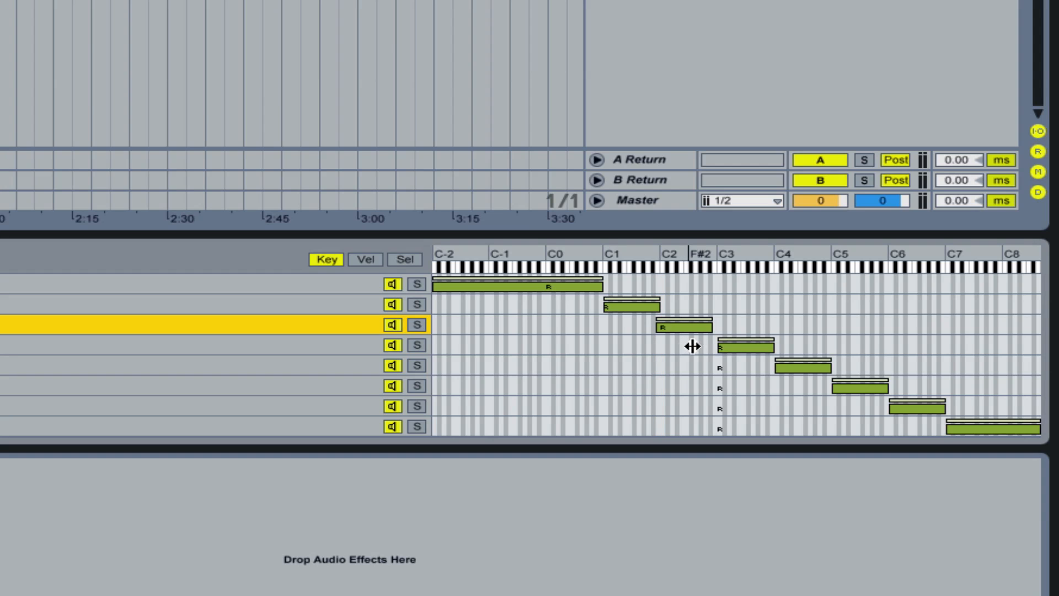
pyautogui.moveTo(783, 371)
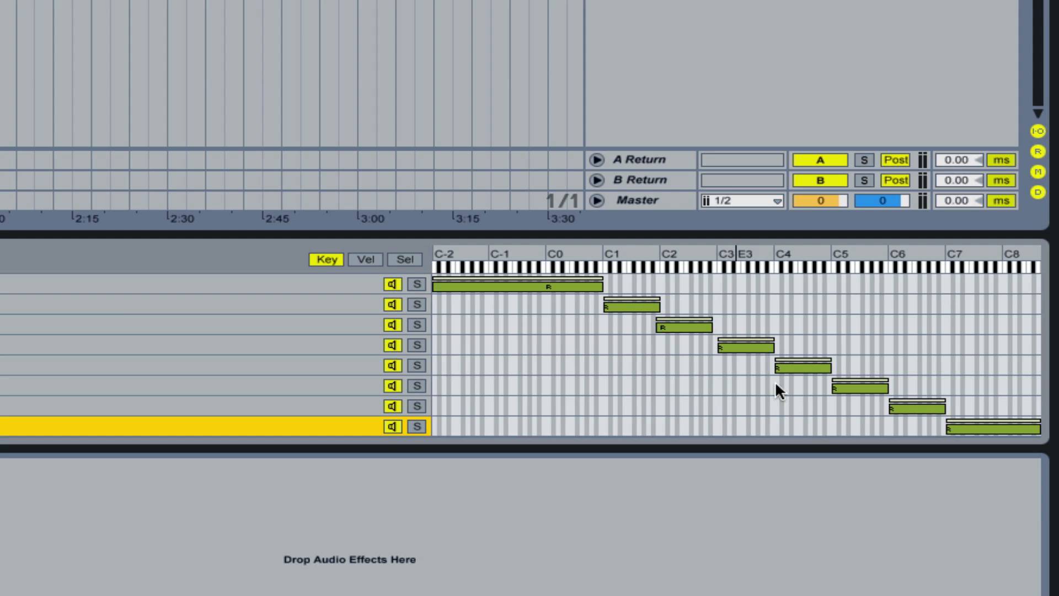
pyautogui.moveTo(942, 439)
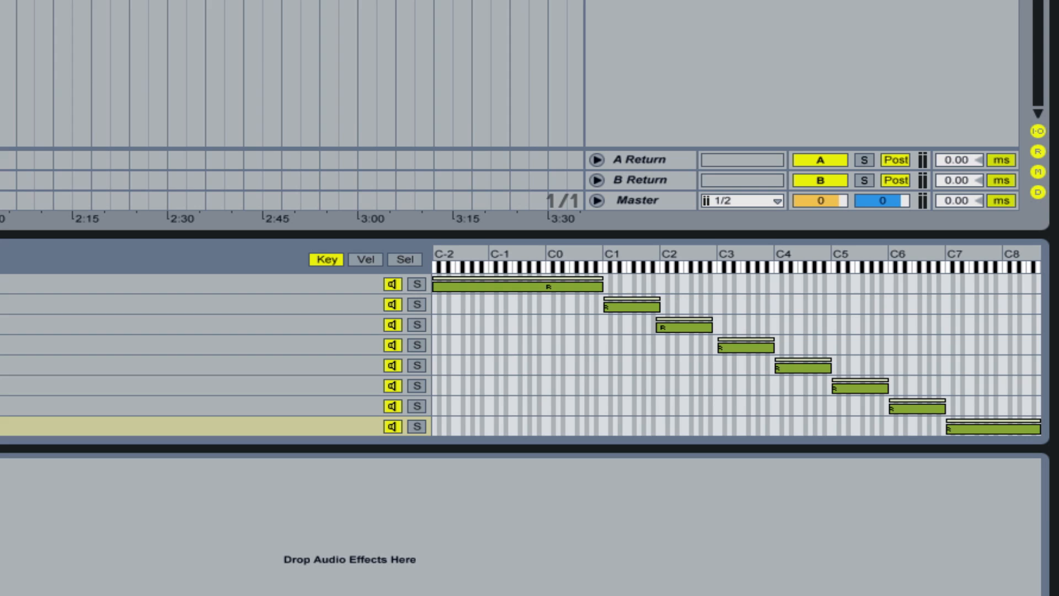
pyautogui.moveTo(19, 208)
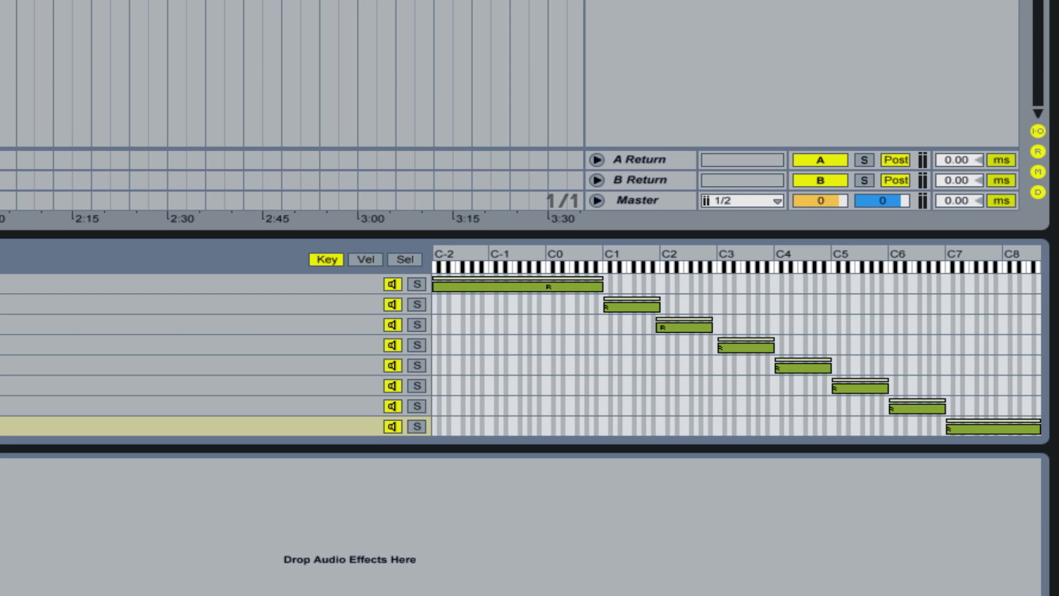
# Set all zones to back-and-forth sustain looping with release loop off, then select the first zone.
pyautogui.click(203, 426)
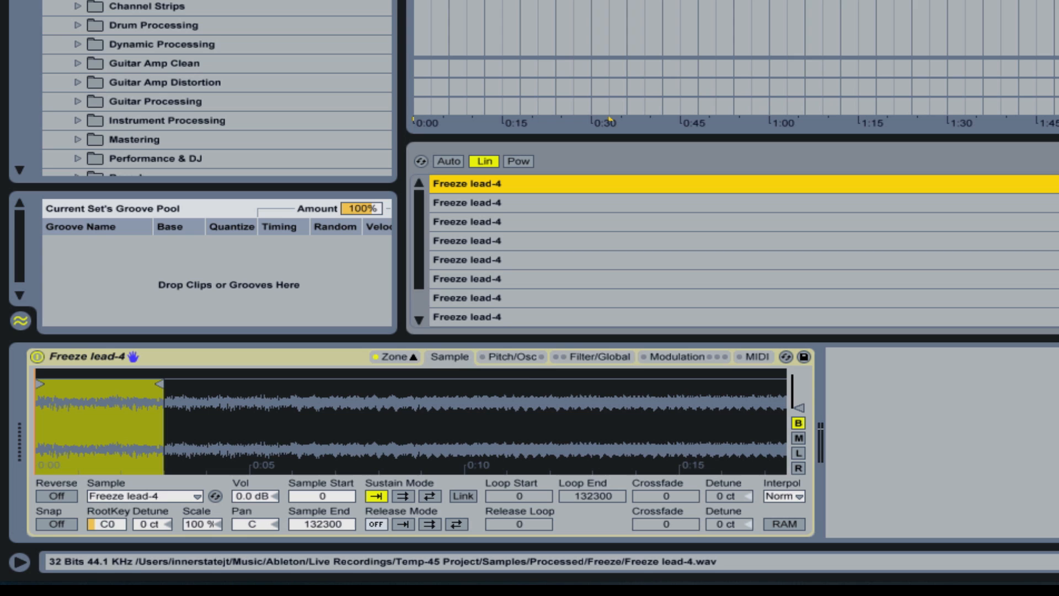
pyautogui.moveTo(520, 192)
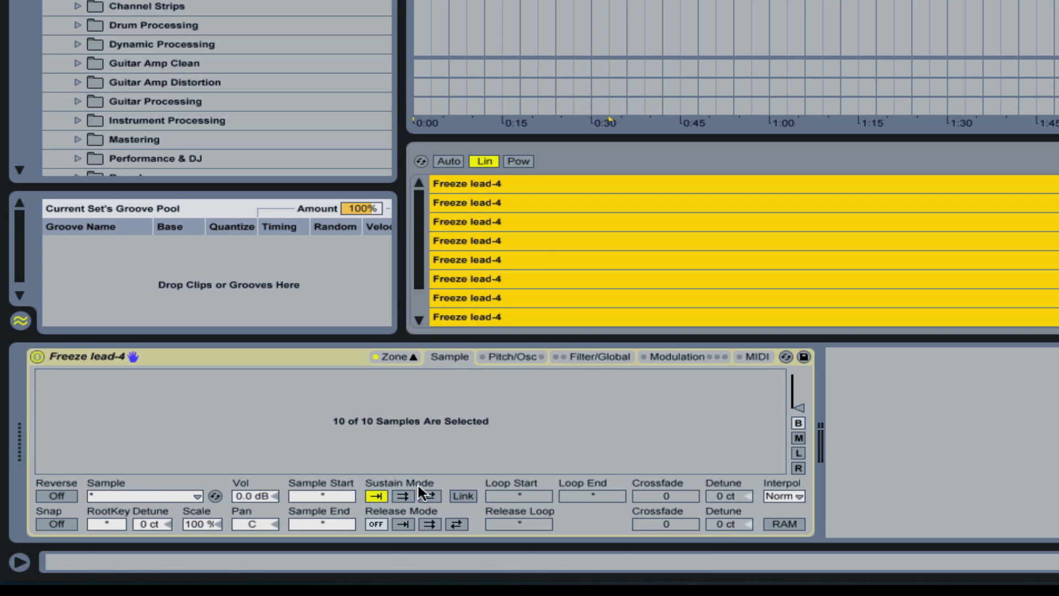
pyautogui.click(429, 496)
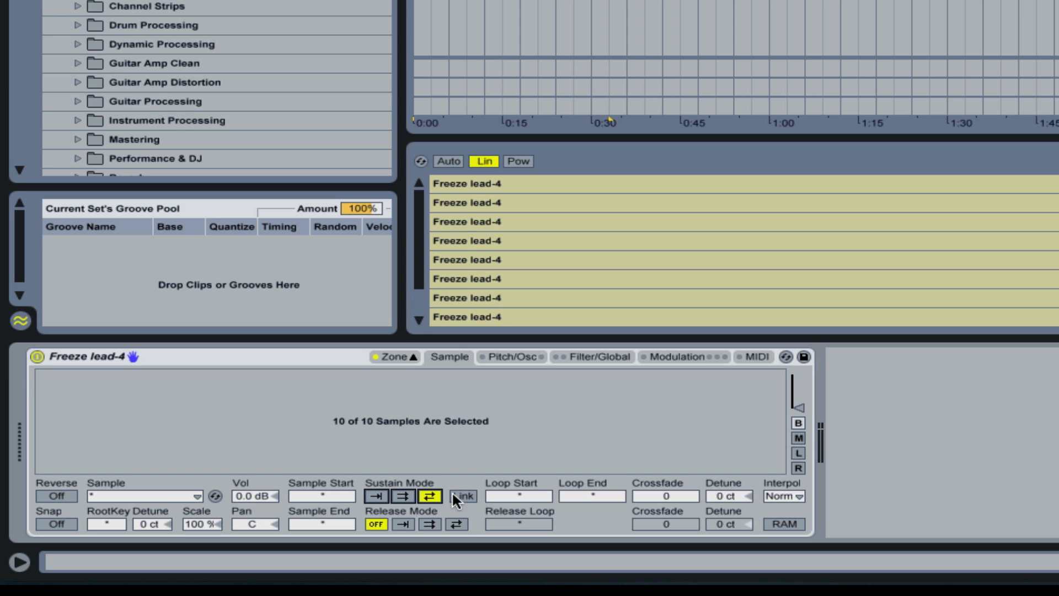
pyautogui.moveTo(1003, 290)
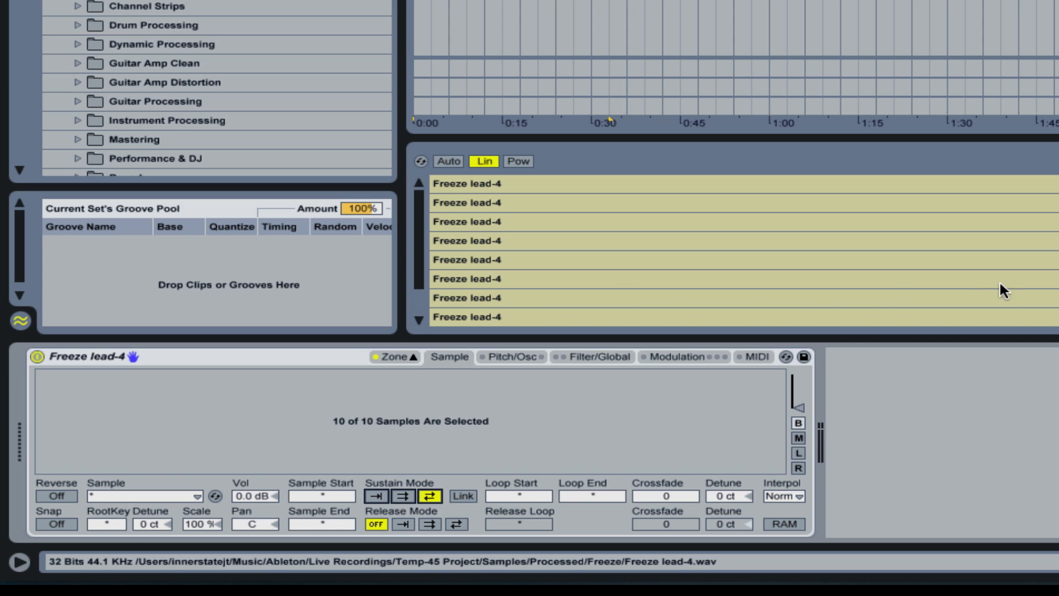
pyautogui.moveTo(666, 291)
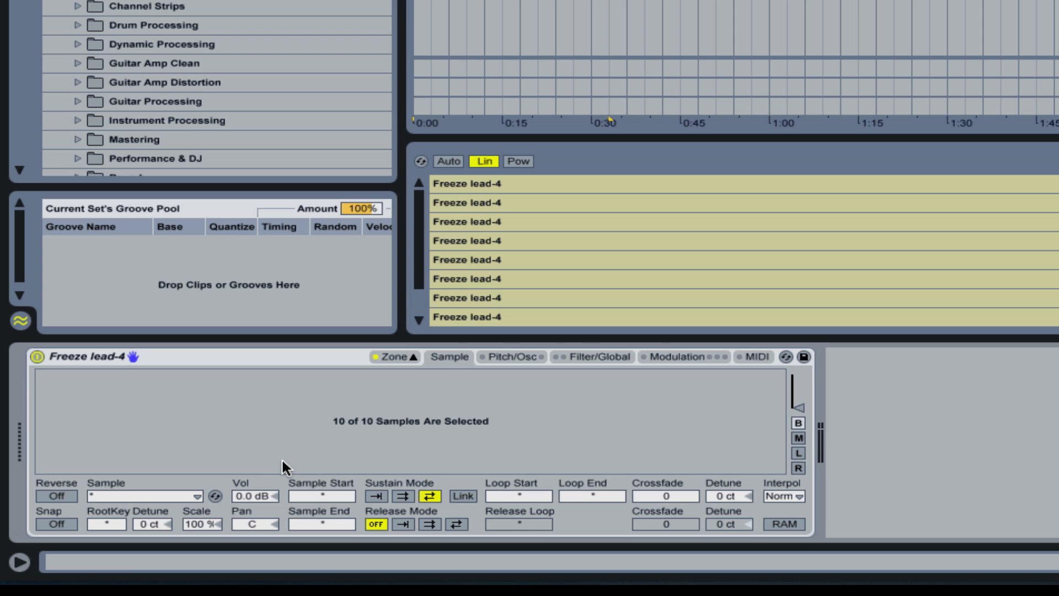
pyautogui.click(465, 183)
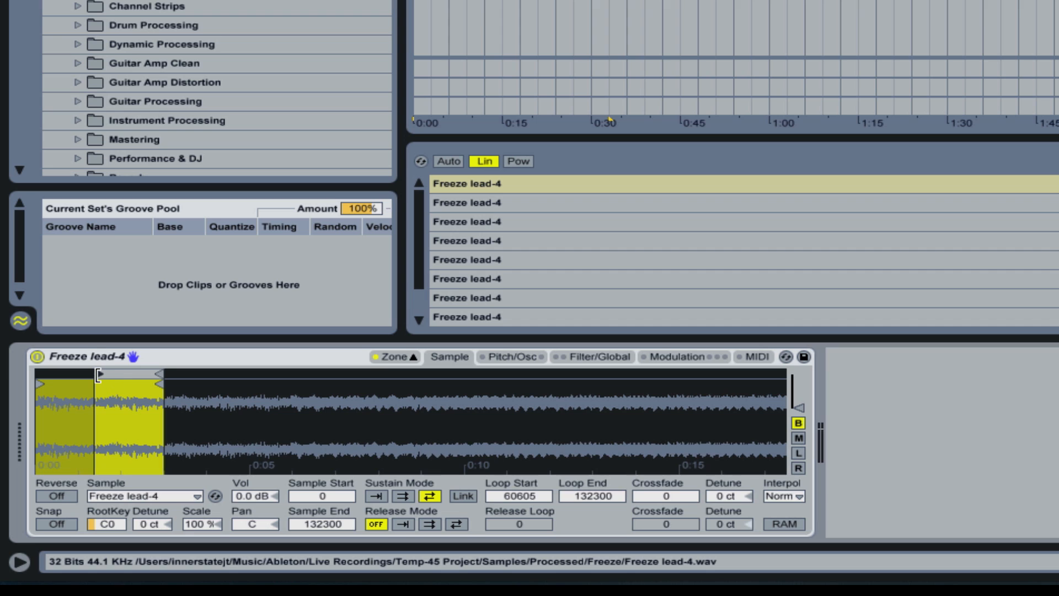
pyautogui.moveTo(664, 495)
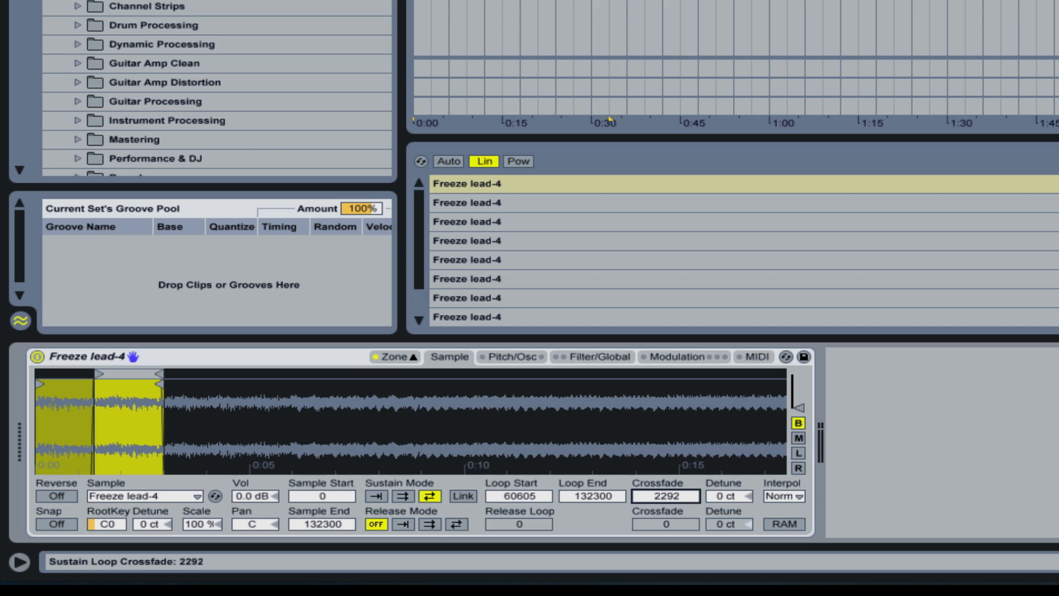
pyautogui.moveTo(724, 473)
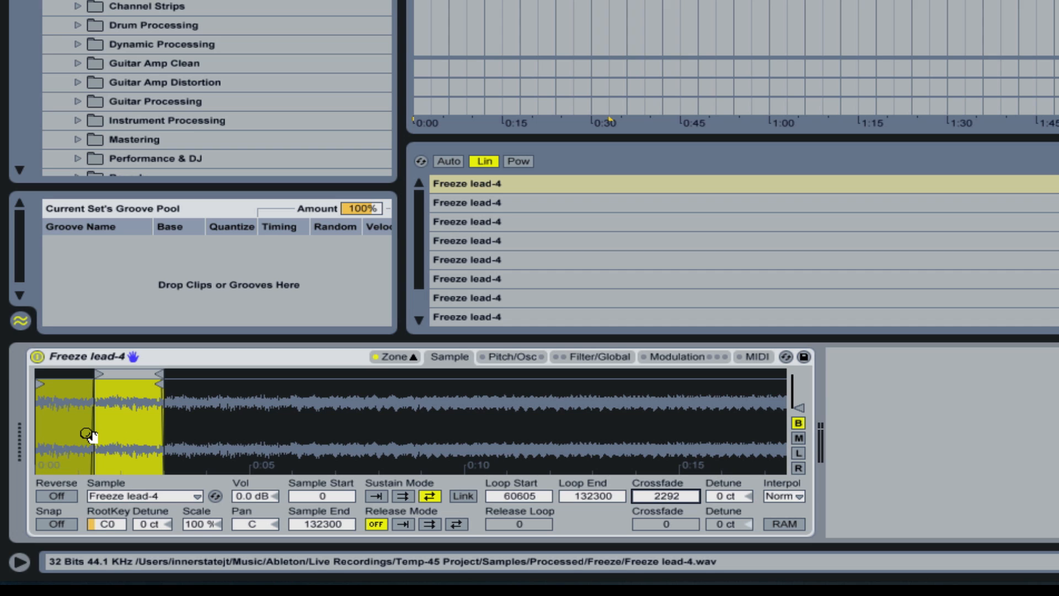
pyautogui.moveTo(126, 432)
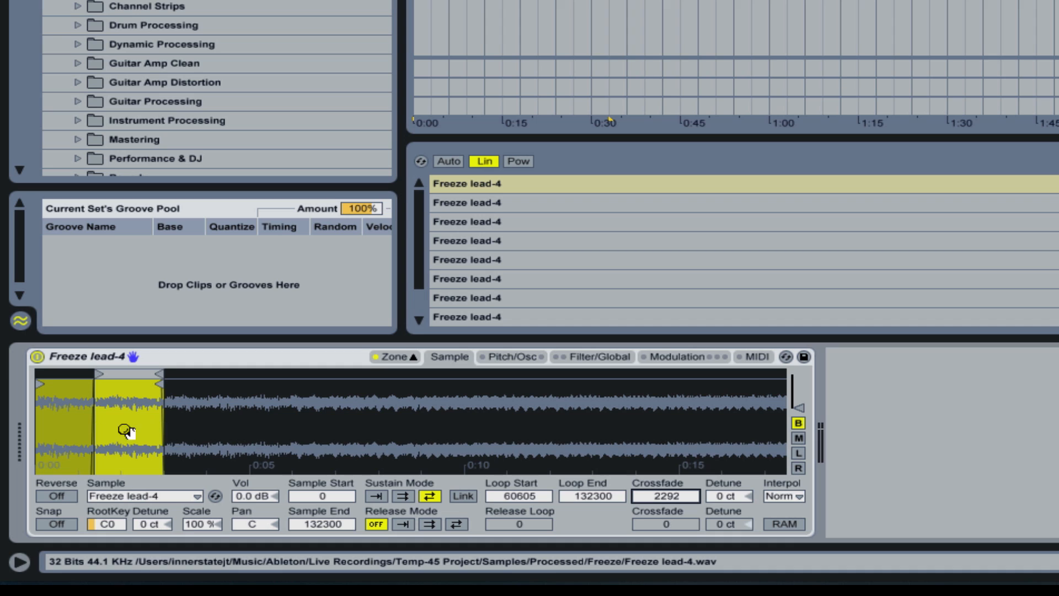
pyautogui.moveTo(156, 427)
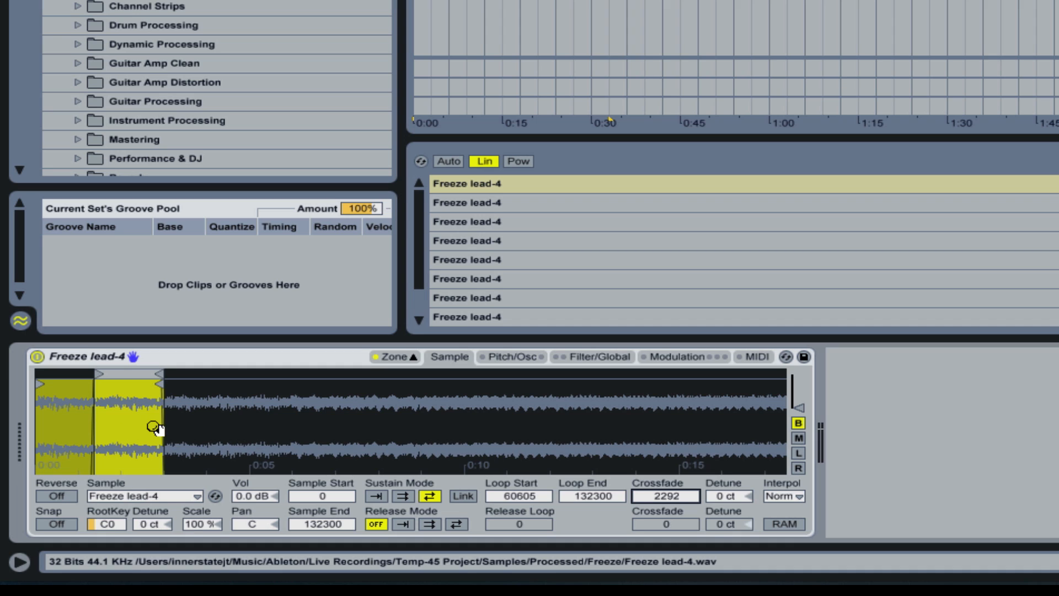
pyautogui.moveTo(58, 453)
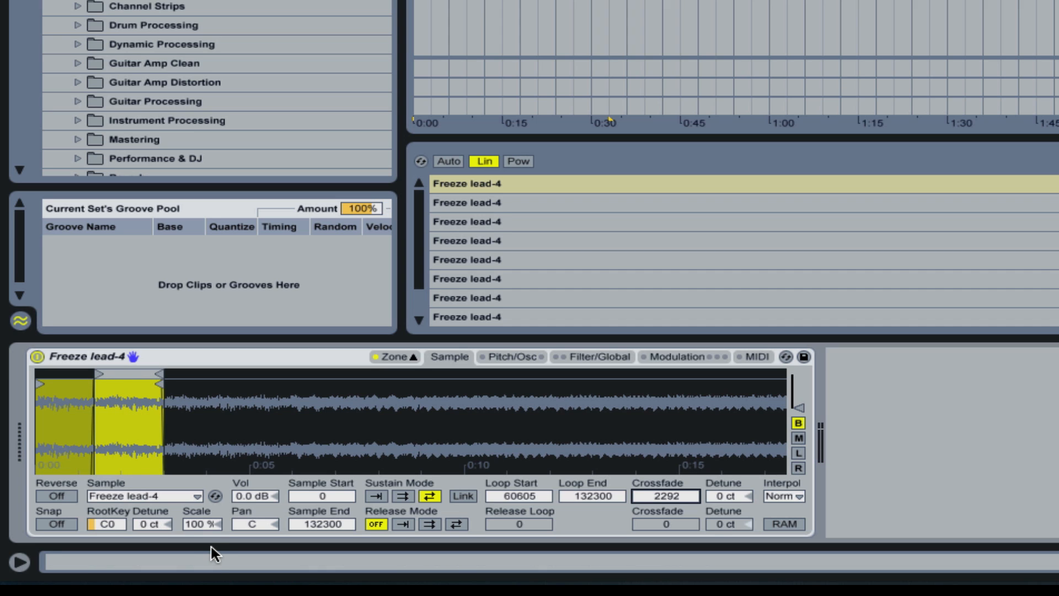
pyautogui.moveTo(767, 216)
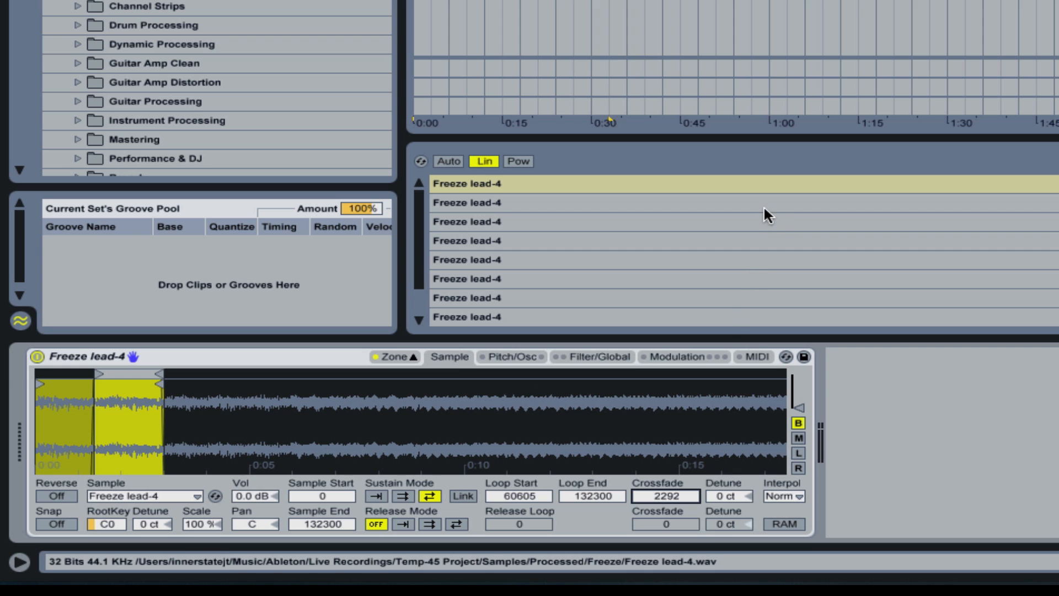
# Set loop points for the C1, C2 and following zones (e.g. C1 188359–264600, crossfade 2044; fifth zone from 577797).
pyautogui.click(465, 203)
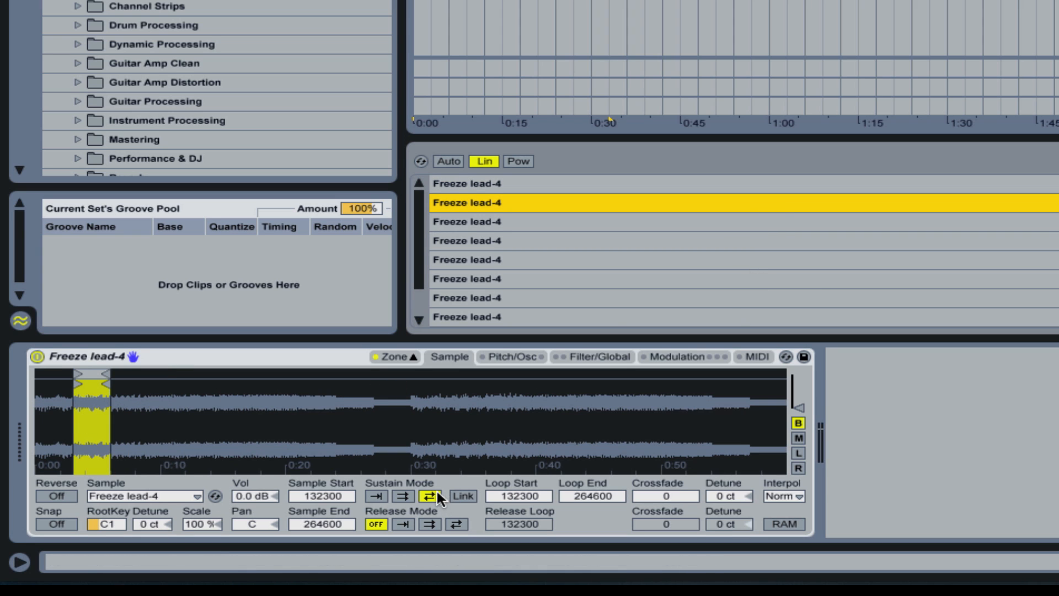
pyautogui.moveTo(462, 221)
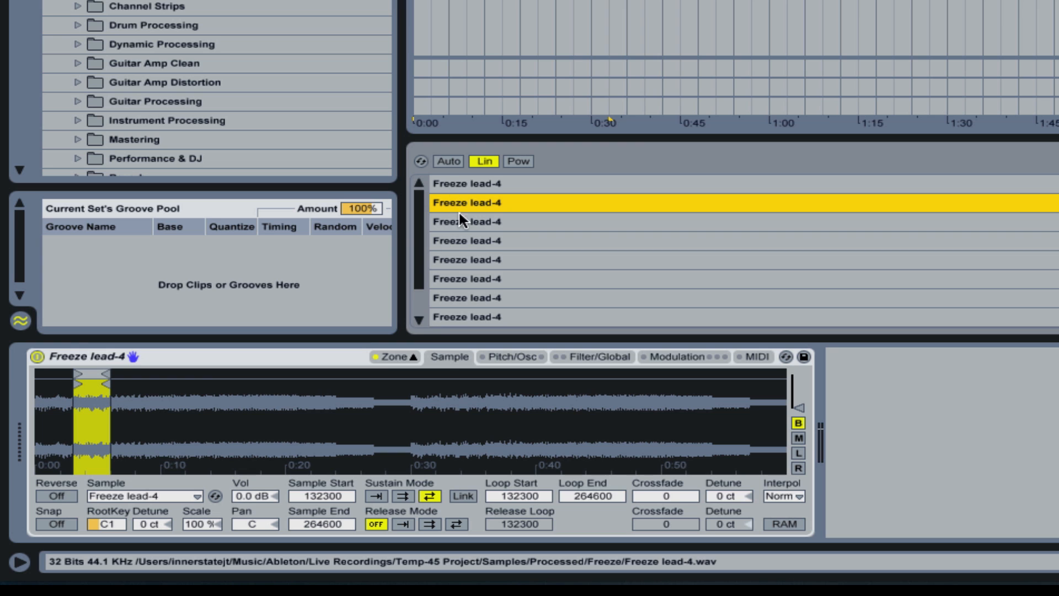
pyautogui.moveTo(395, 499)
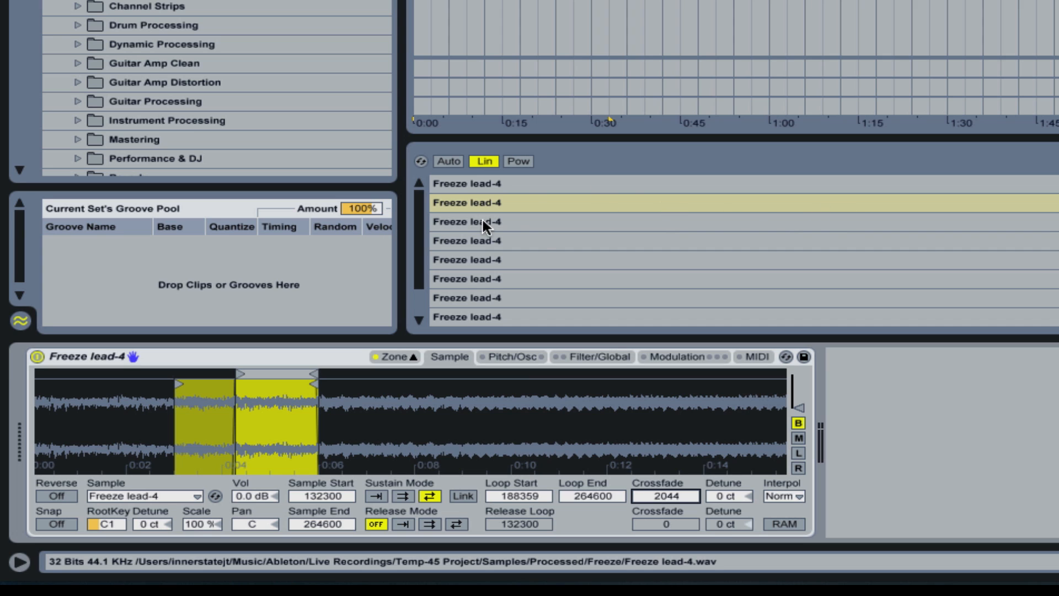
pyautogui.moveTo(468, 230)
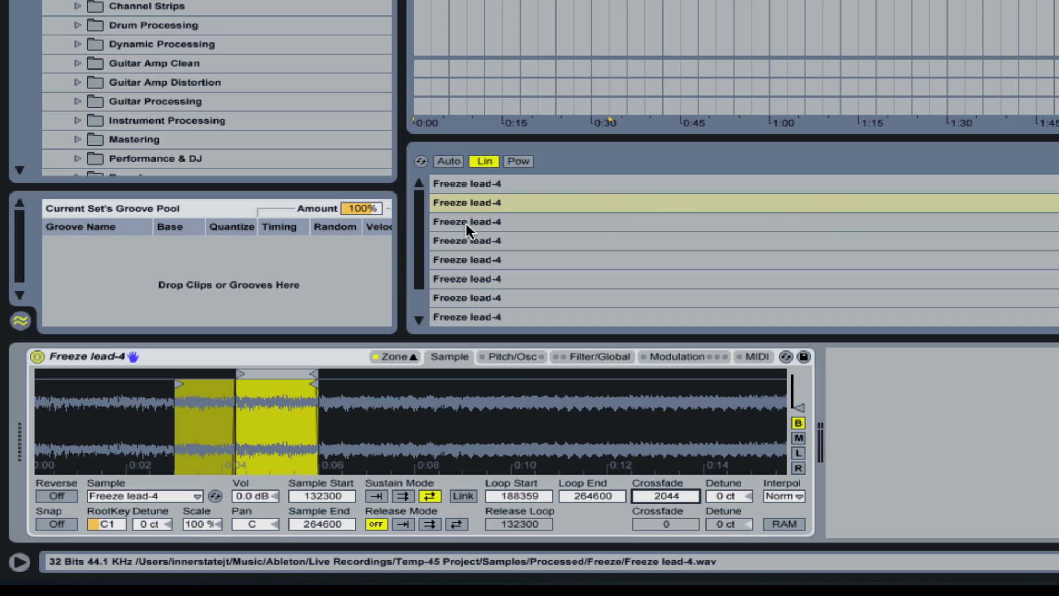
pyautogui.click(465, 221)
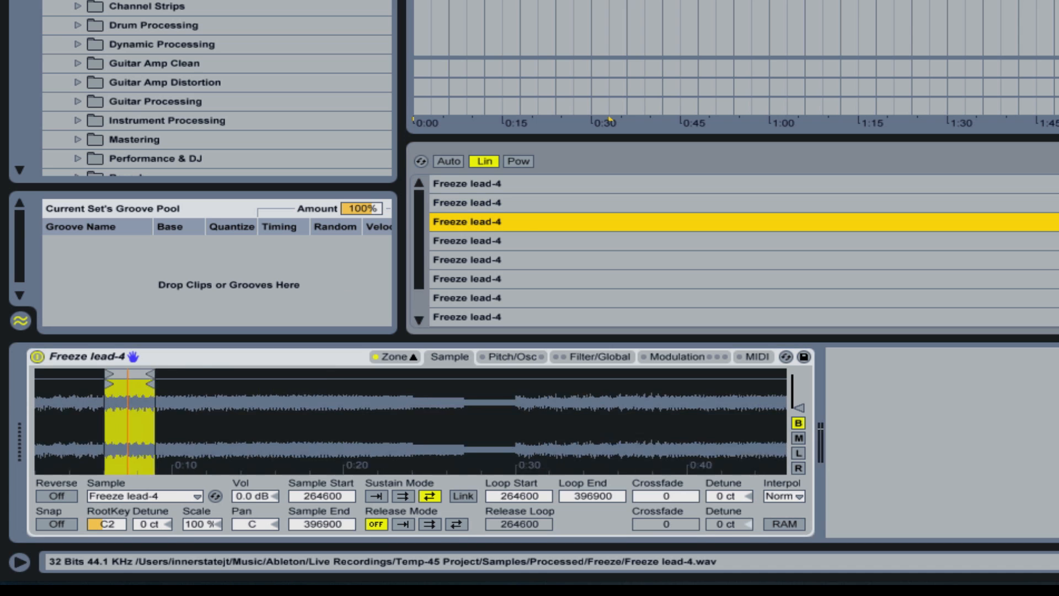
pyautogui.click(466, 240)
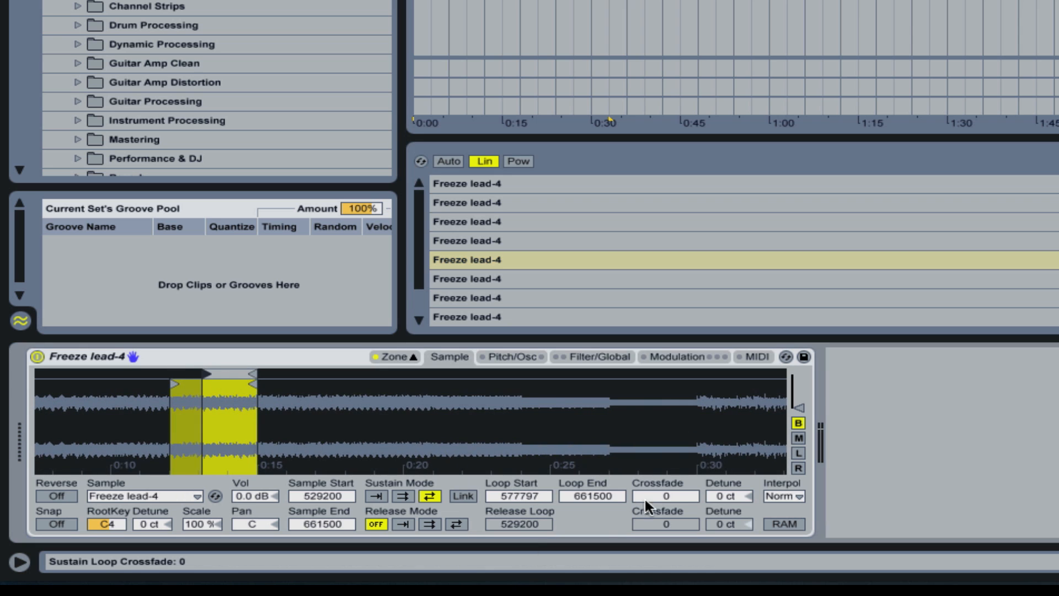
pyautogui.click(465, 279)
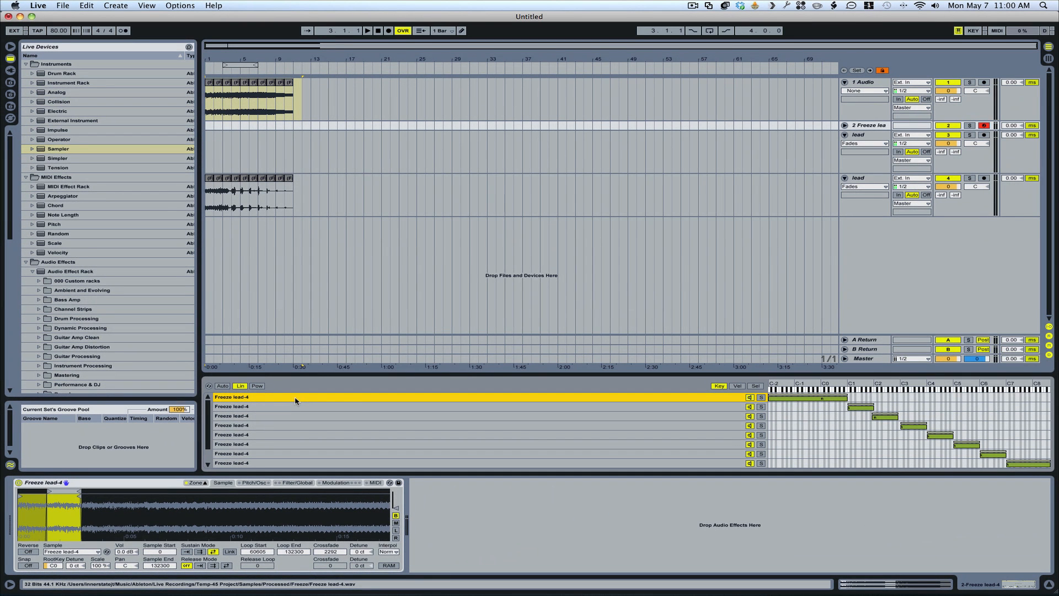
pyautogui.moveTo(387, 396)
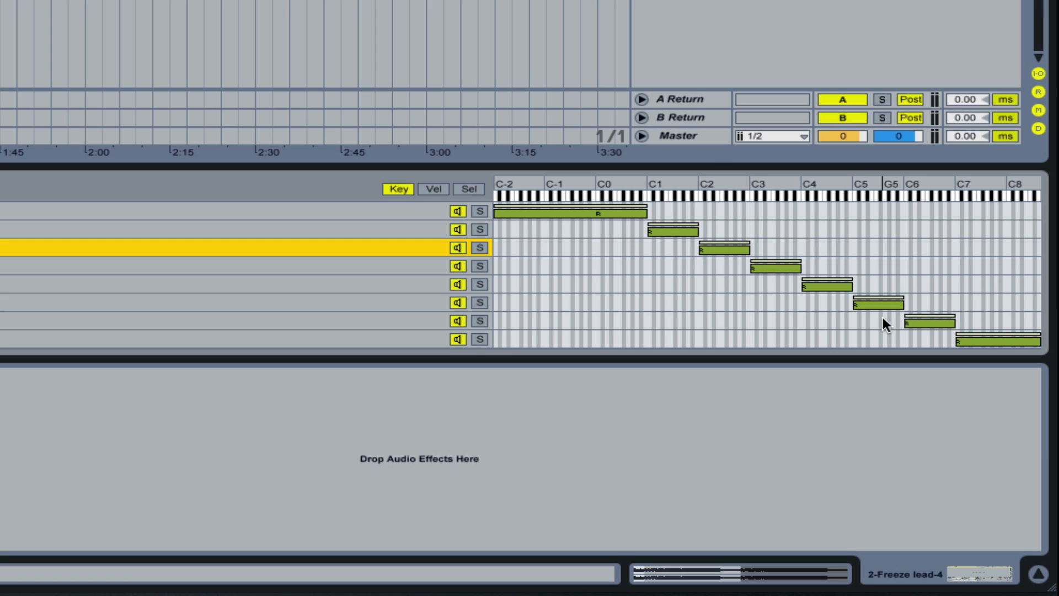
pyautogui.moveTo(283, 378)
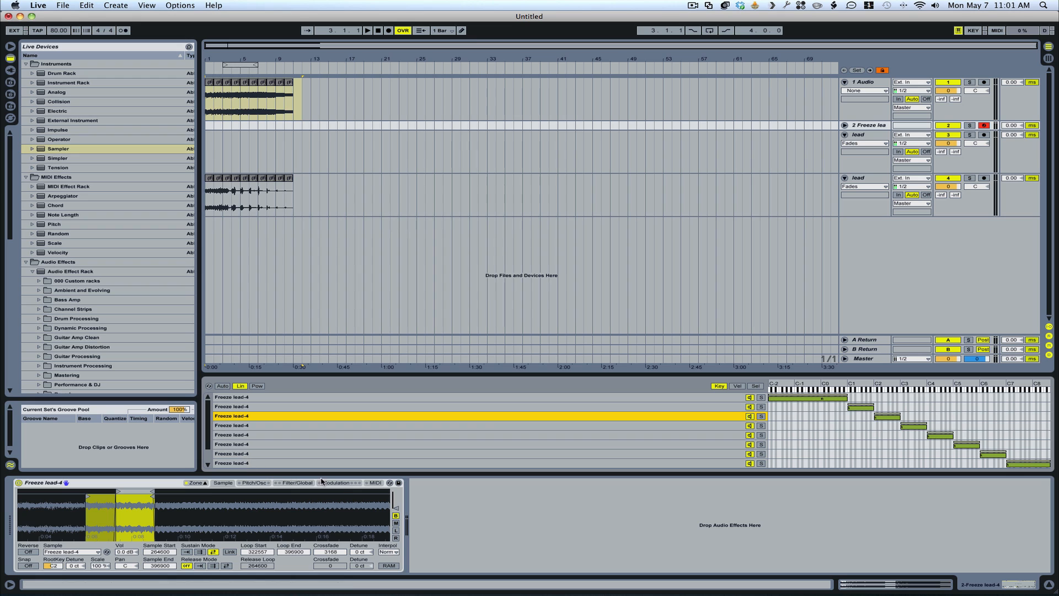
pyautogui.moveTo(315, 482)
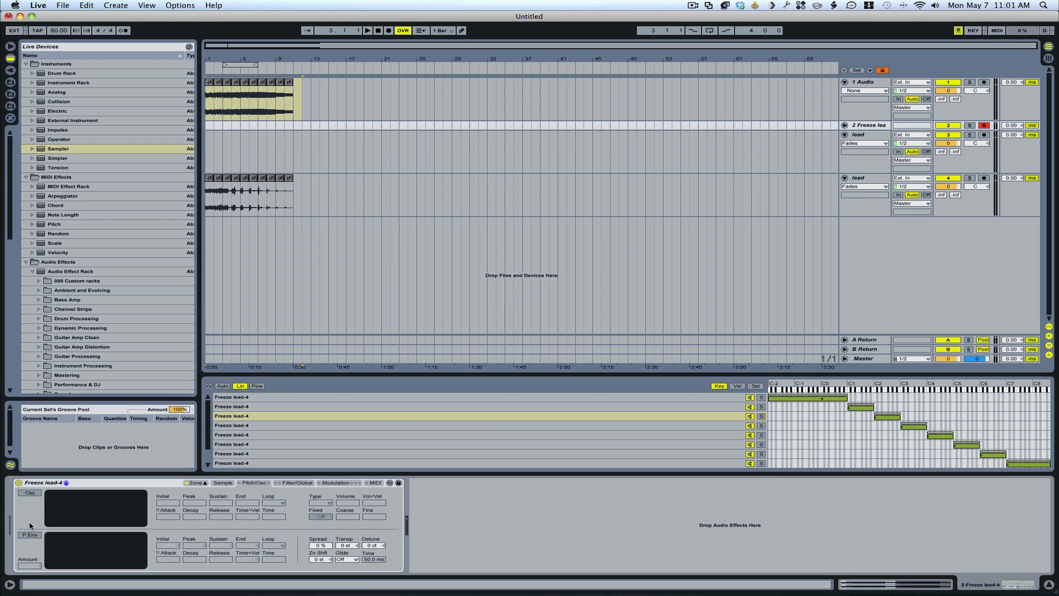
# Enable the pitch envelope and set the Sampler's glide mode to Portamento.
pyautogui.click(29, 535)
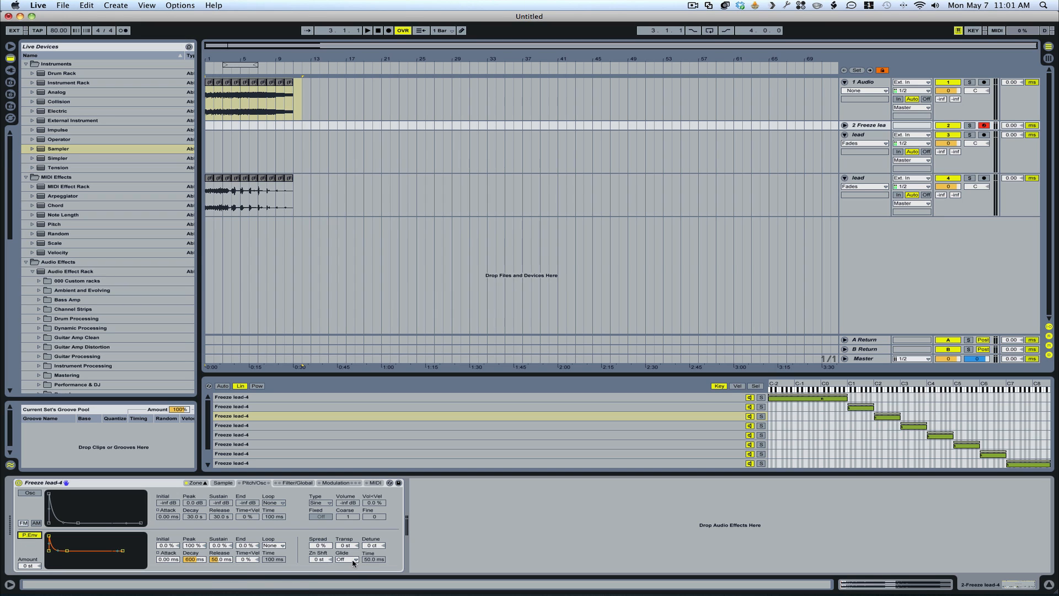
pyautogui.click(346, 560)
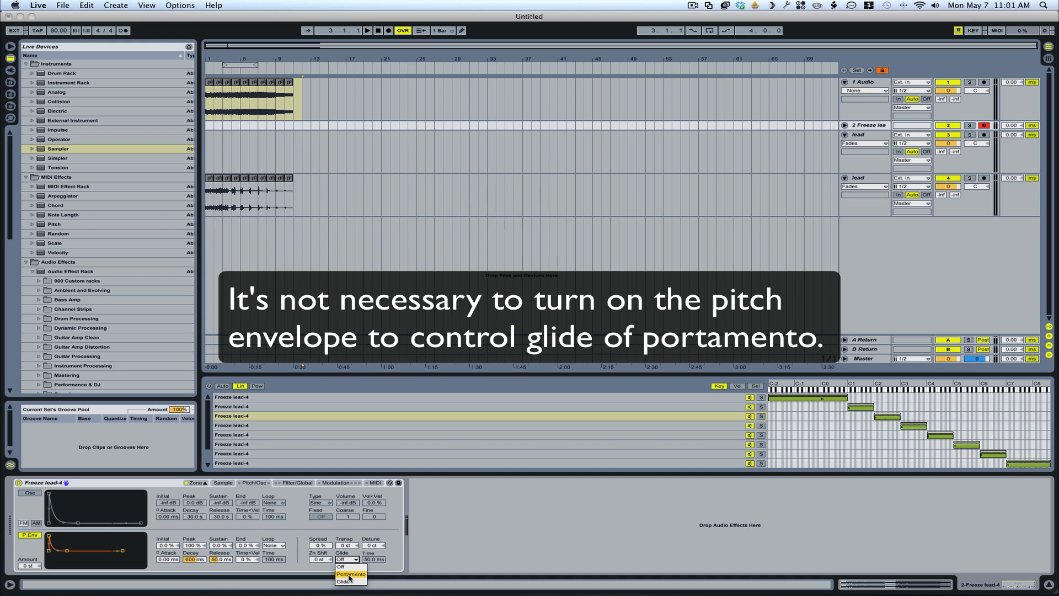
pyautogui.click(351, 574)
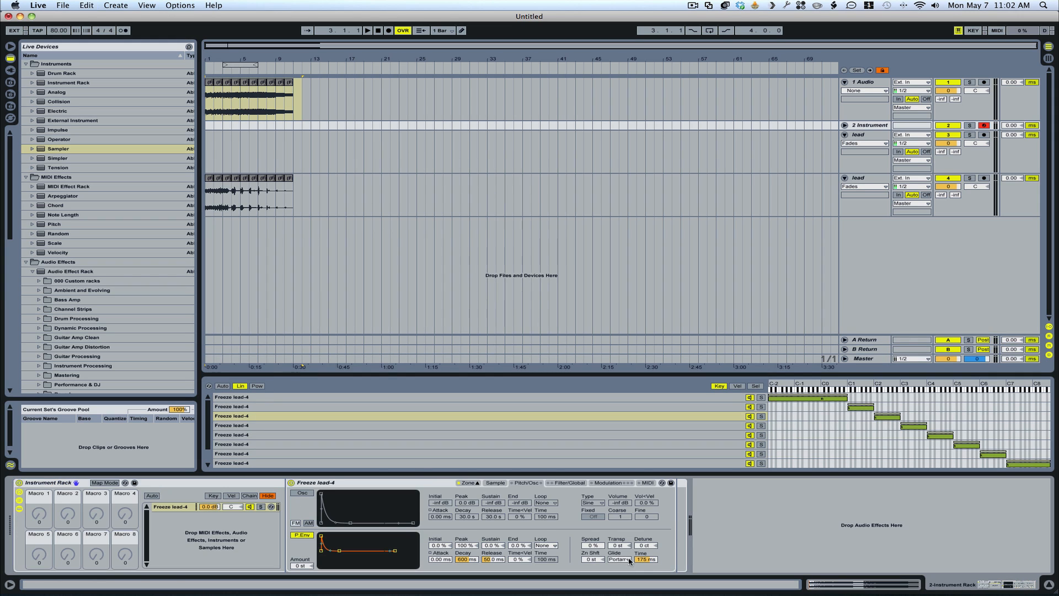
# Map the Sampler's Glide Time to the rack's Macro 1.
pyautogui.rightClick(645, 559)
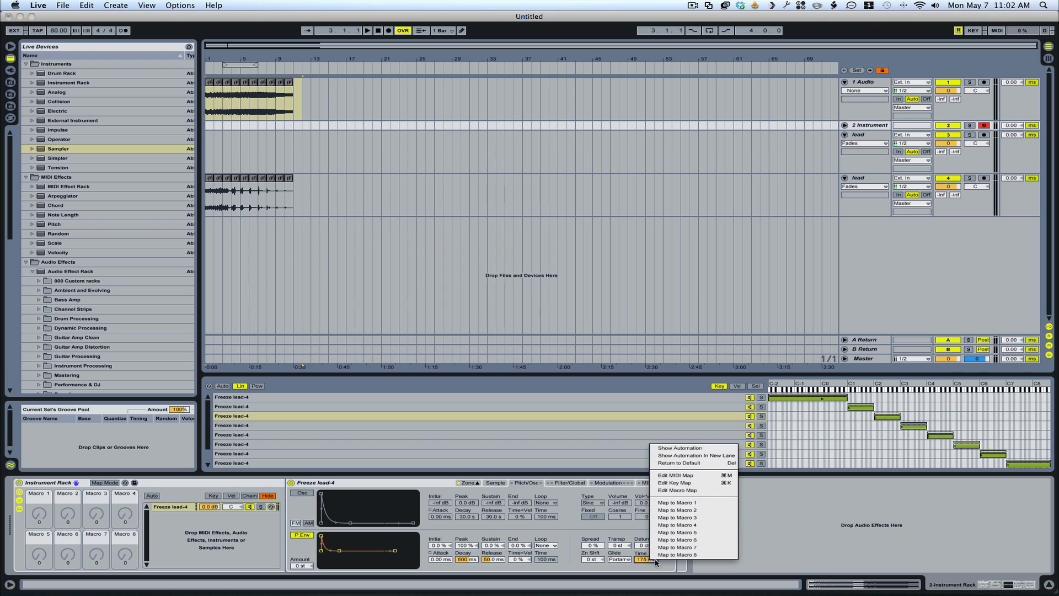
pyautogui.moveTo(677, 502)
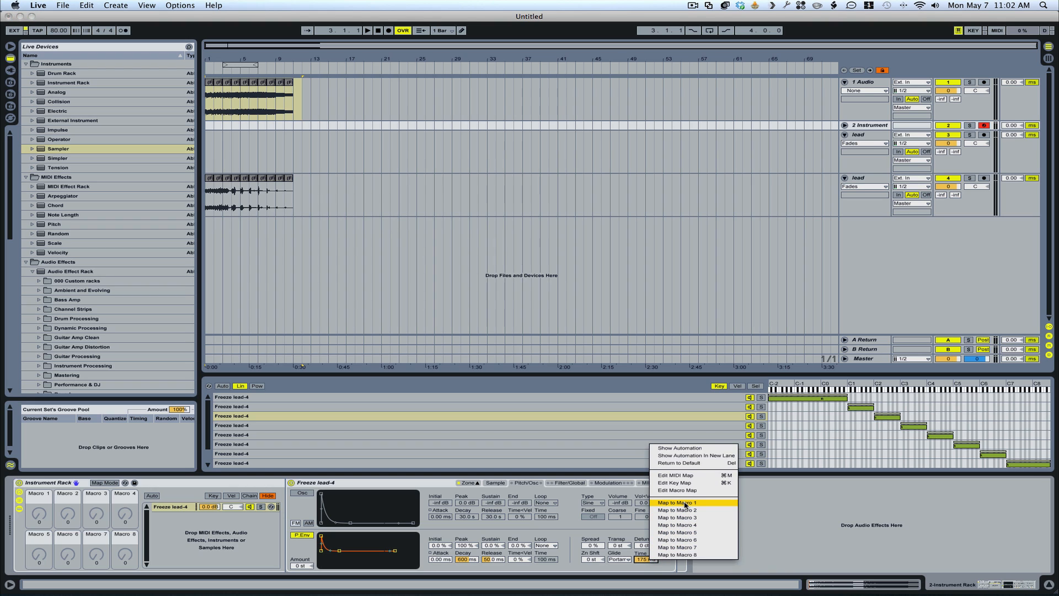
pyautogui.click(676, 502)
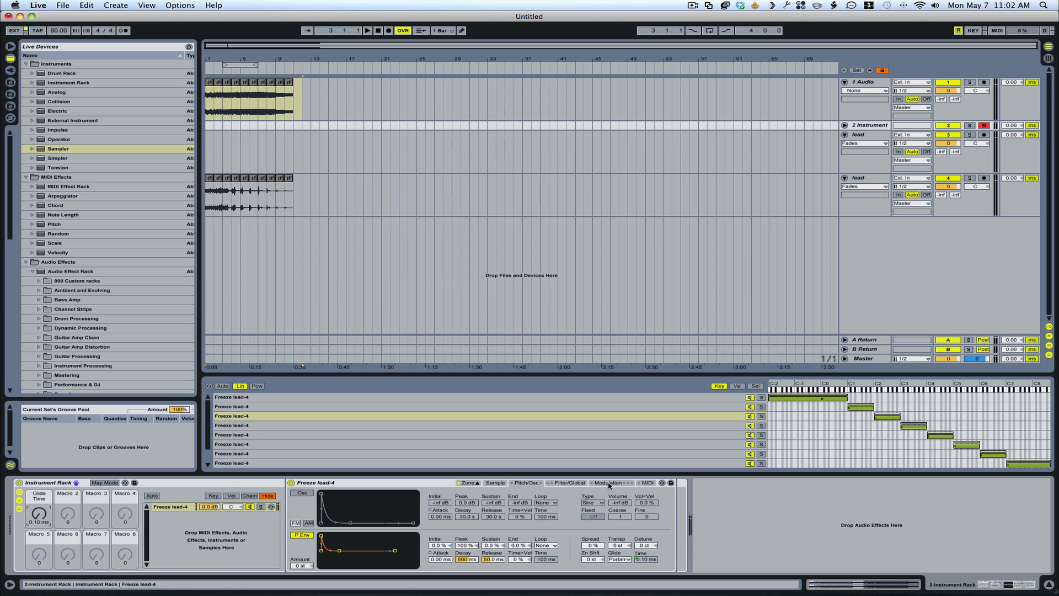
# Switch on LFO 1 in Modulation and the Filter in Filter/Global, then return to the Sample page.
pyautogui.click(606, 482)
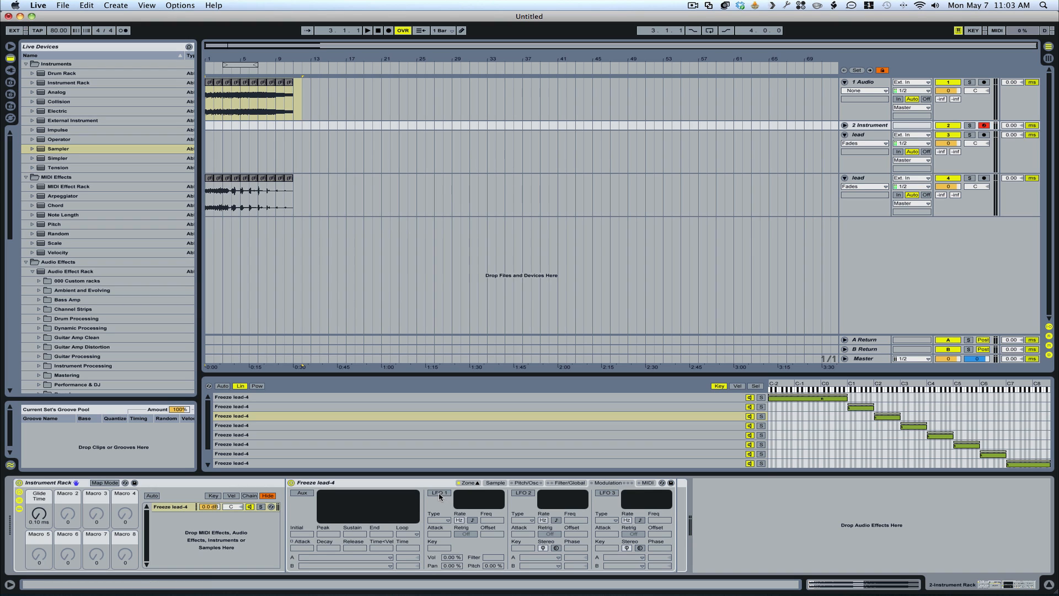
pyautogui.click(438, 492)
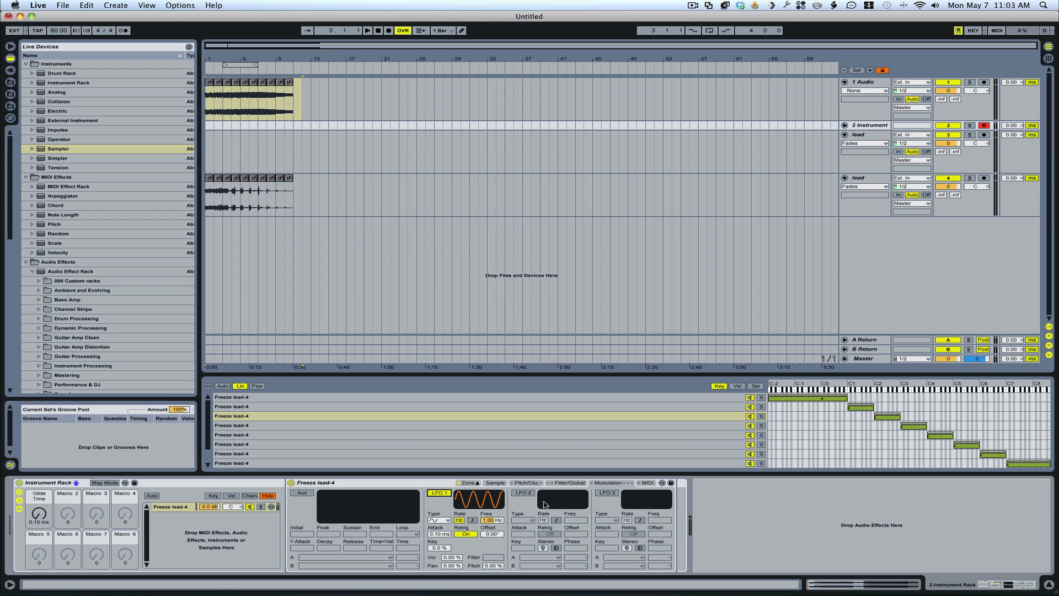
pyautogui.click(570, 482)
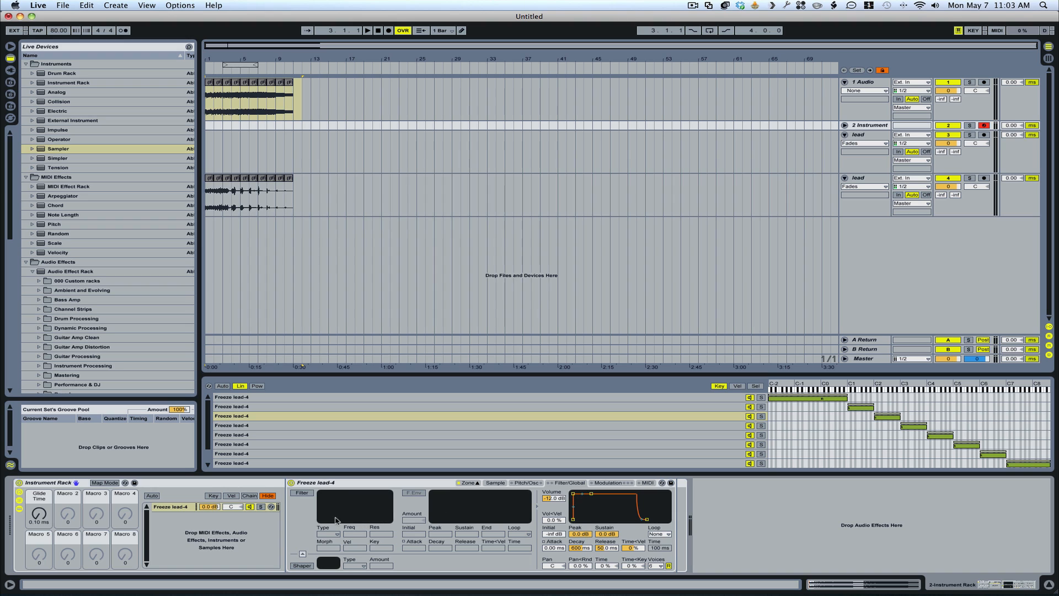
pyautogui.click(300, 492)
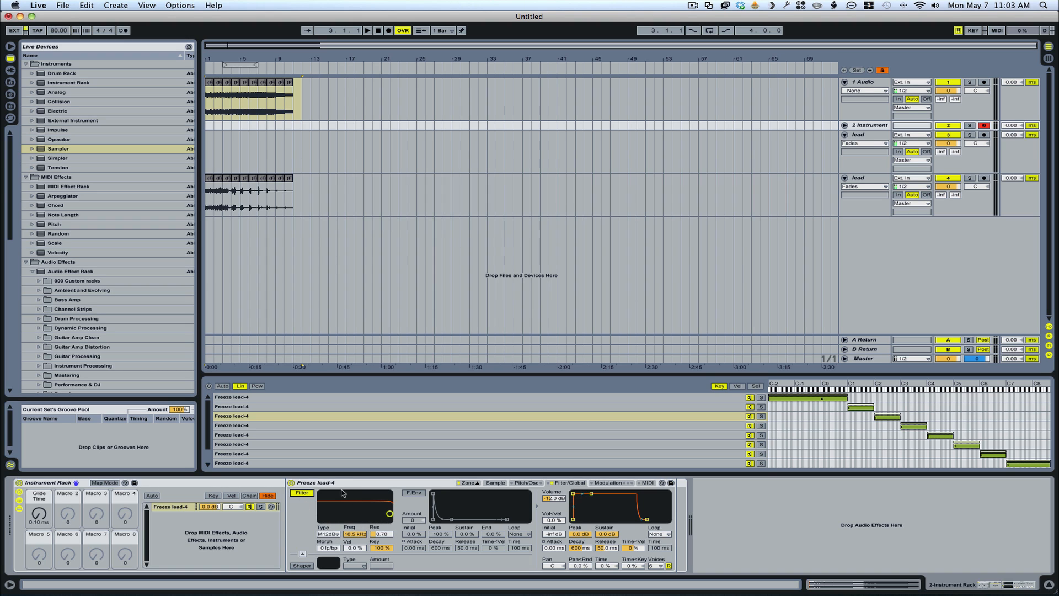
pyautogui.moveTo(341, 495)
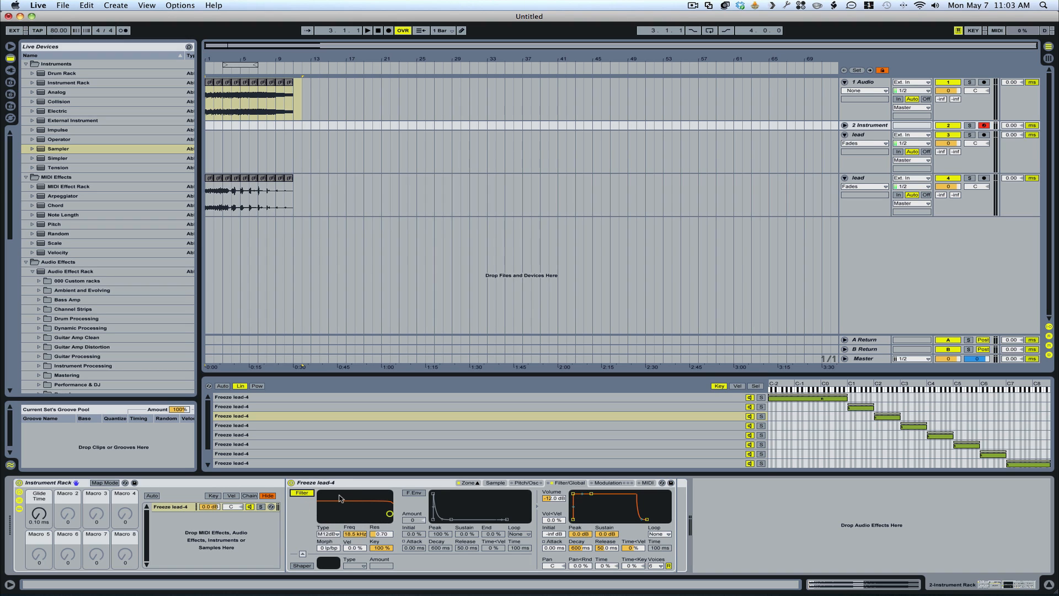
pyautogui.click(496, 482)
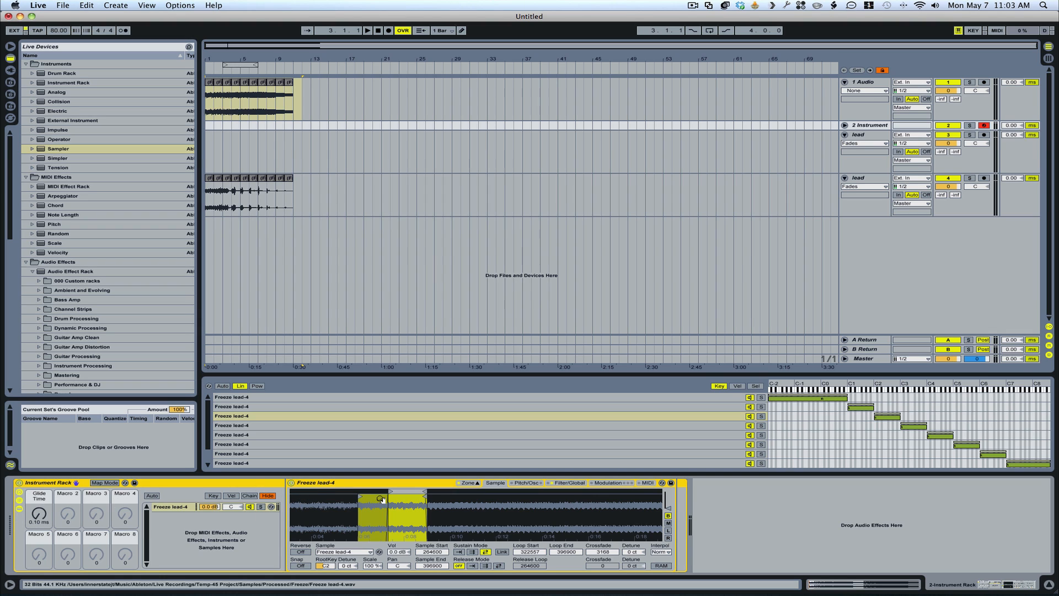
# Show the rack's chain selector ranges with the Freeze lead-5 chain added beneath Freeze lead-4.
pyautogui.click(302, 106)
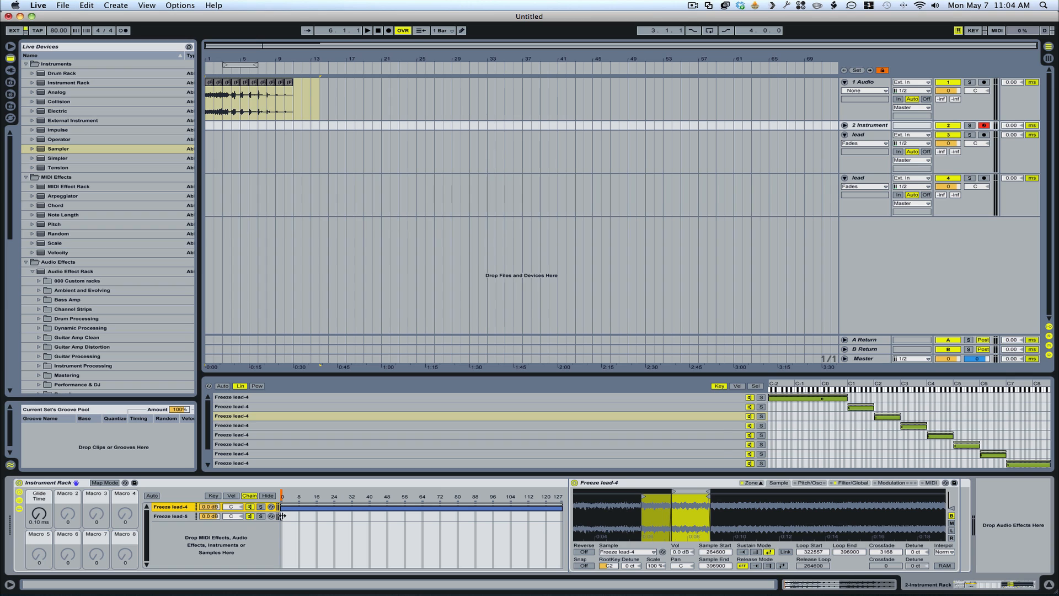
# Give Freeze lead-4 chain range 0–64 and Freeze lead-5 64–127, mapped to Macro 5 as Chain Selector.
pyautogui.click(172, 515)
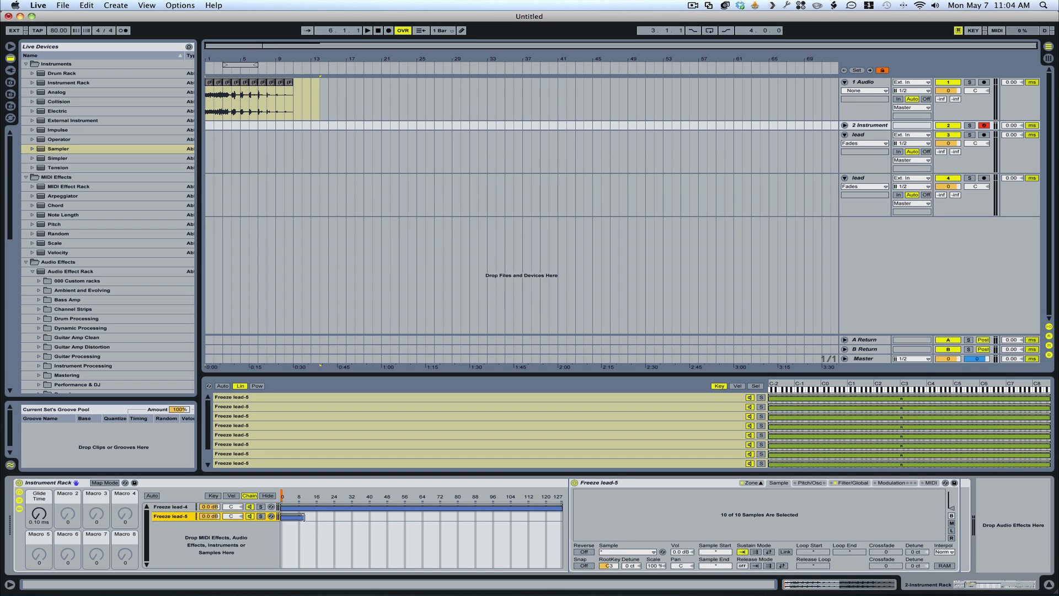
pyautogui.click(283, 506)
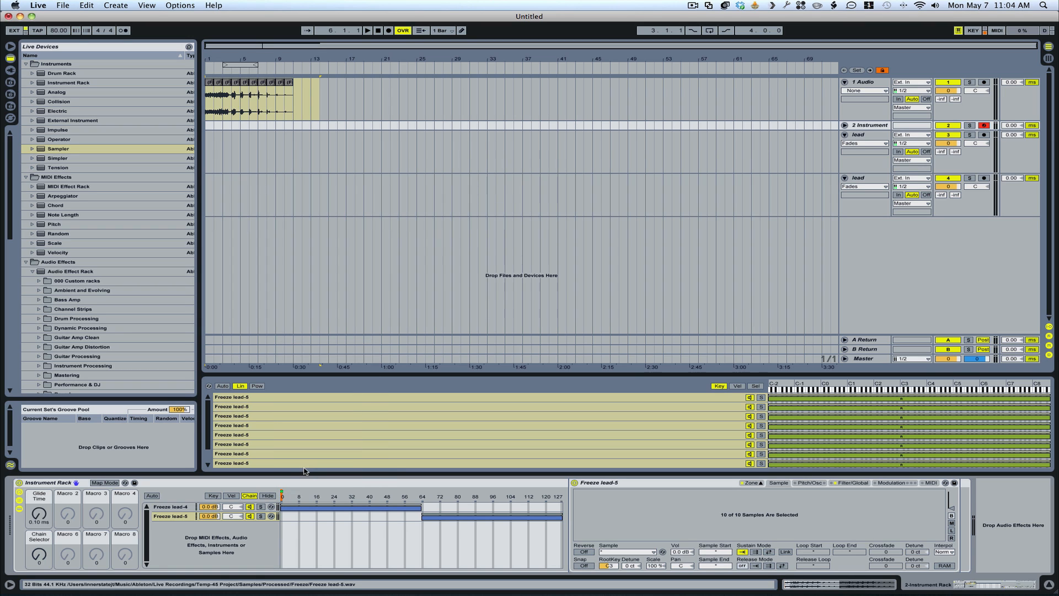
pyautogui.click(39, 554)
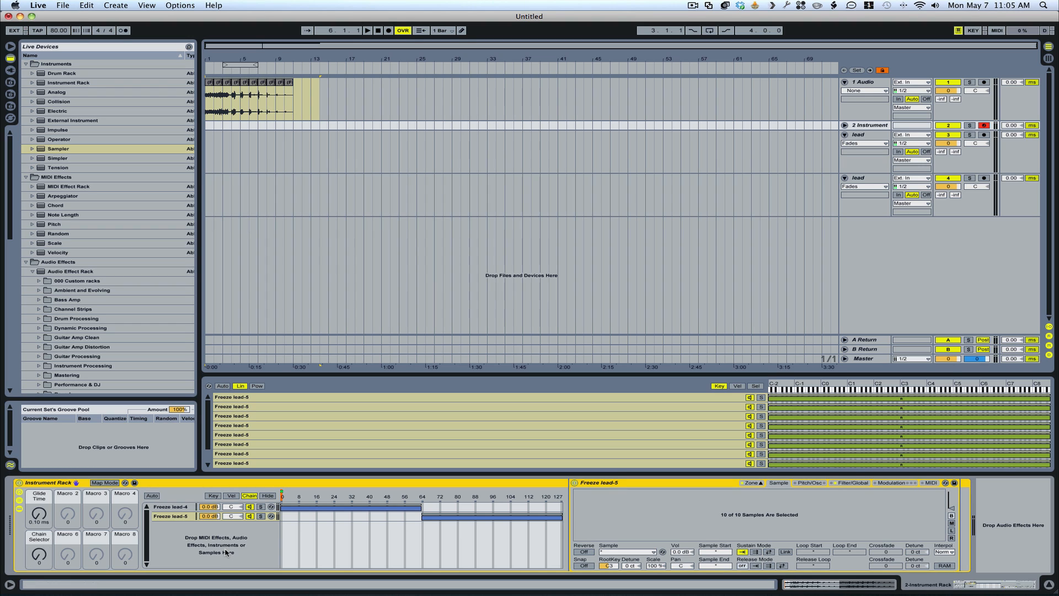
pyautogui.moveTo(655, 528)
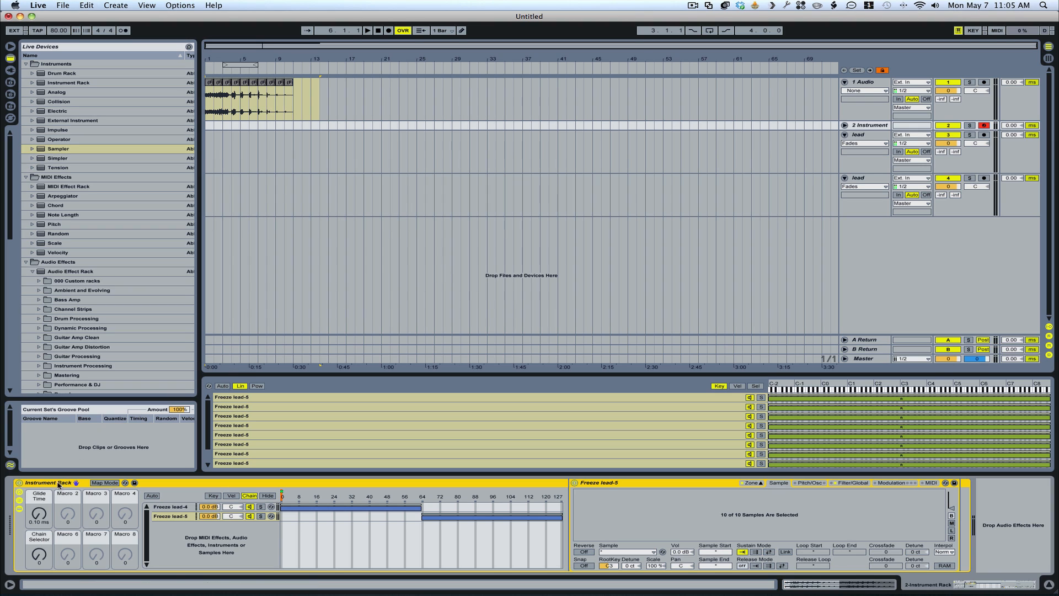
pyautogui.moveTo(169, 550)
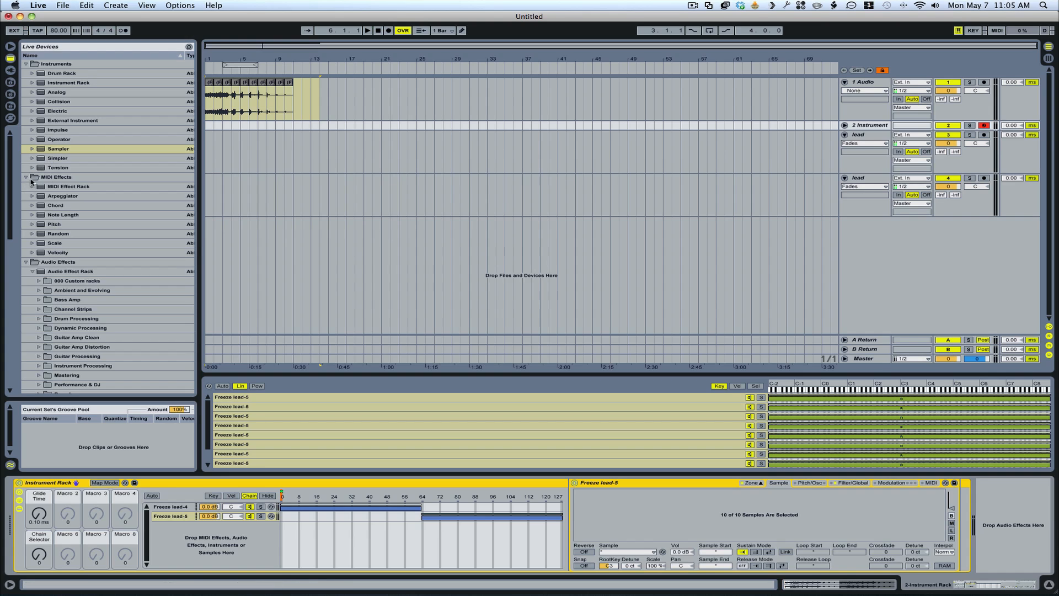
# Collapse MIDI Effects and expand the Instrument Rack preset folders in the Live Devices browser.
pyautogui.click(32, 85)
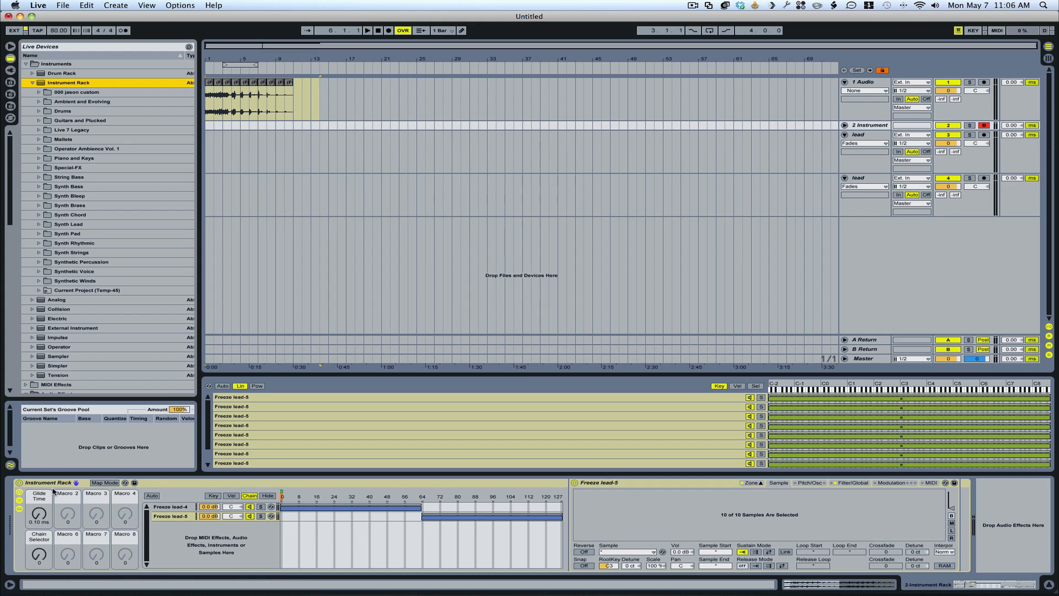
pyautogui.click(67, 83)
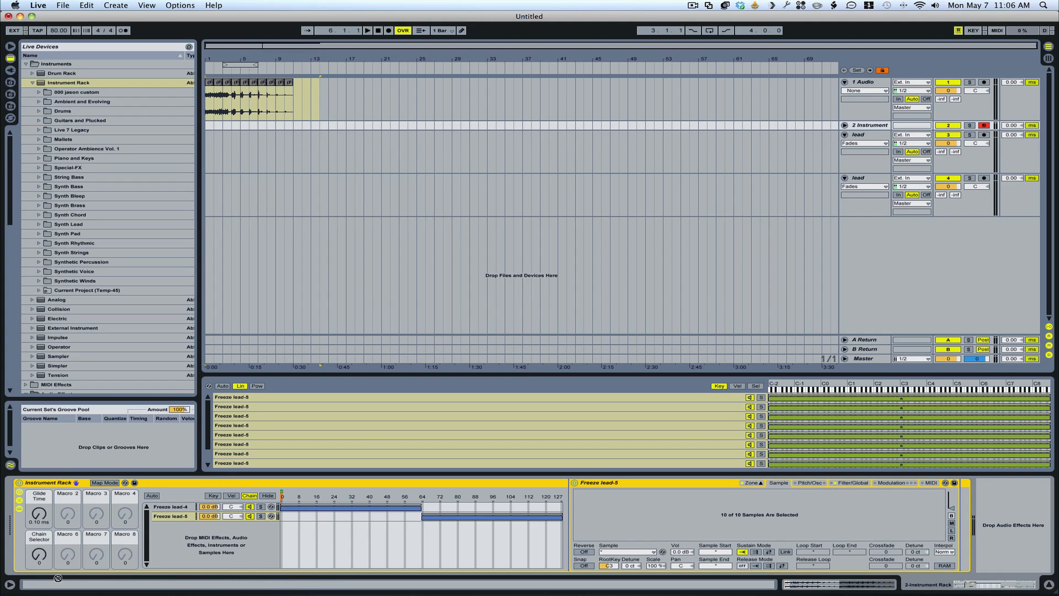
pyautogui.moveTo(369, 573)
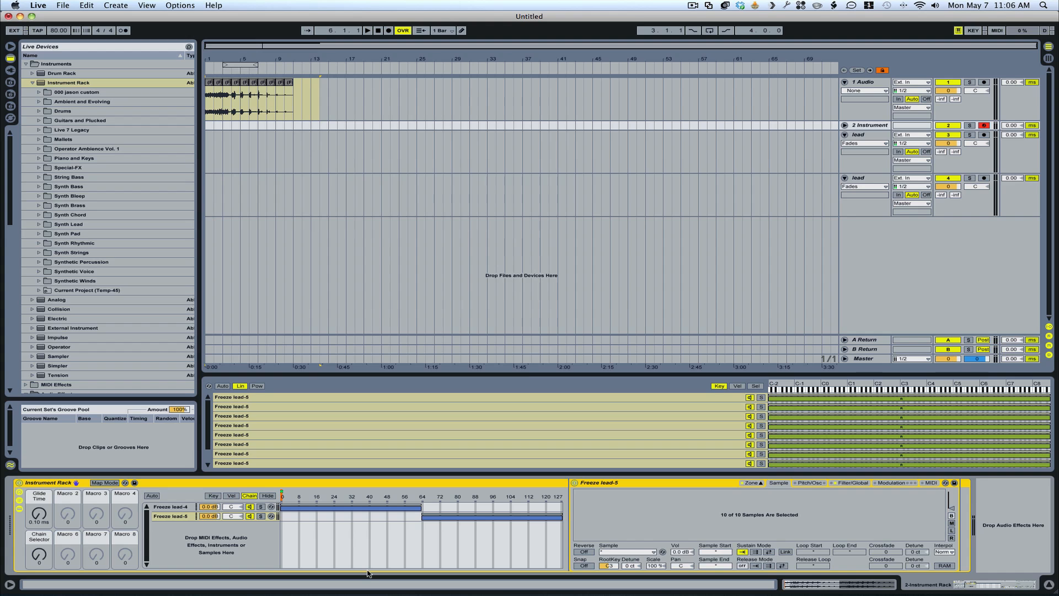